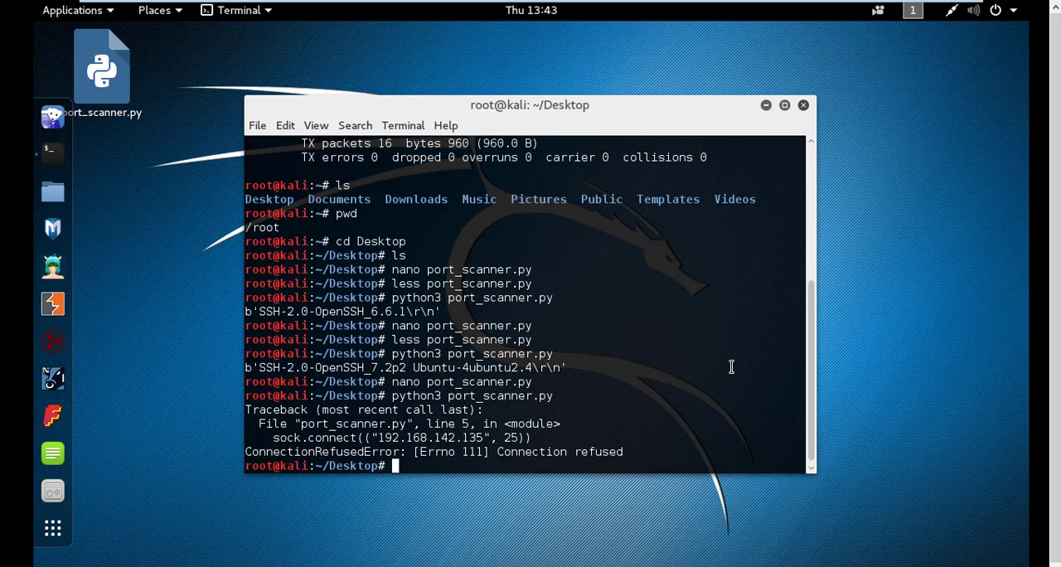
Run port_scanner.py, then open it in nano.
{"action": "type", "text": "python3 port_scanner.py"}
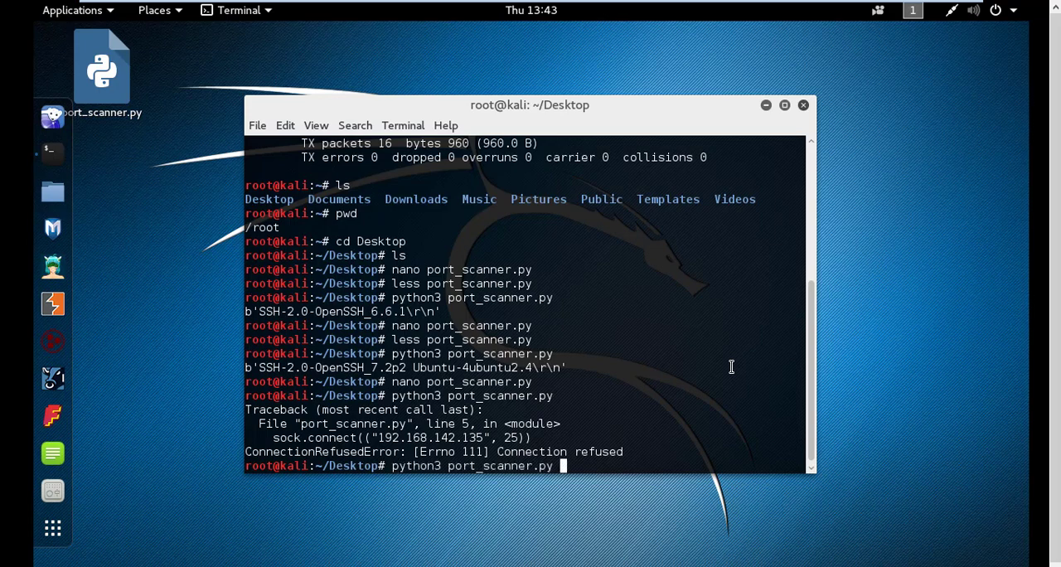
{"action": "key", "text": "Return"}
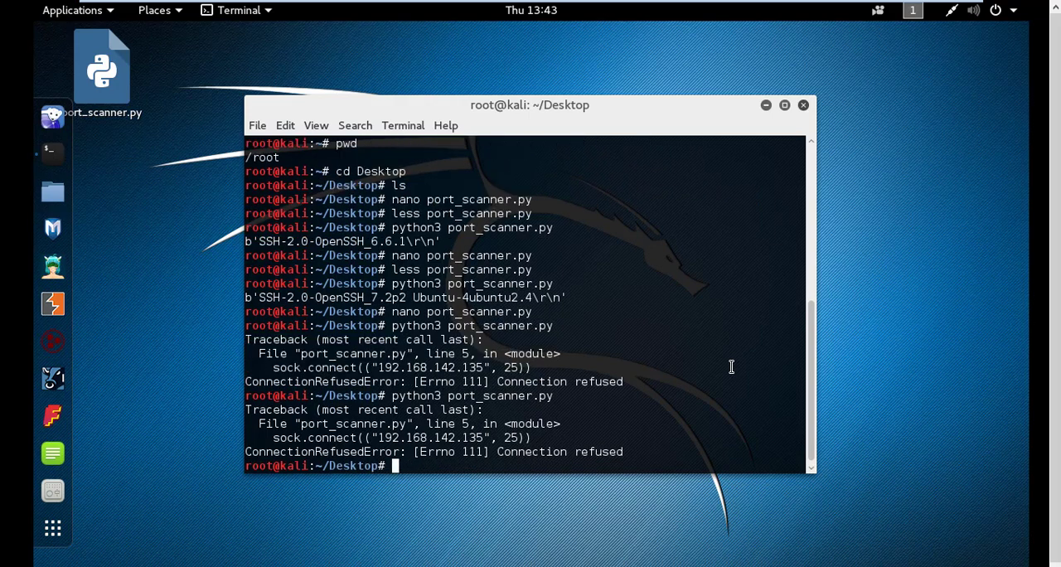
{"action": "type", "text": "na"}
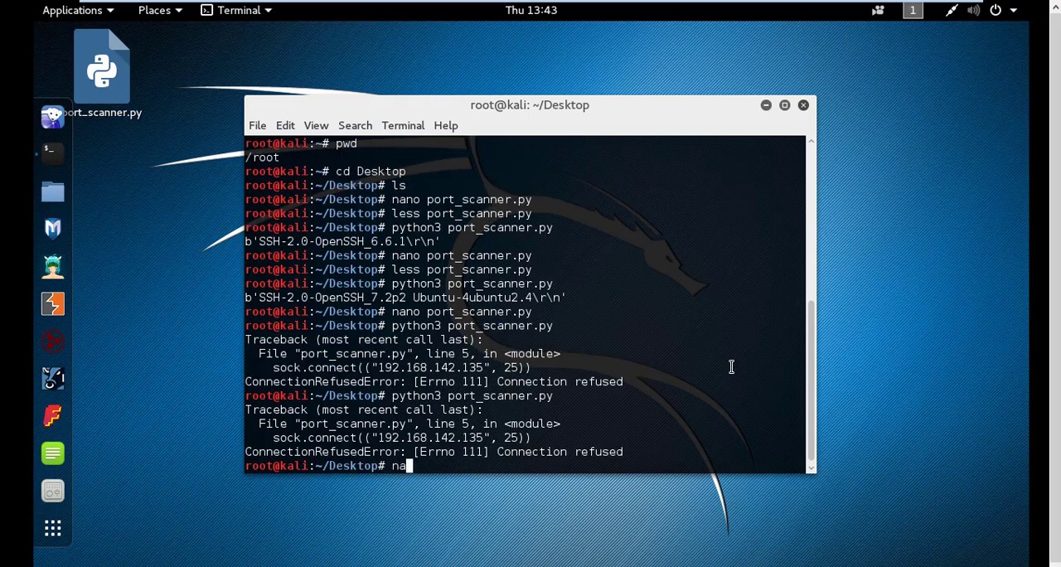
{"action": "type", "text": "no po"}
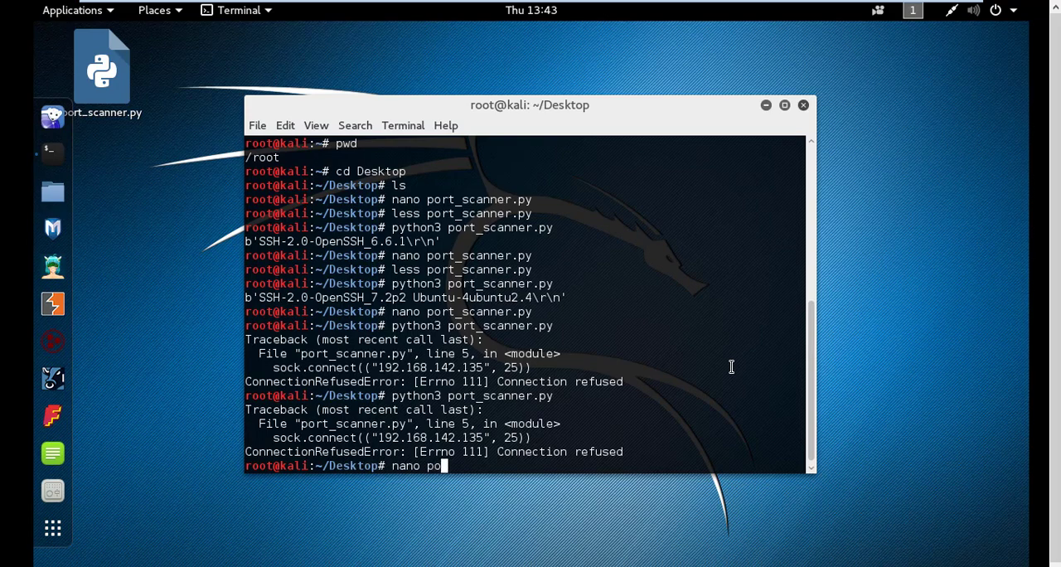
{"action": "key", "text": "Return"}
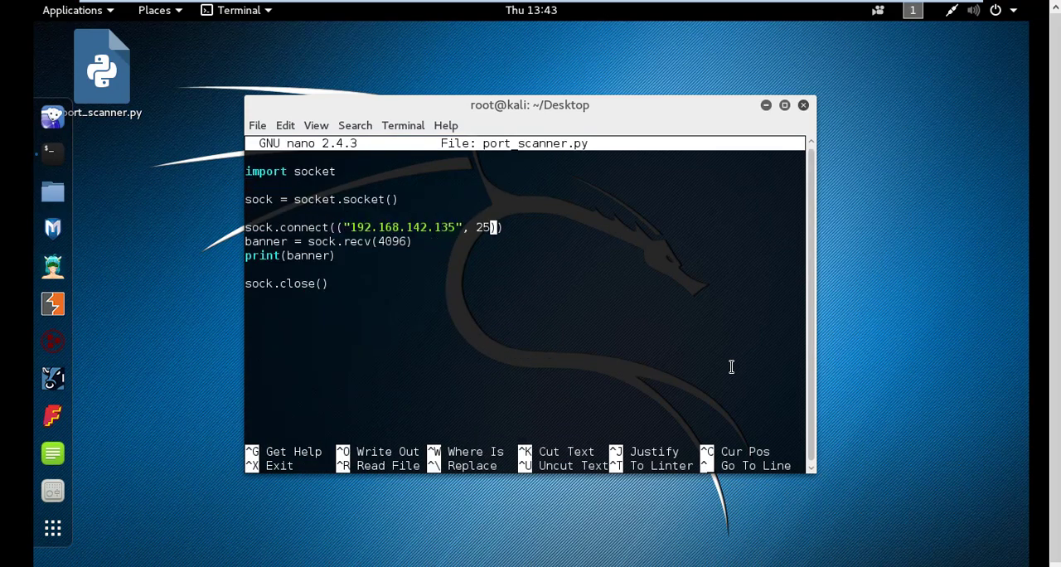
Change the target port from 25 to 22, save the file, and rerun the script.
{"action": "type", "text": "2"}
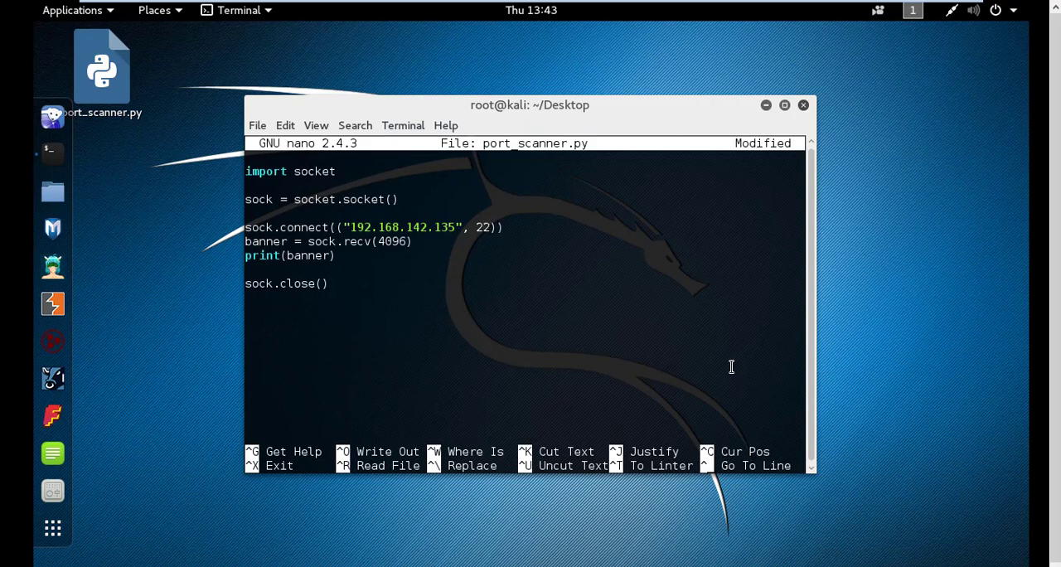
{"action": "key", "text": "ctrl+o"}
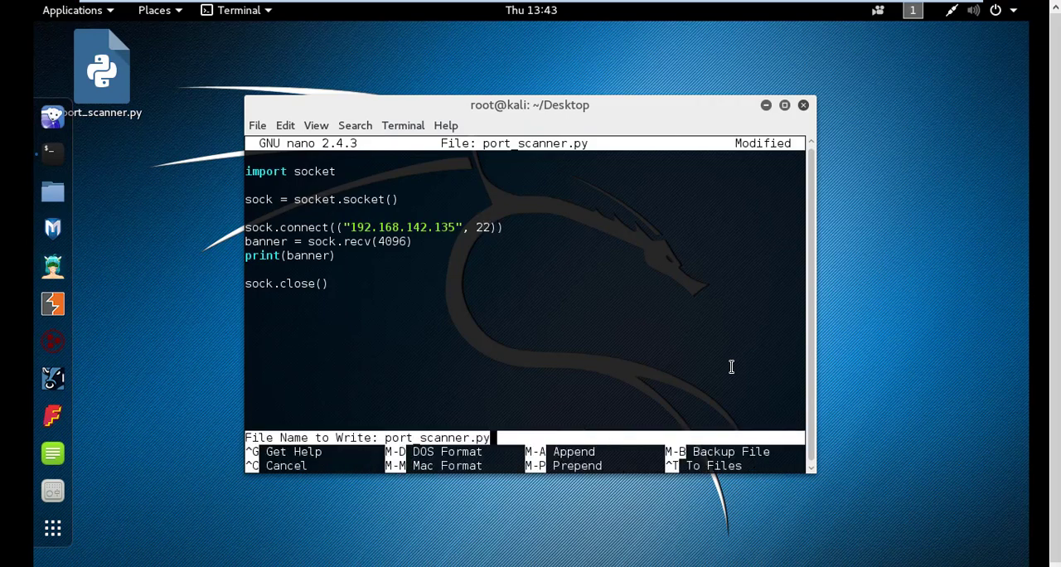
{"action": "key", "text": "Return"}
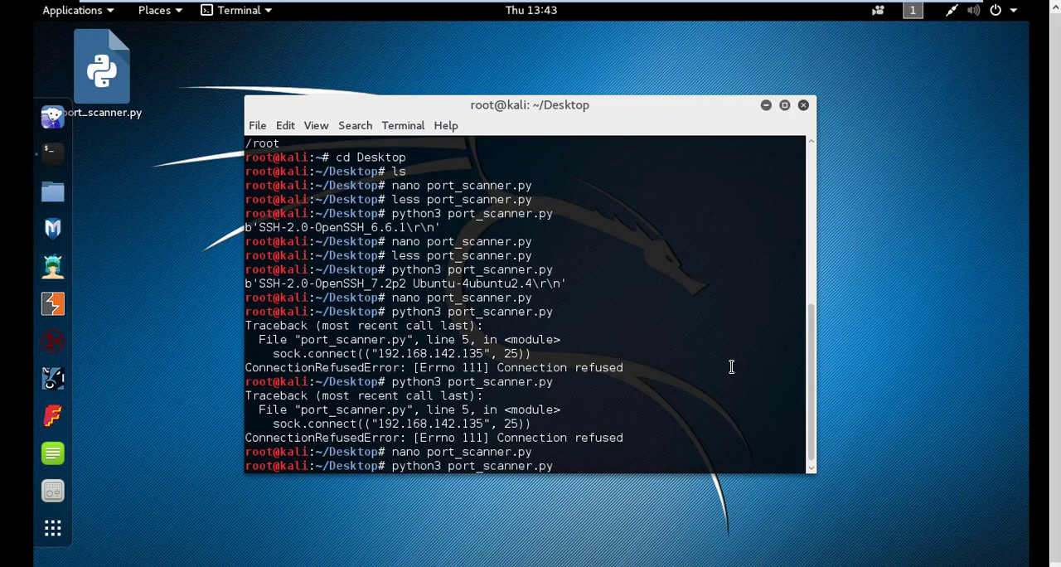
{"action": "key", "text": "Return"}
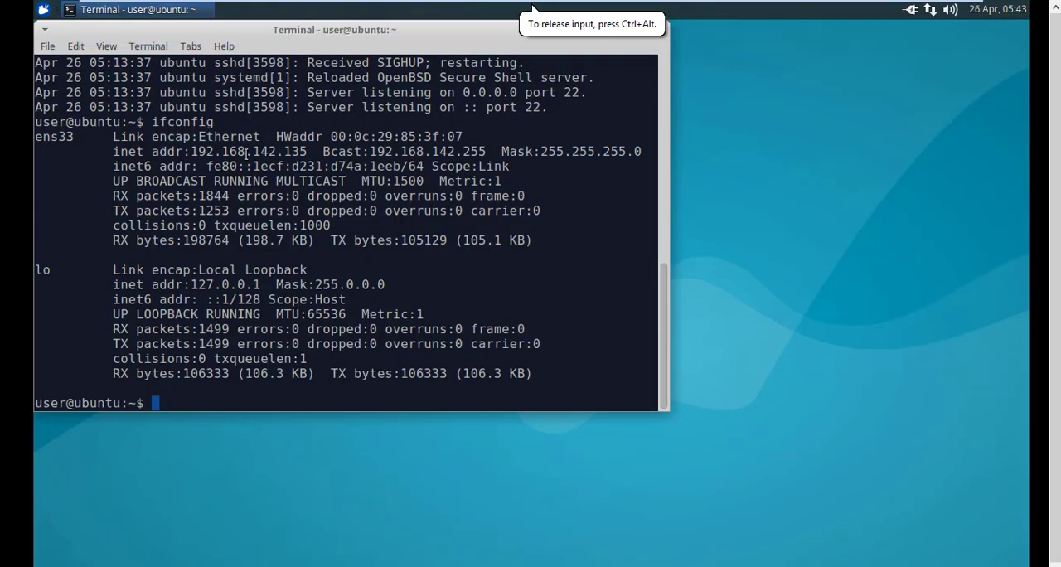
Highlight the Xubuntu and CentOS machines' IP addresses in their ifconfig output.
{"action": "double_click", "coordinate": [248, 151]}
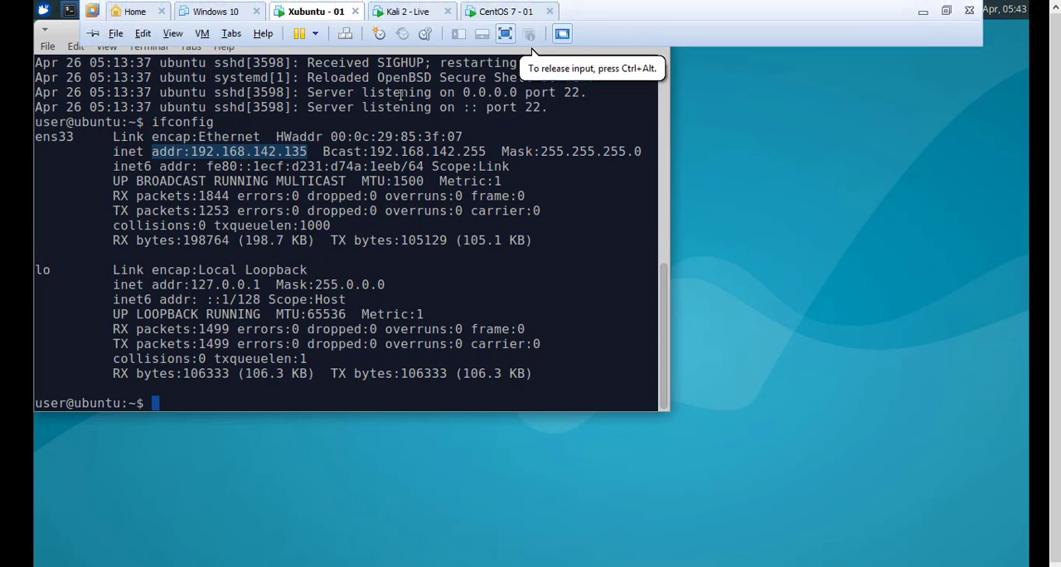
{"action": "left_click", "coordinate": [505, 11]}
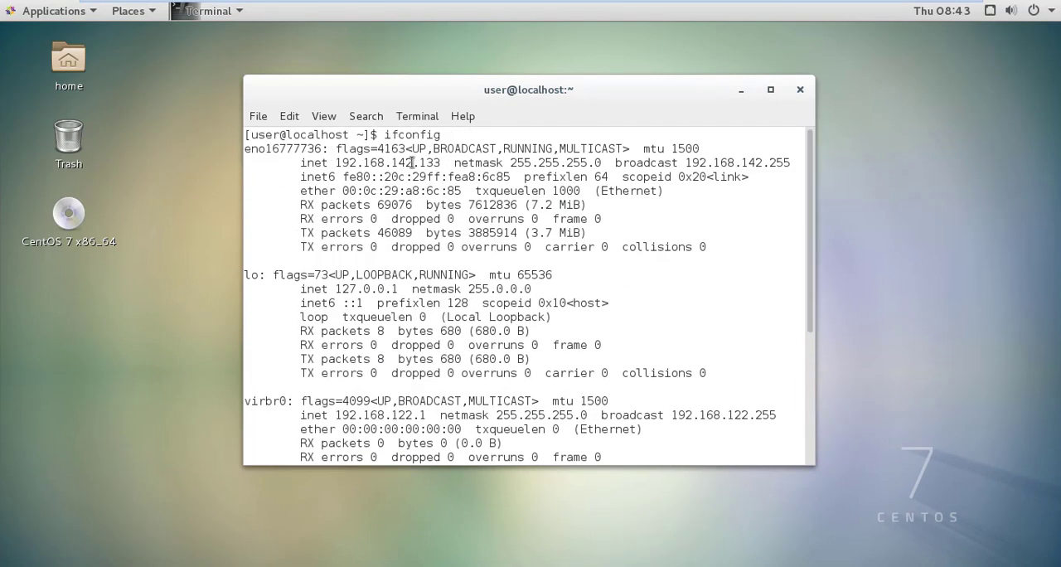
{"action": "double_click", "coordinate": [387, 162]}
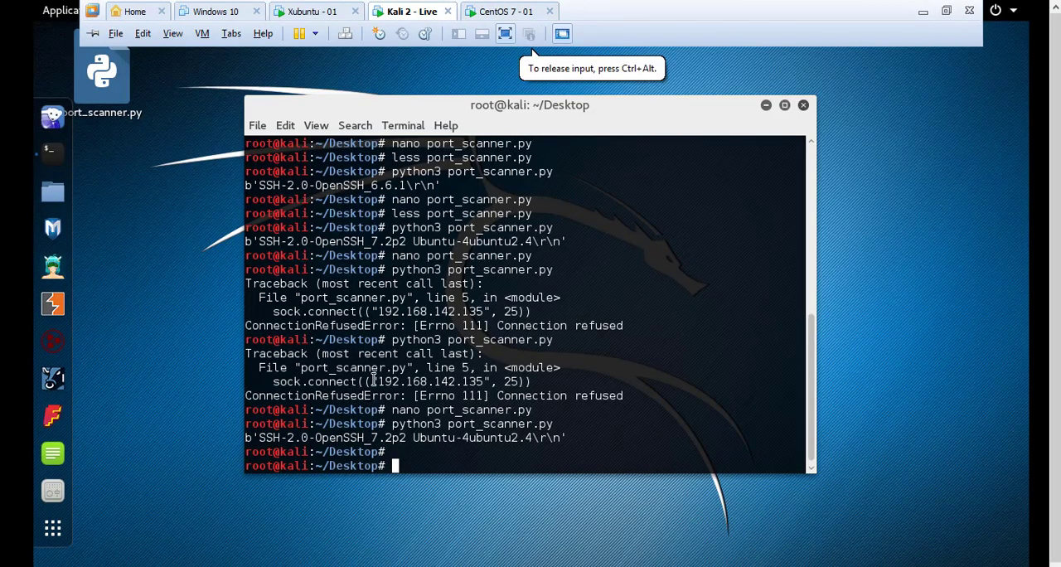
Reopen port_scanner.py in nano and highlight 'socket' and port 22 in the code.
{"action": "type", "text": "nano port_scanner.py"}
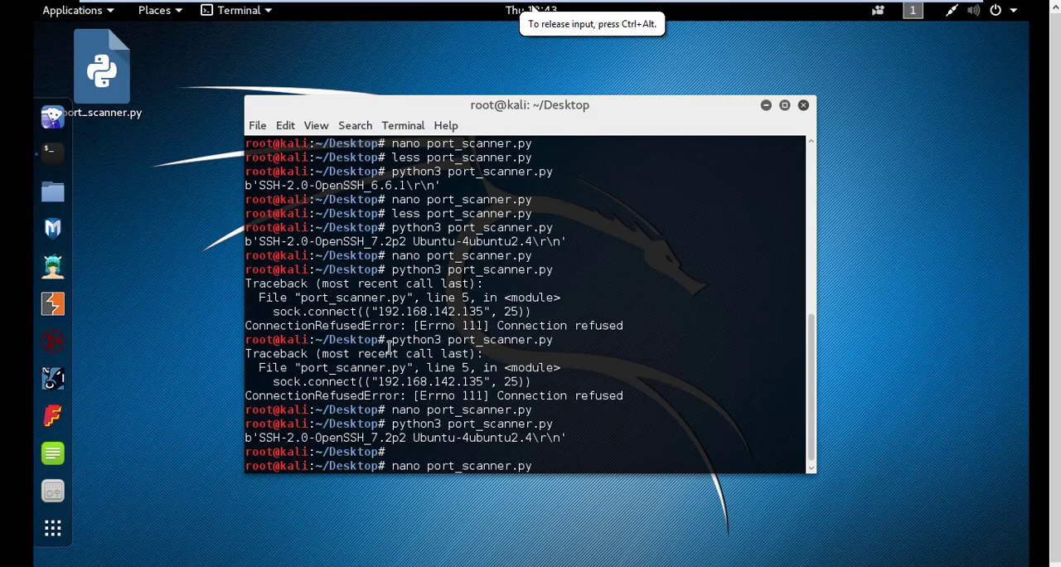
{"action": "key", "text": "Return"}
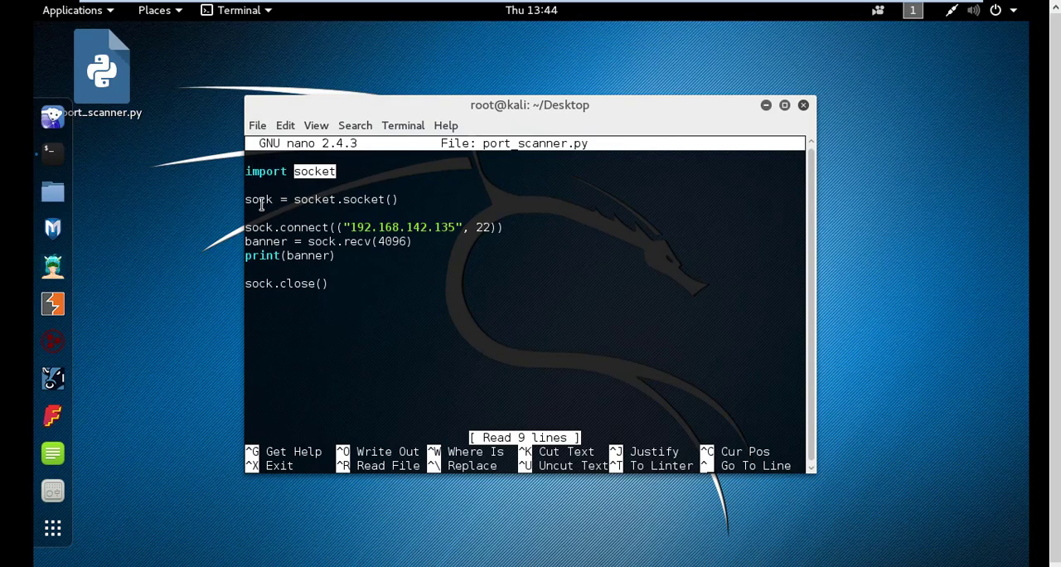
{"action": "double_click", "coordinate": [258, 199]}
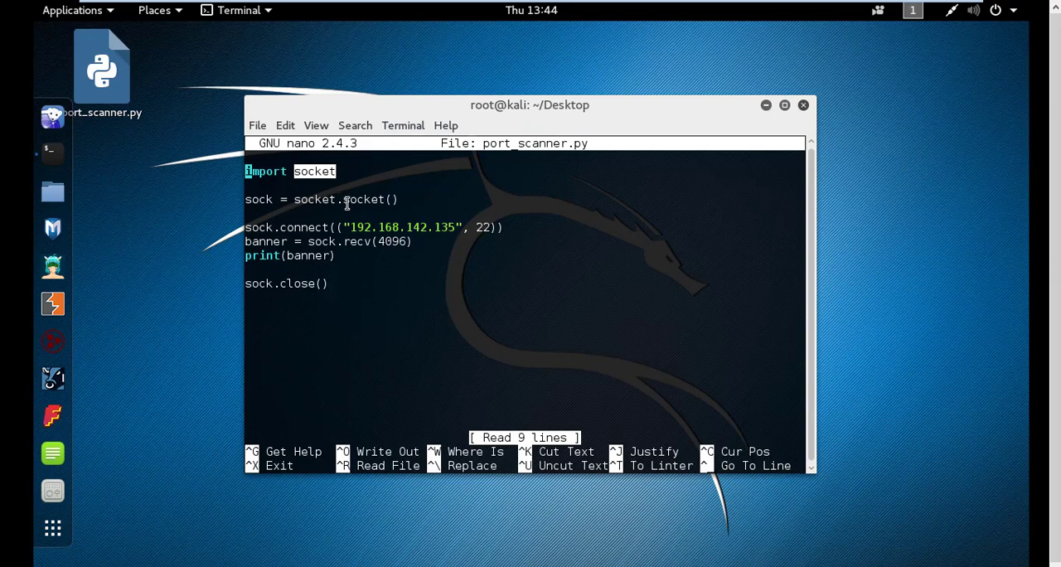
{"action": "mouse_move", "coordinate": [321, 175]}
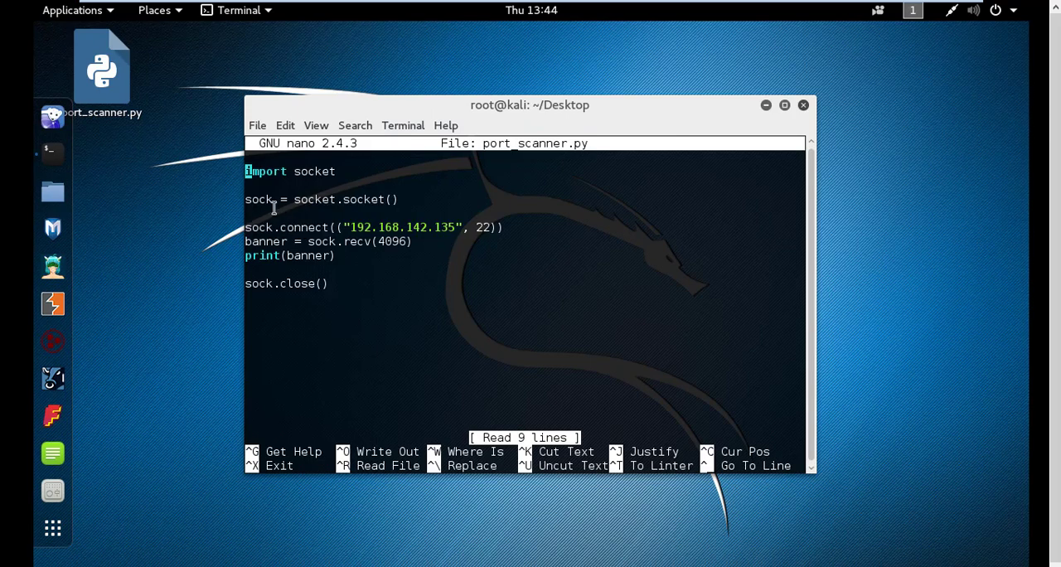
{"action": "mouse_move", "coordinate": [354, 238]}
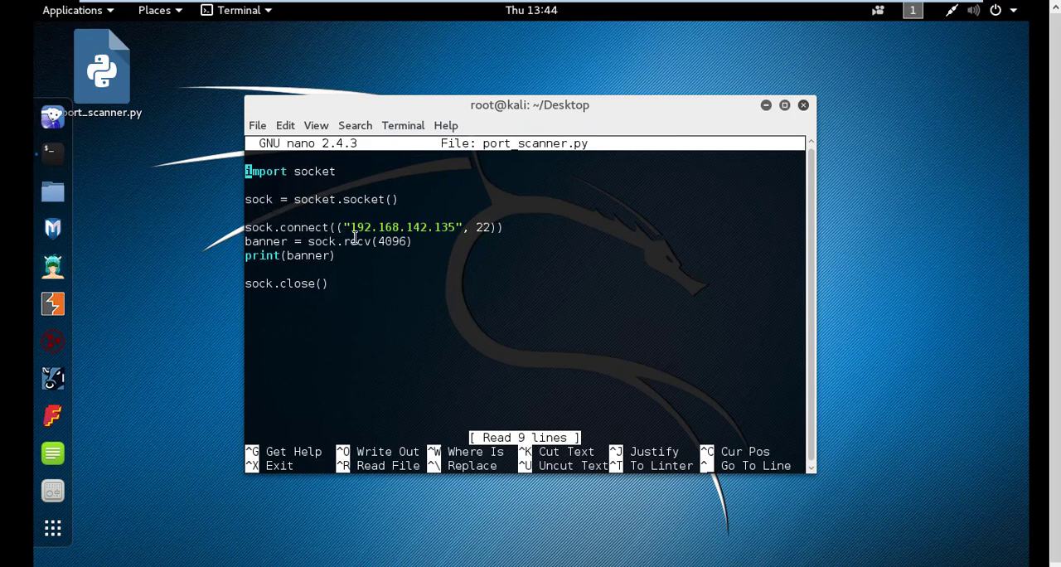
{"action": "double_click", "coordinate": [402, 227]}
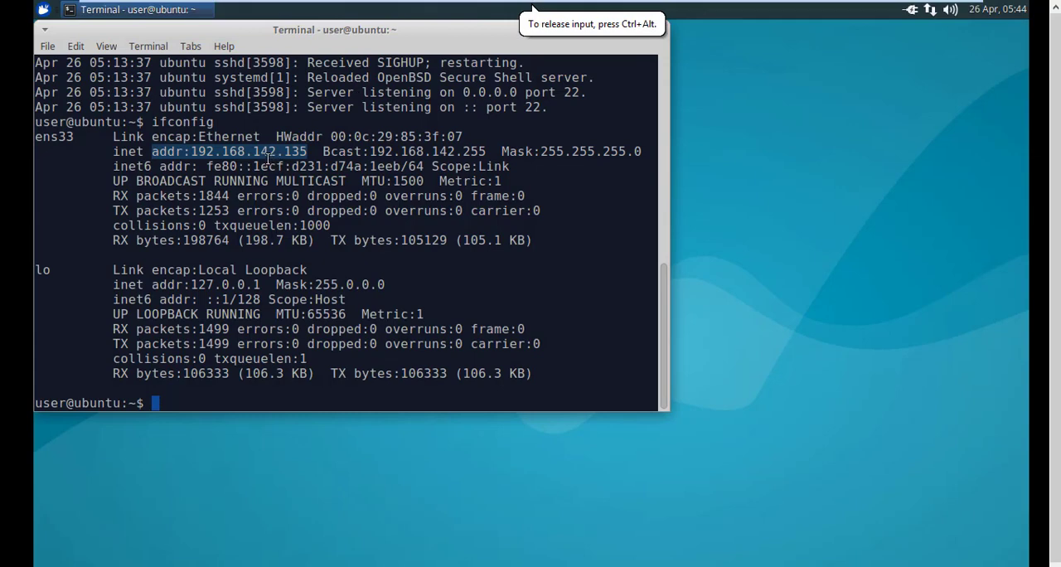
{"action": "mouse_move", "coordinate": [489, 6]}
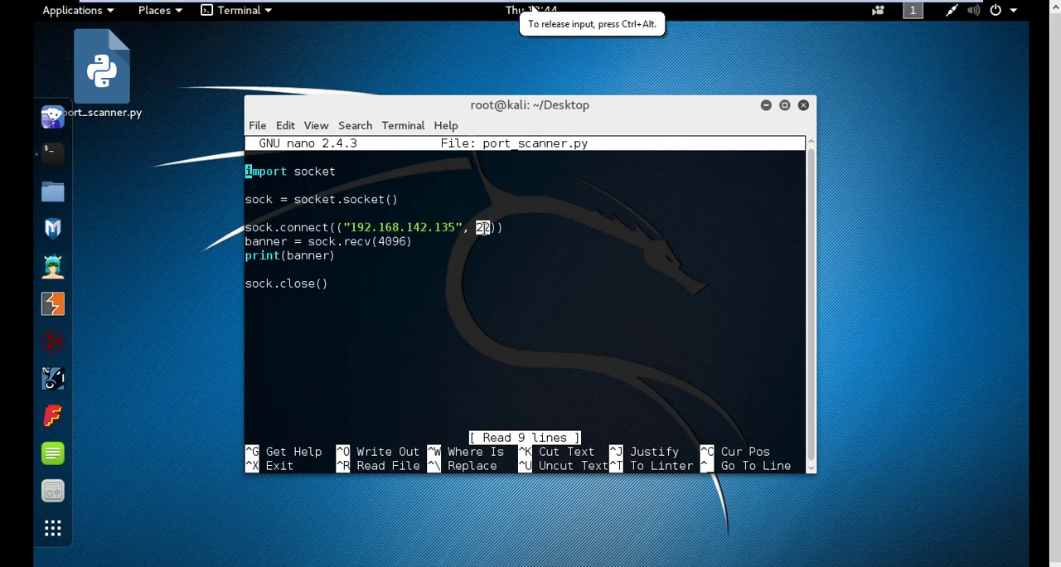
{"action": "mouse_move", "coordinate": [322, 240]}
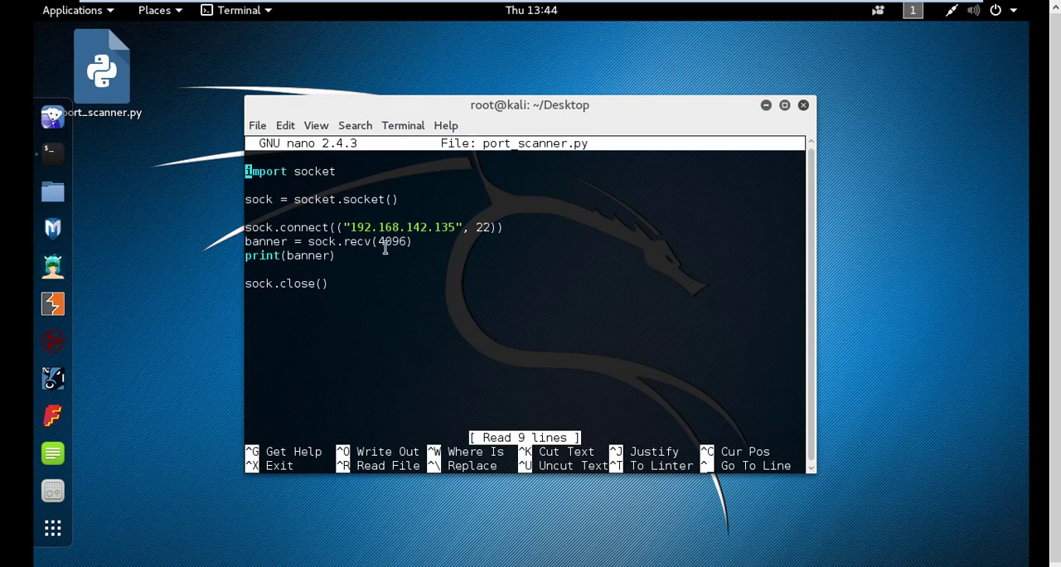
{"action": "mouse_move", "coordinate": [363, 241]}
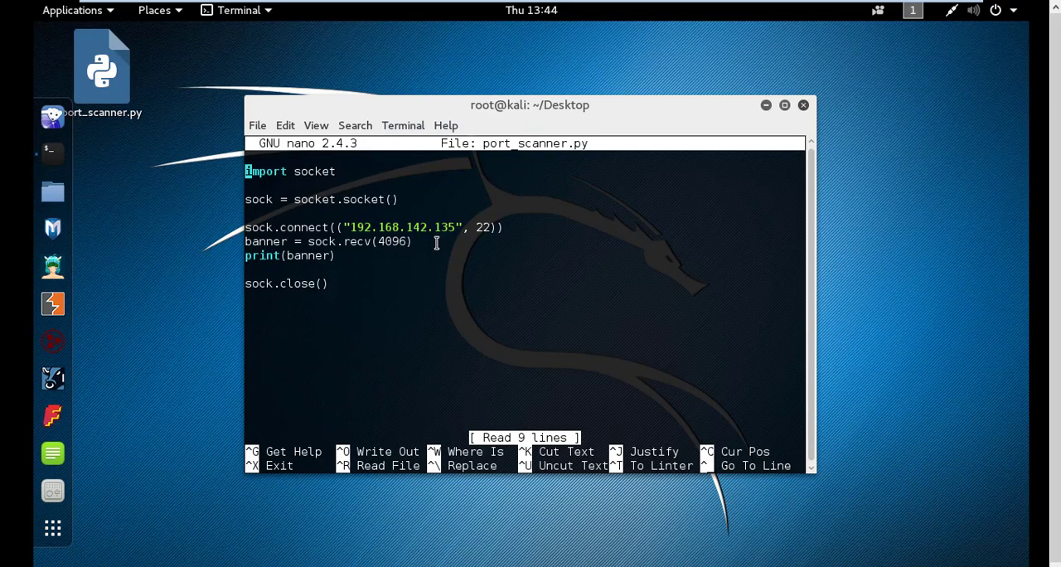
{"action": "mouse_move", "coordinate": [323, 244]}
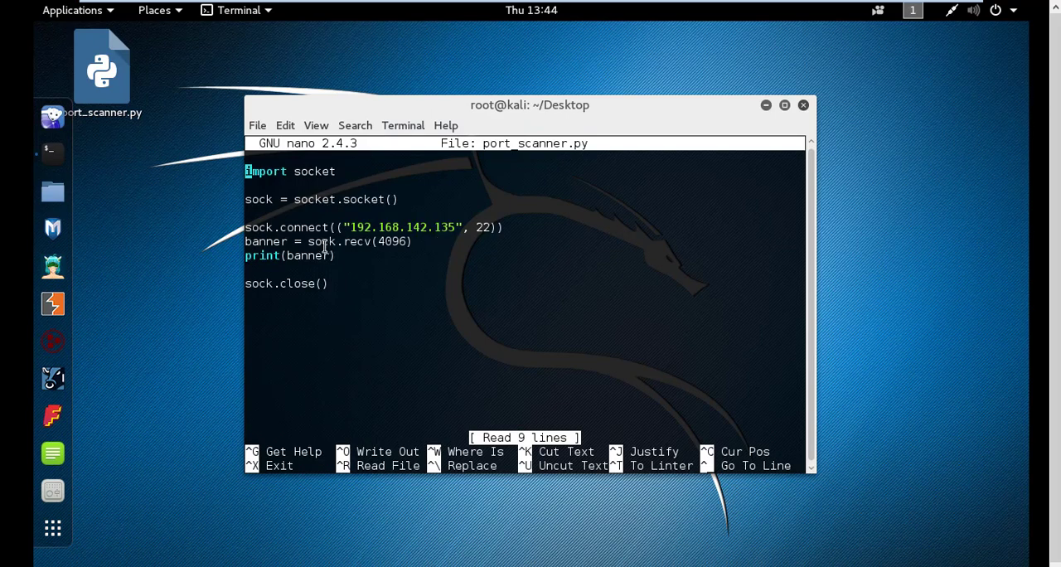
{"action": "double_click", "coordinate": [323, 241]}
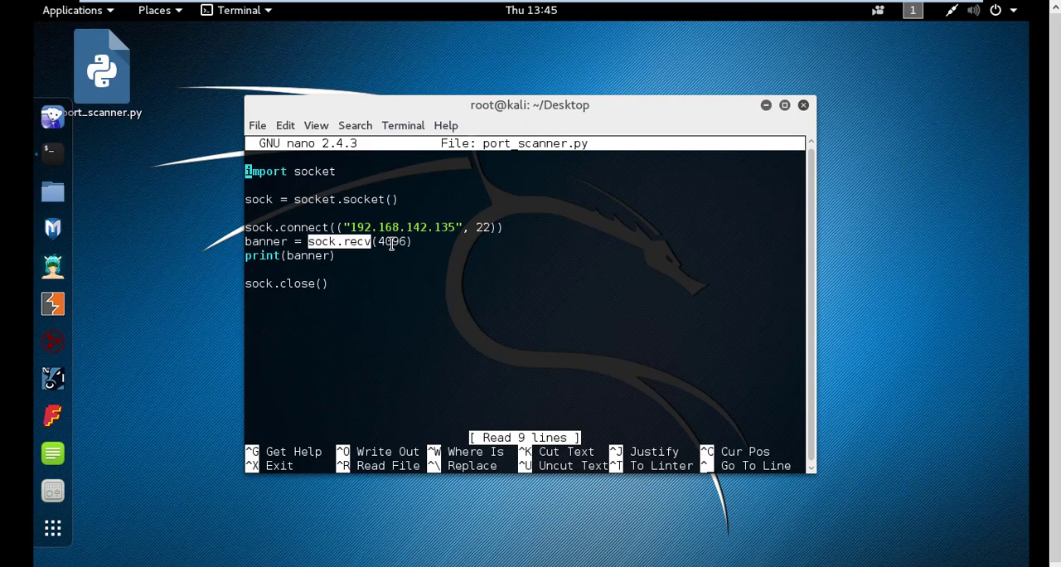
{"action": "mouse_move", "coordinate": [307, 256]}
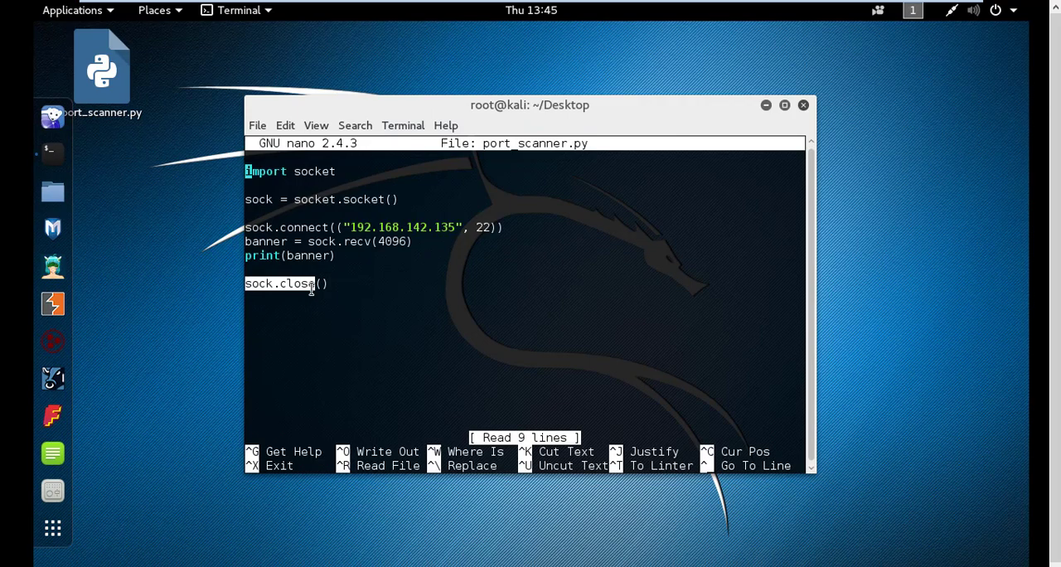
{"action": "mouse_move", "coordinate": [298, 206]}
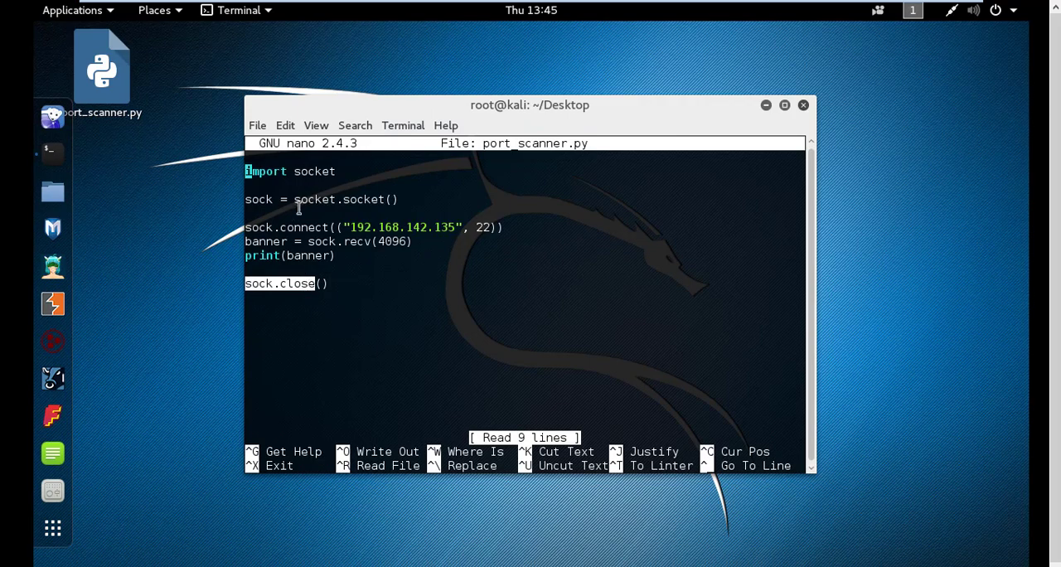
Save the port 25 script and run it, getting ConnectionRefusedError.
{"action": "key", "text": "ctrl+x"}
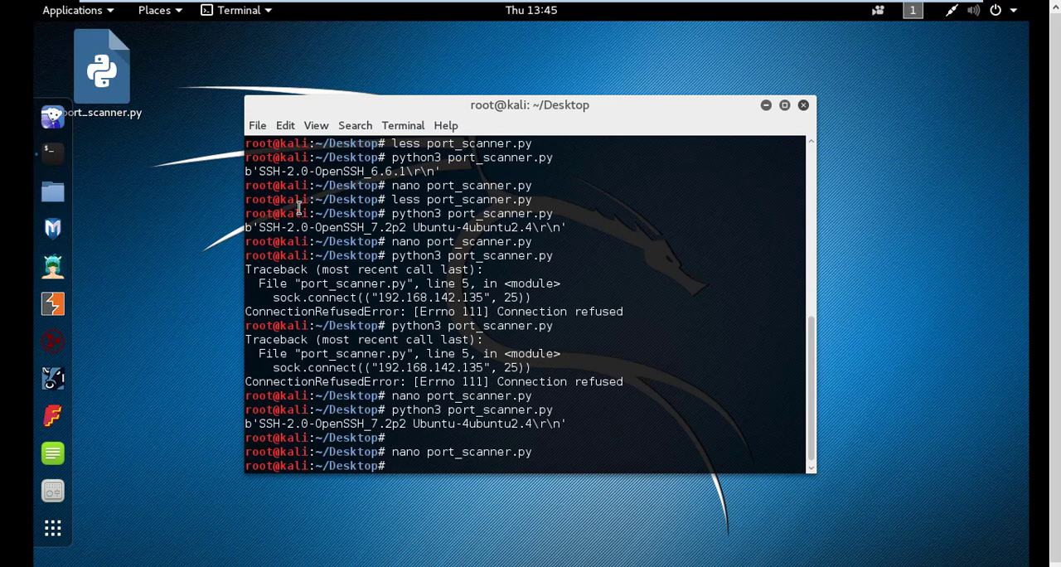
{"action": "key", "text": "Return"}
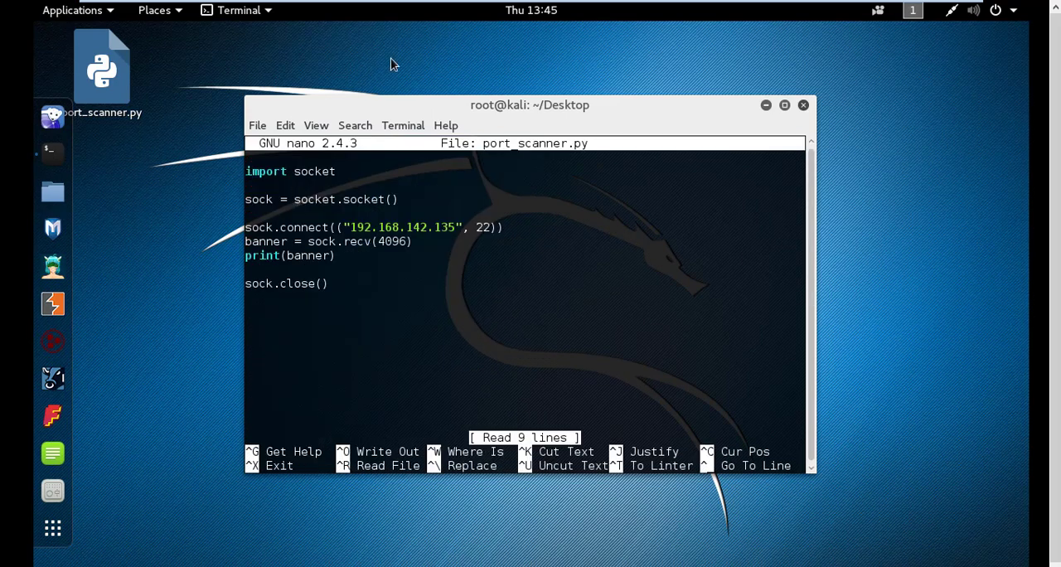
{"action": "mouse_move", "coordinate": [494, 225]}
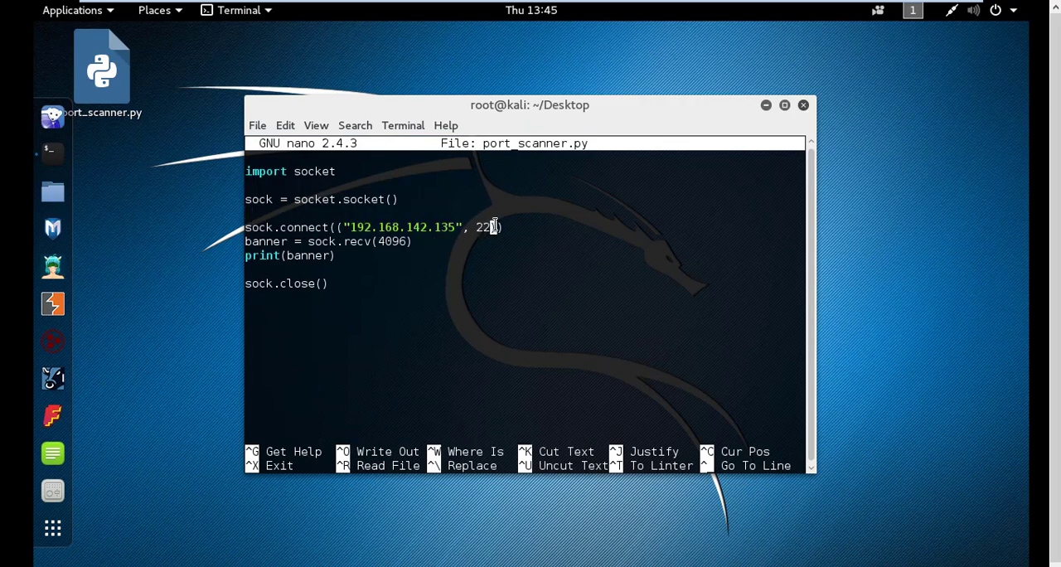
{"action": "key", "text": "ctrl+o"}
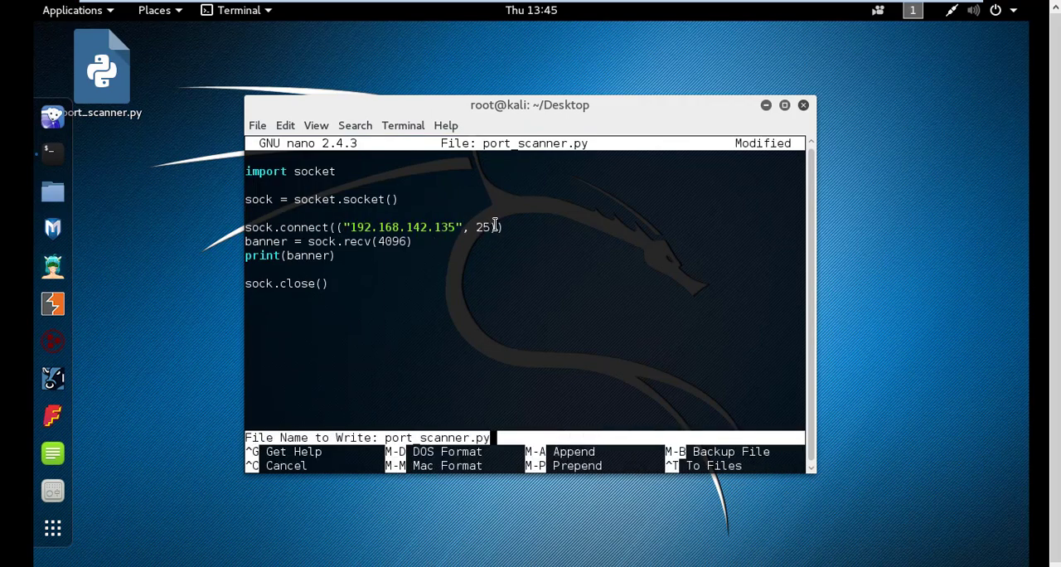
{"action": "key", "text": "Return"}
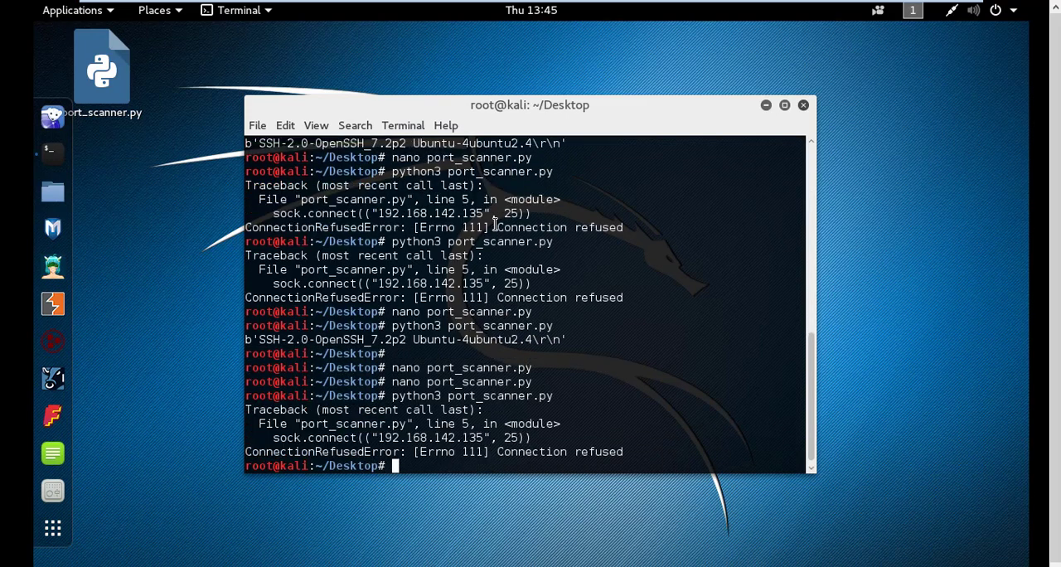
{"action": "type", "text": "python3 port_scanner.py"}
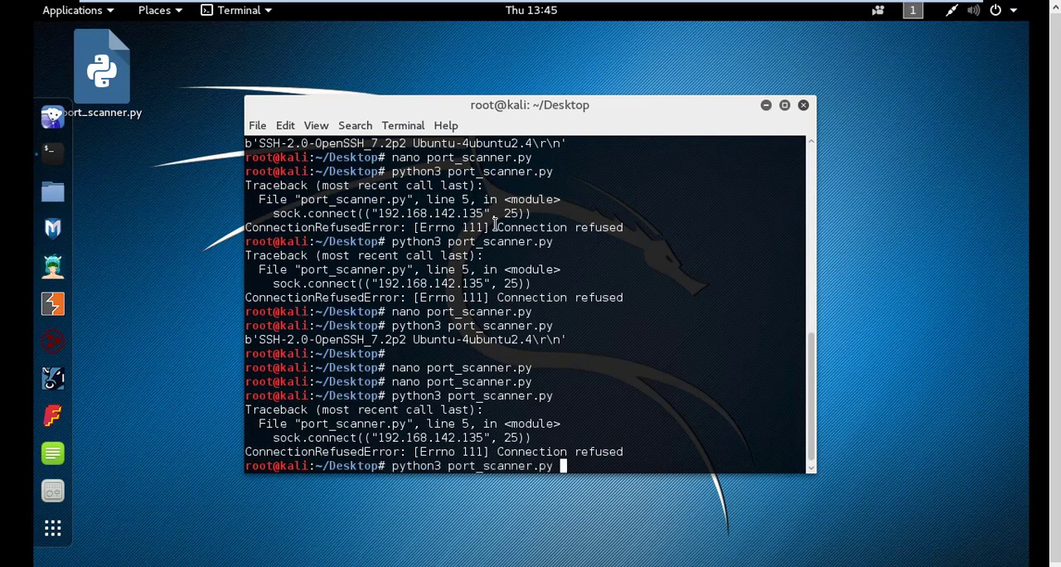
{"action": "key", "text": "Return"}
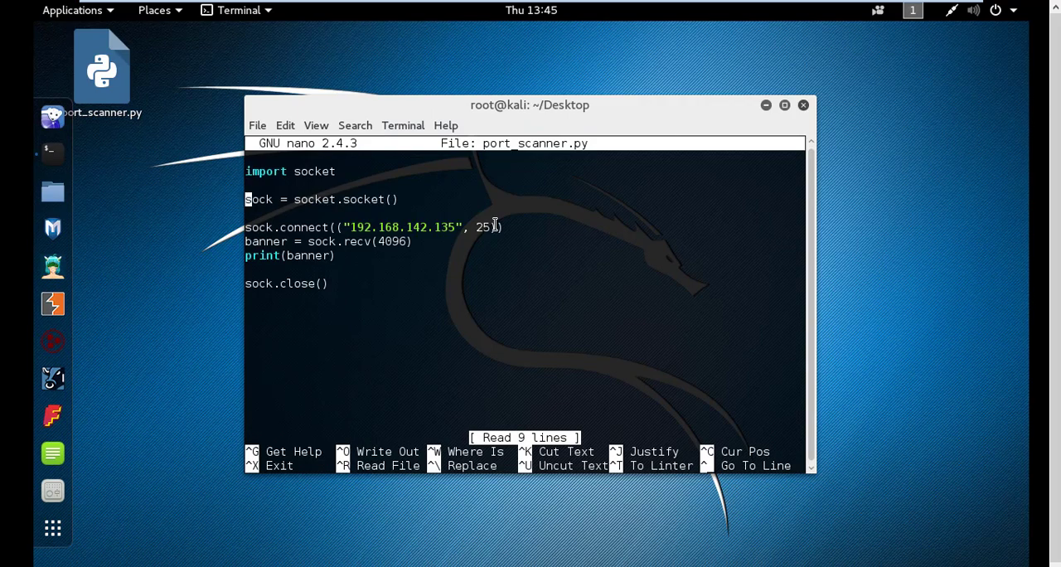
Add try: above the connect code and remove the unindented print(banner) line.
{"action": "type", "text": "tr"}
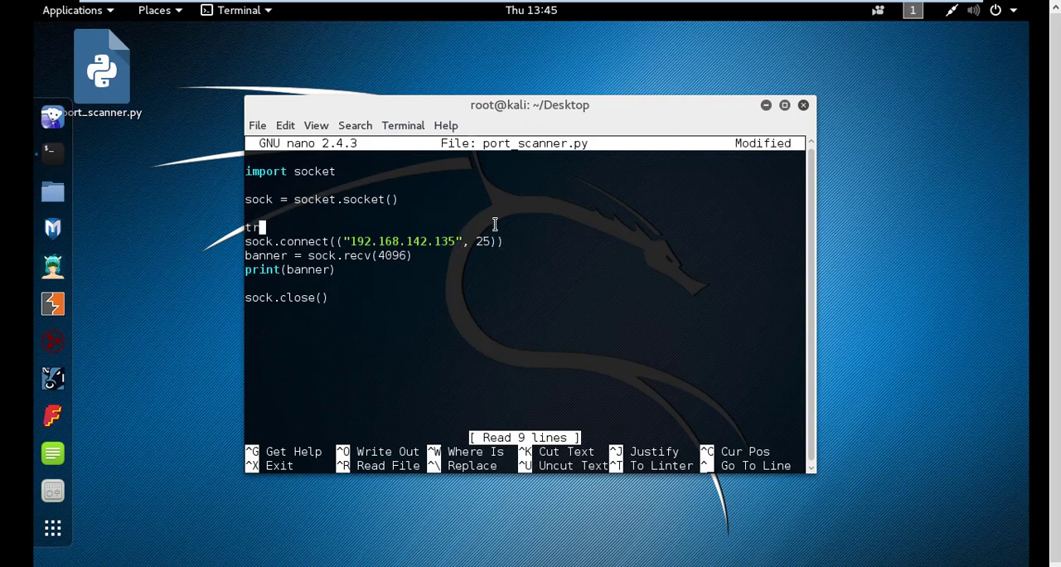
{"action": "type", "text": "y:"}
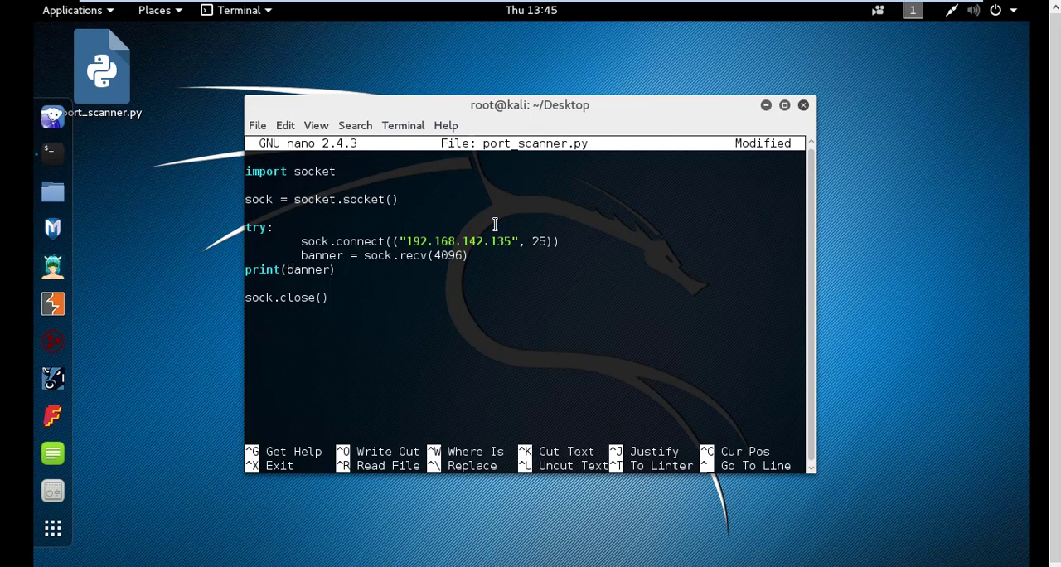
{"action": "left_click", "coordinate": [290, 269]}
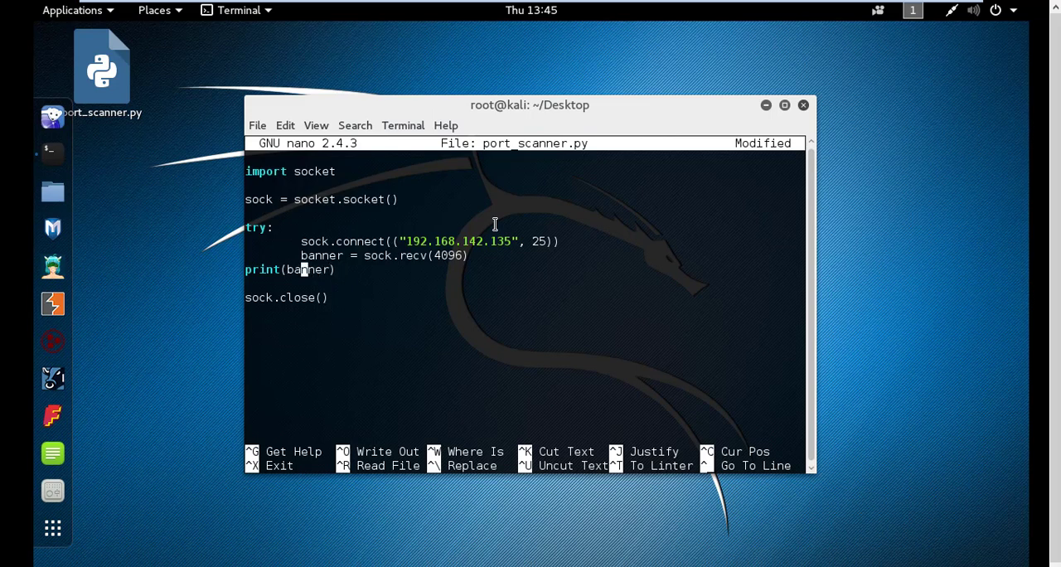
{"action": "key", "text": "BackSpace"}
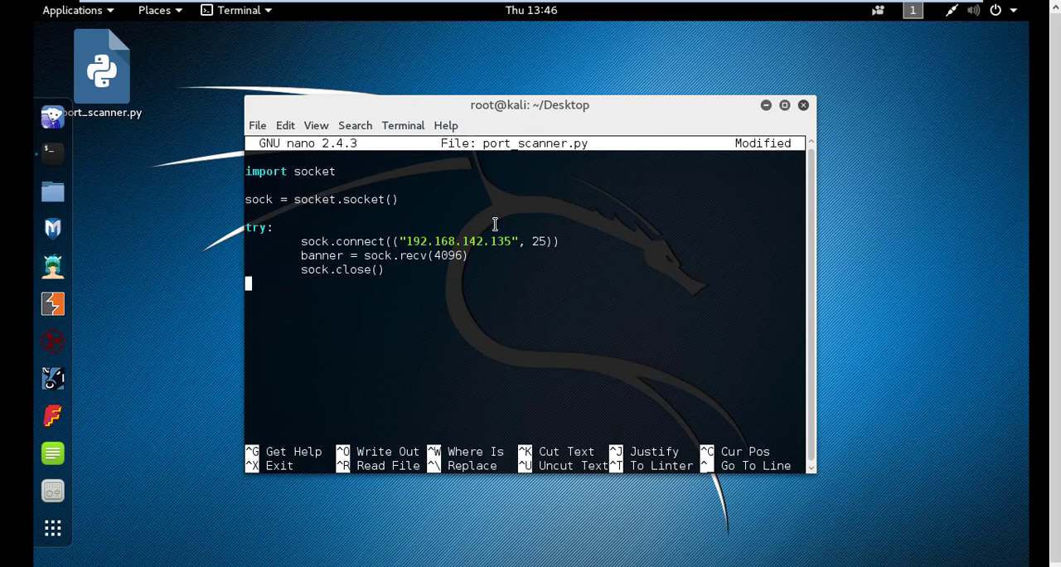
Add an except socket.error as err handler printing err, plus print(banner) inside try.
{"action": "type", "text": "except:"}
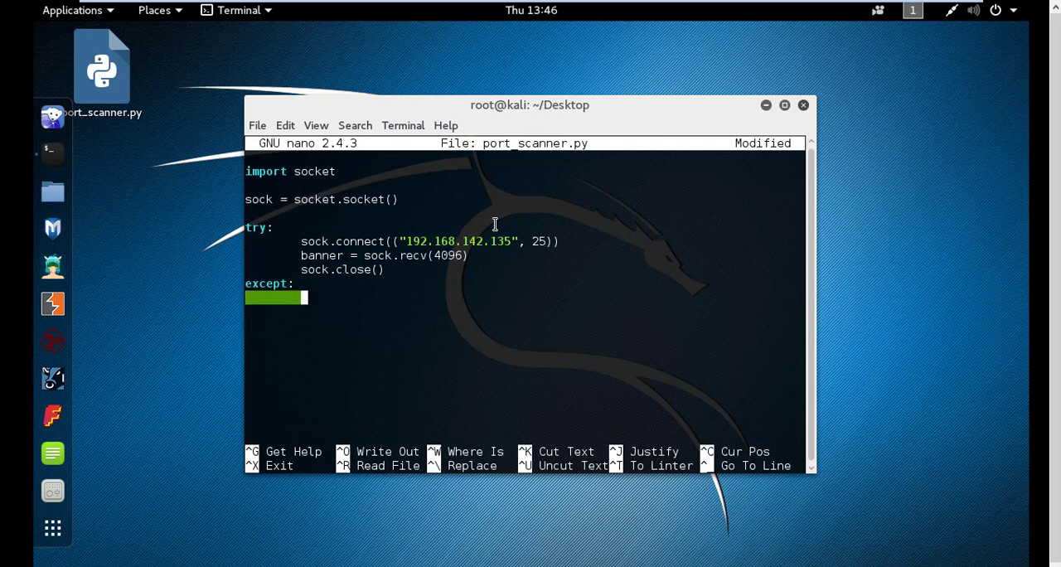
{"action": "type", "text": "socket"}
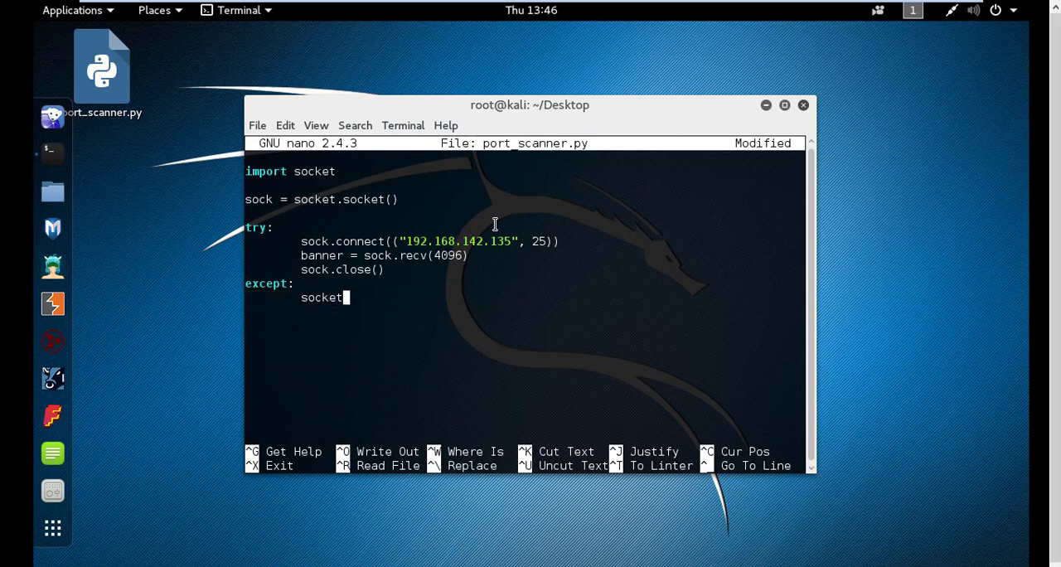
{"action": "type", "text": ".error as"}
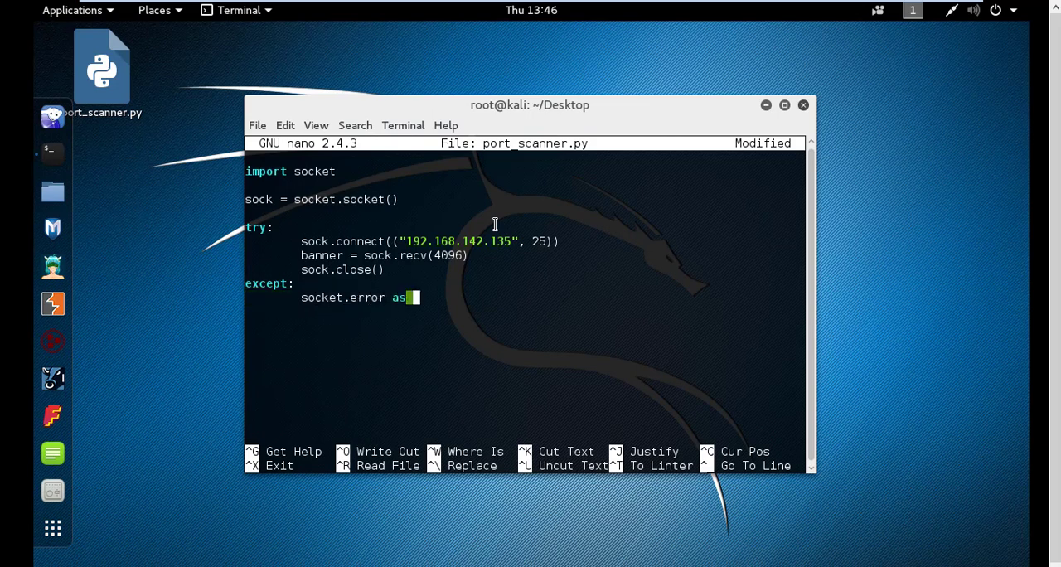
{"action": "type", "text": "err:"}
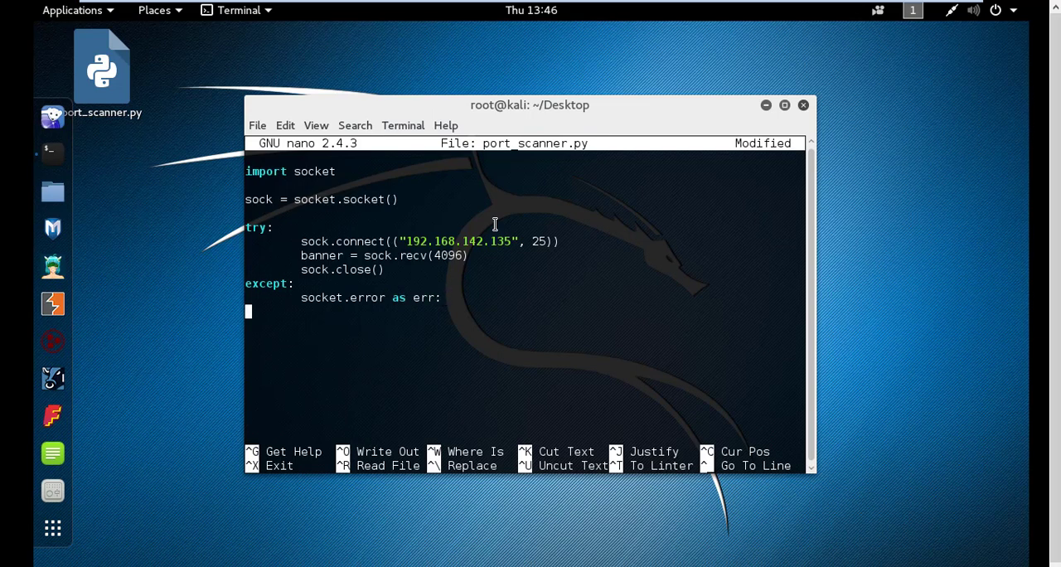
{"action": "type", "text": "print()"}
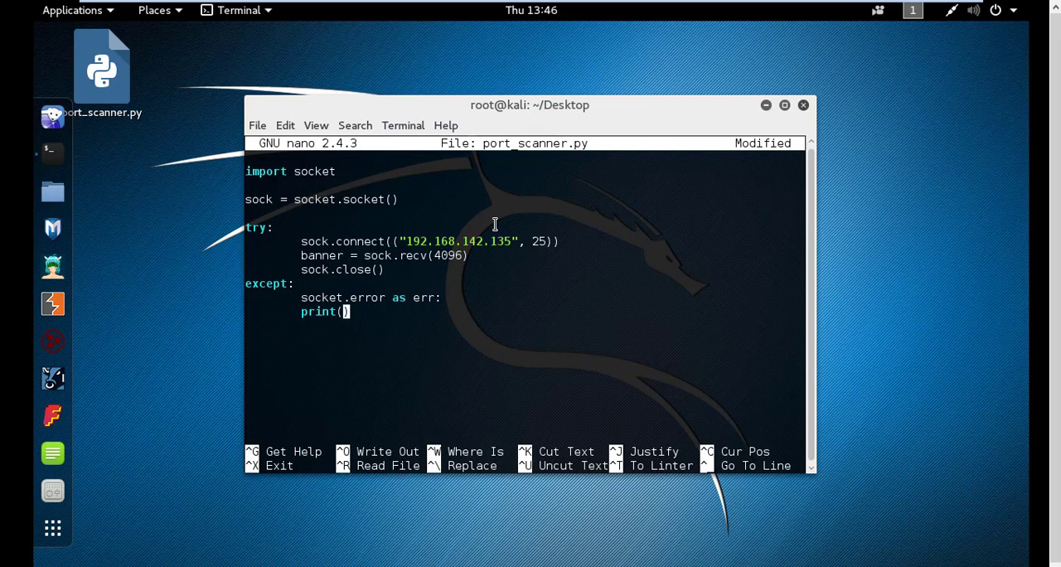
{"action": "type", "text": "err"}
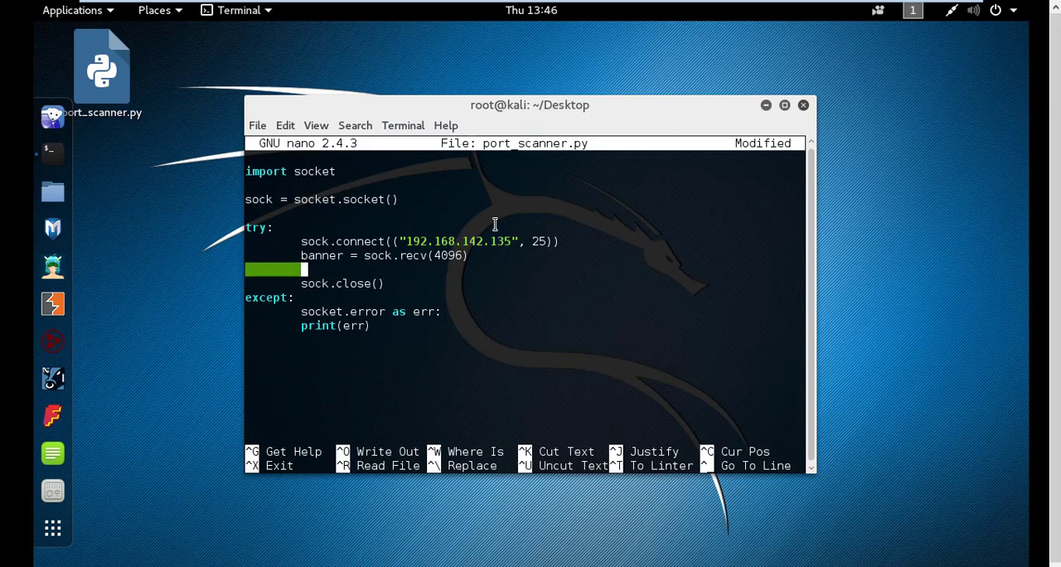
{"action": "type", "text": "print("}
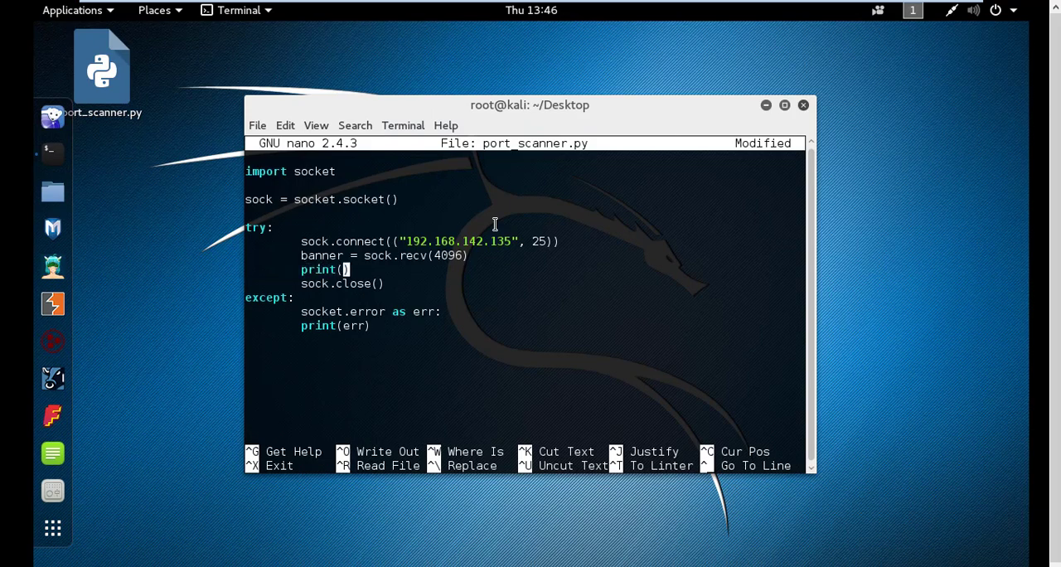
{"action": "type", "text": "banner"}
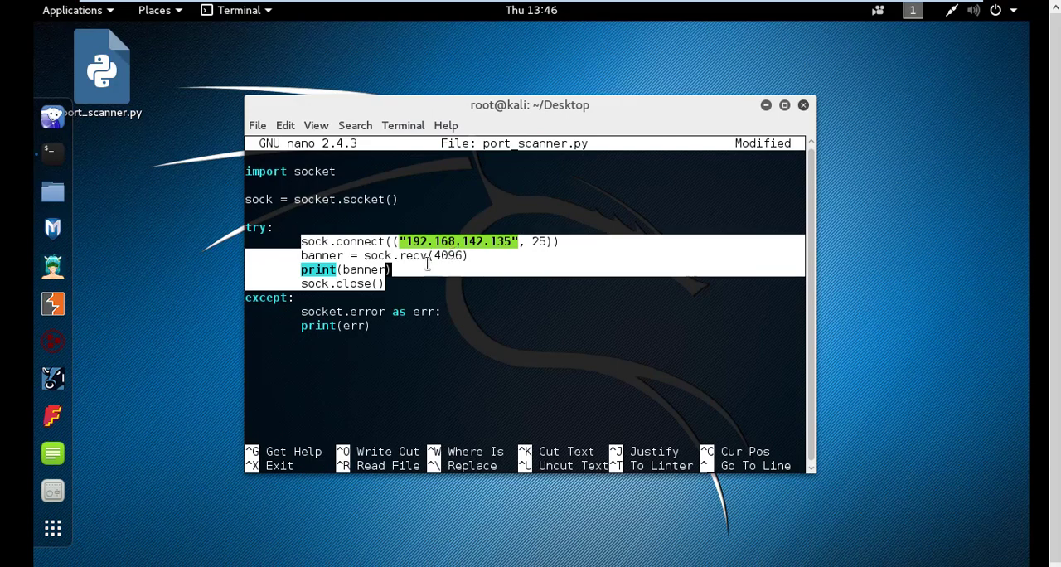
{"action": "mouse_move", "coordinate": [361, 270]}
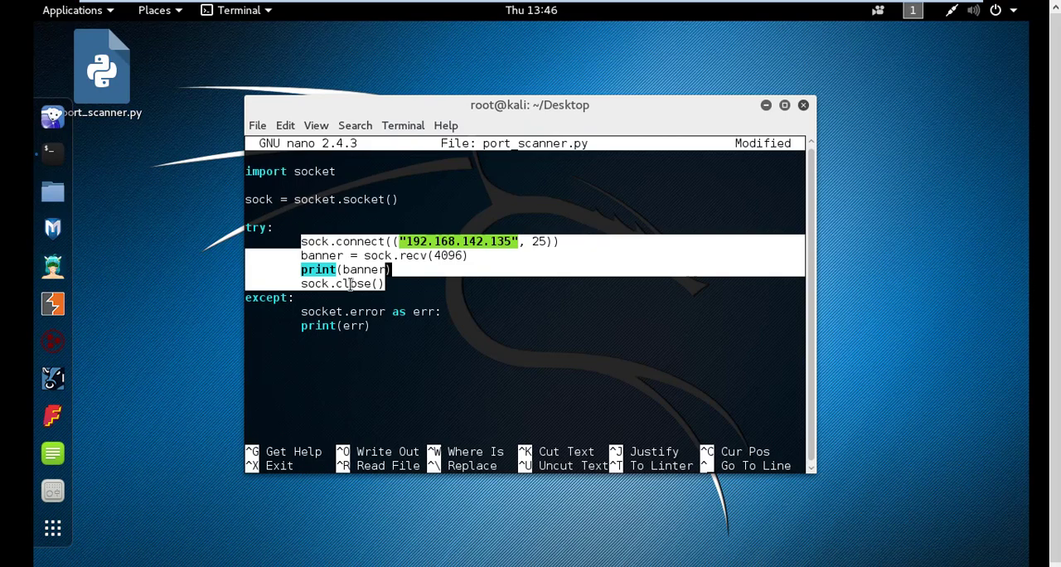
{"action": "mouse_move", "coordinate": [348, 284]}
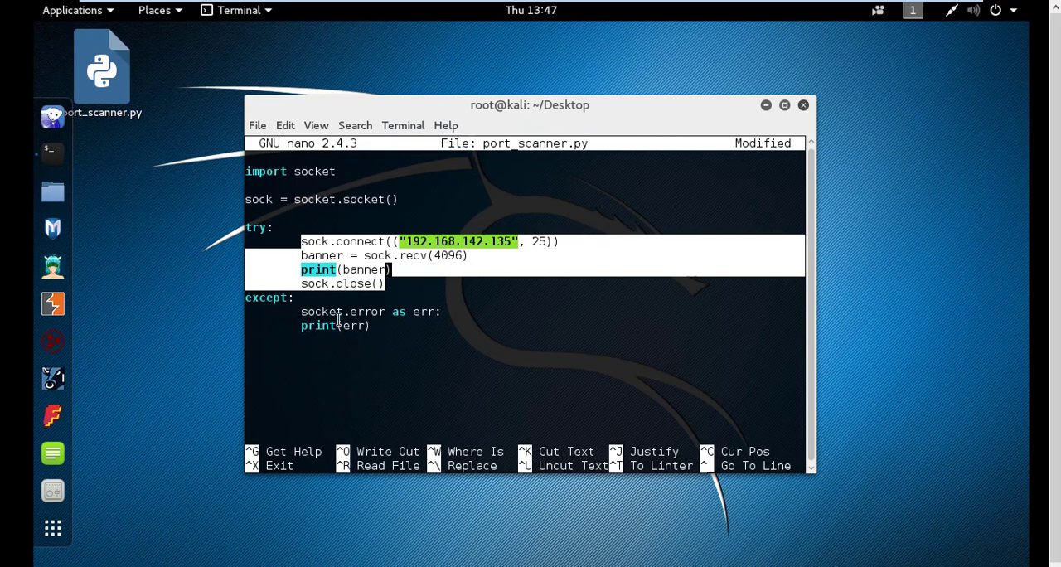
{"action": "mouse_move", "coordinate": [380, 309]}
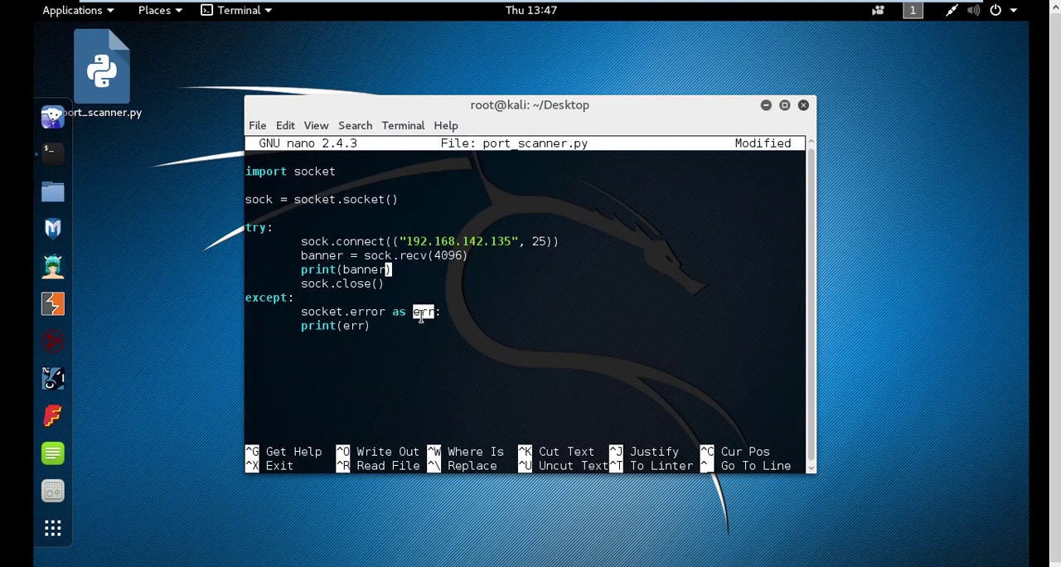
{"action": "mouse_move", "coordinate": [353, 319]}
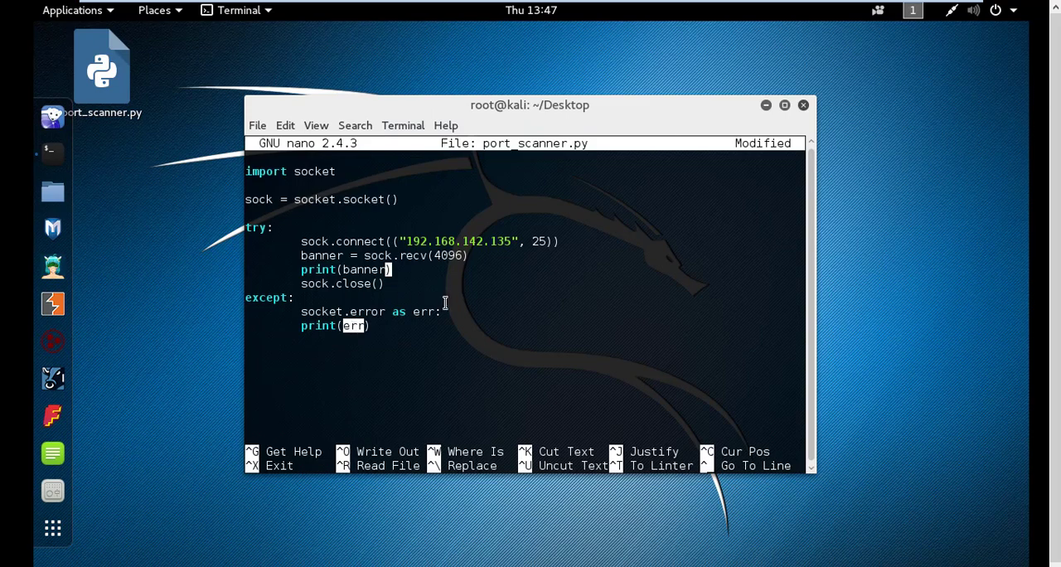
Exit nano on the modified port_scanner.py, bringing up the save prompt.
{"action": "key", "text": "ctrl+x"}
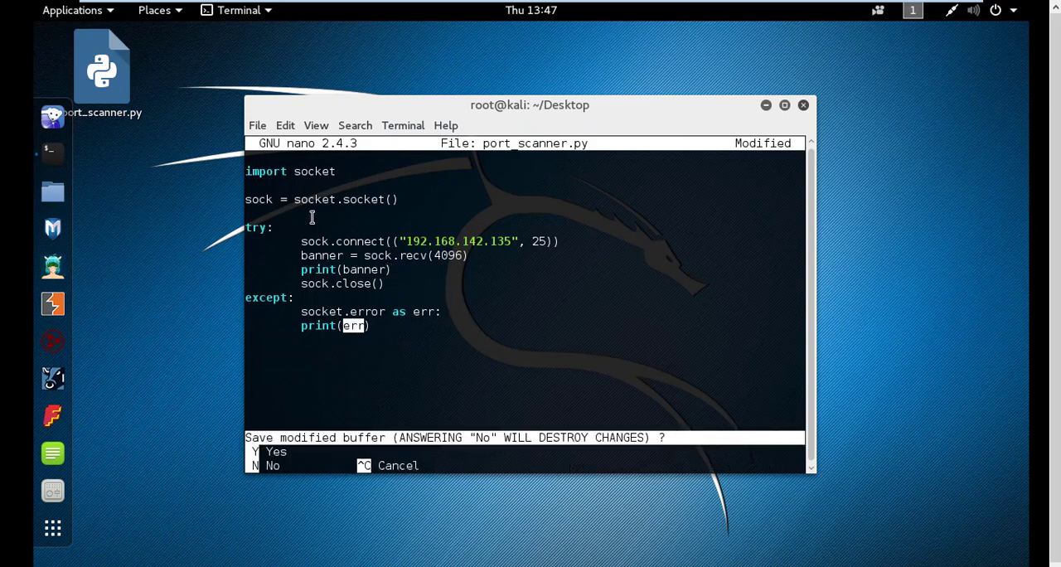
Save the changes and view the saved script with less.
{"action": "key", "text": "y"}
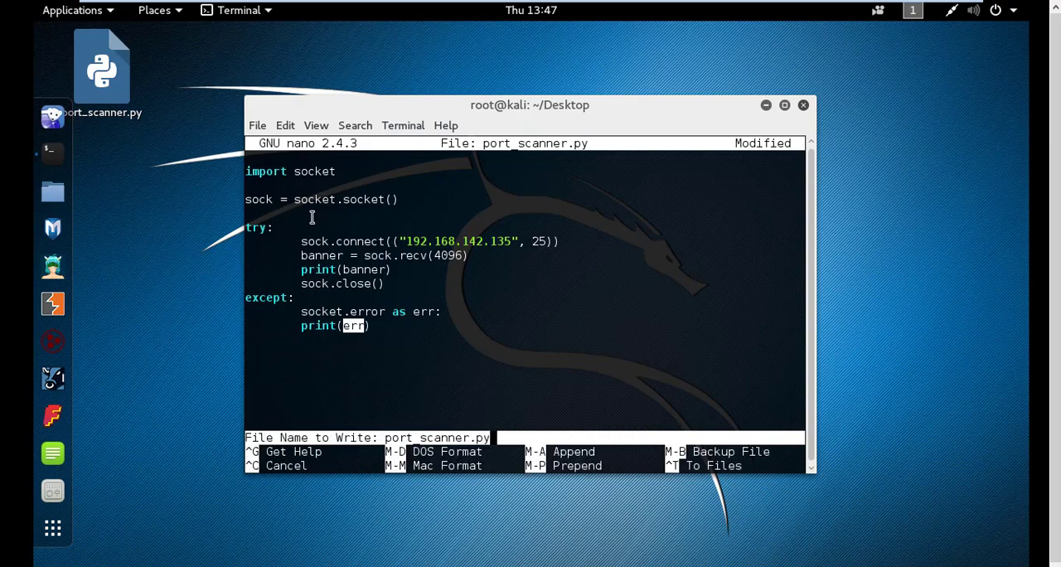
{"action": "key", "text": "Return"}
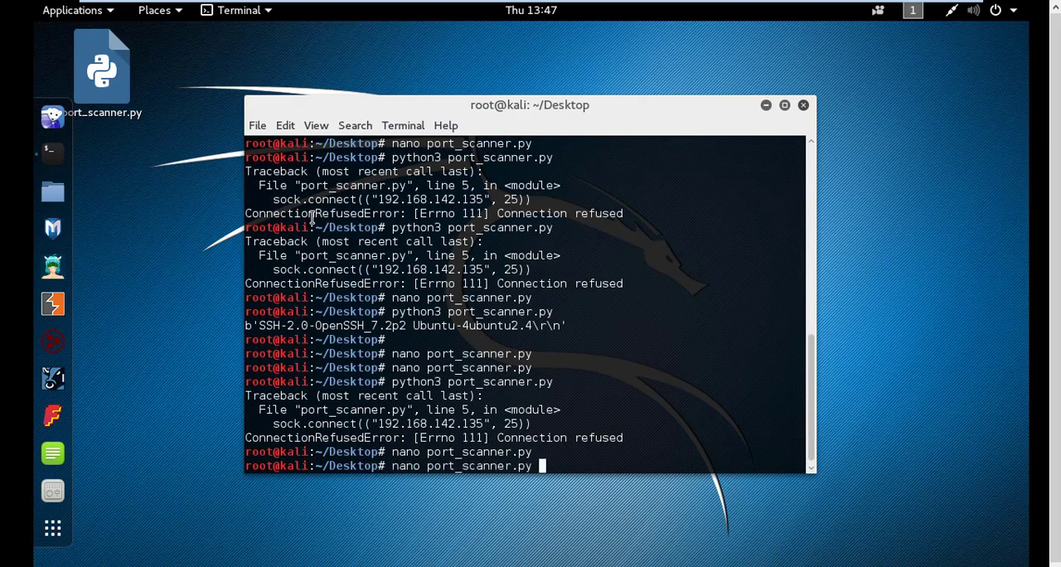
{"action": "type", "text": "less po"}
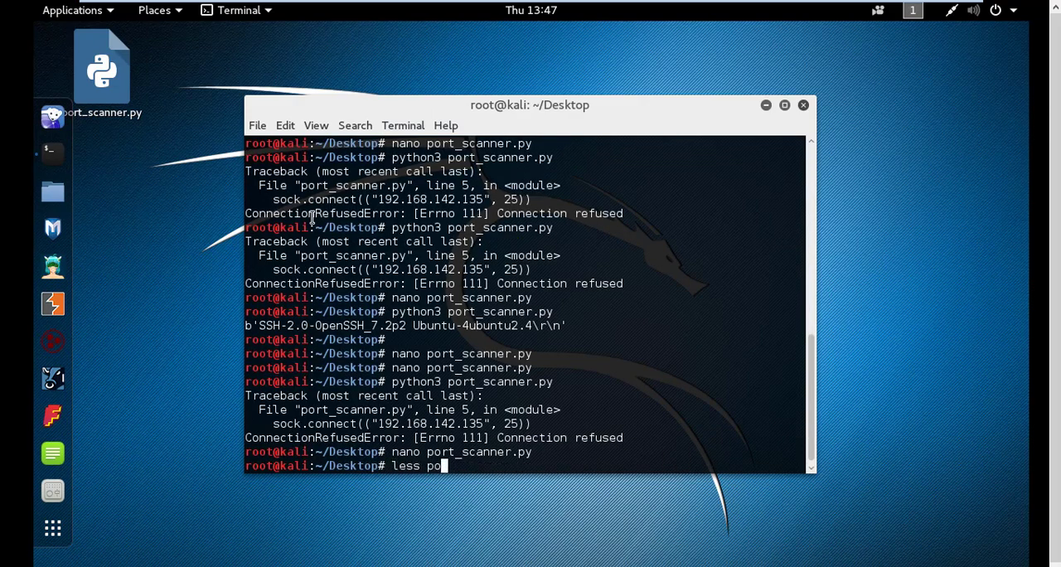
{"action": "key", "text": "Return"}
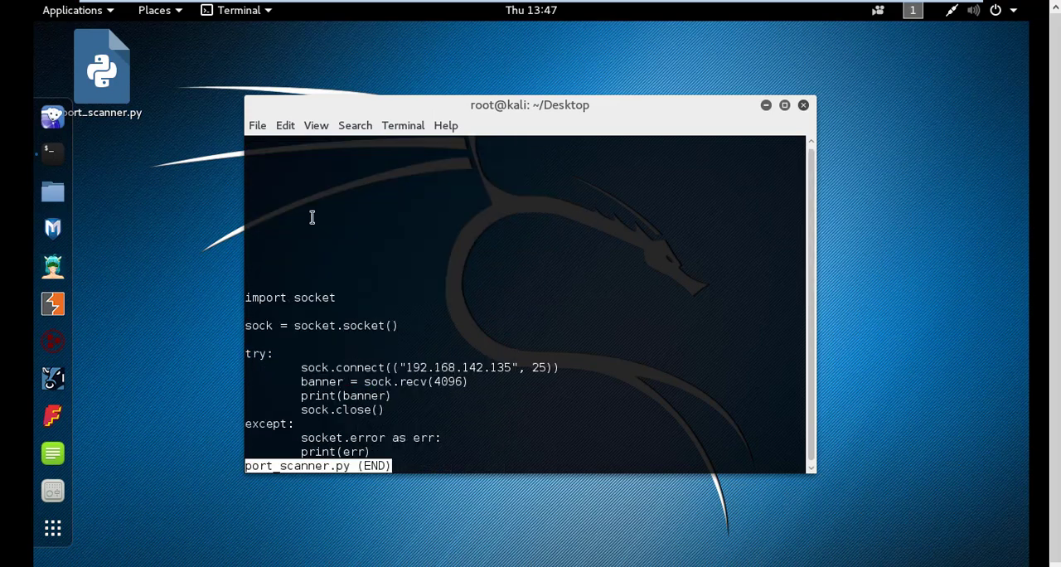
{"action": "key", "text": "q"}
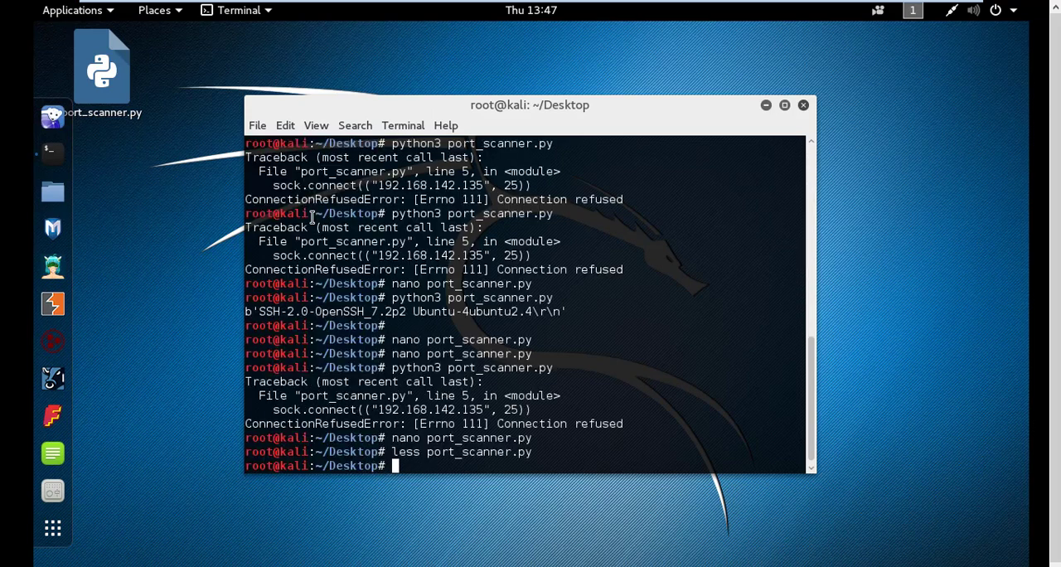
Run port_scanner.py, hit a SyntaxError on line 11, and type nano port_scanner.py.
{"action": "type", "text": "python"}
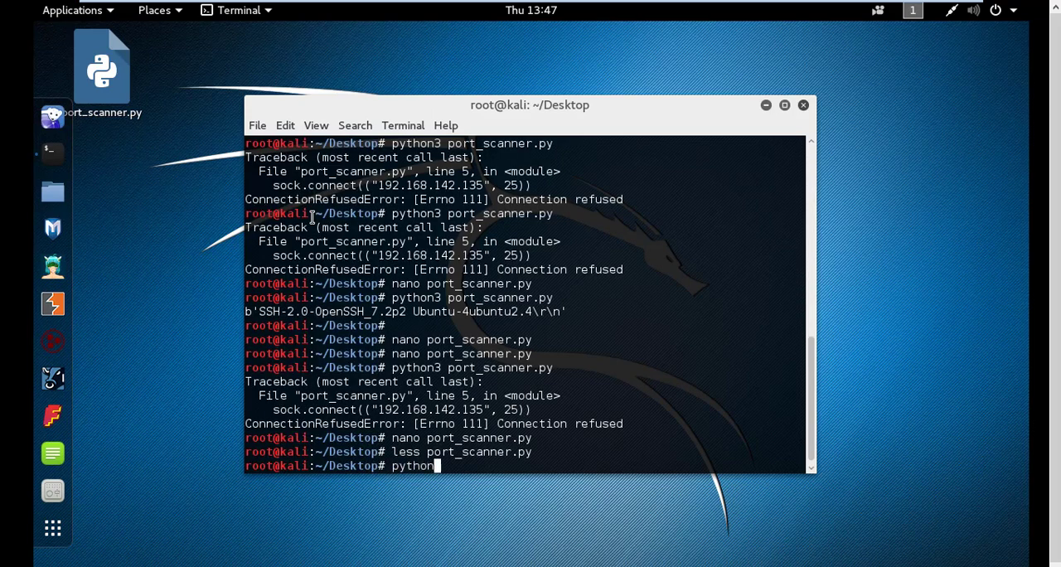
{"action": "type", "text": "3 port_scanner.py"}
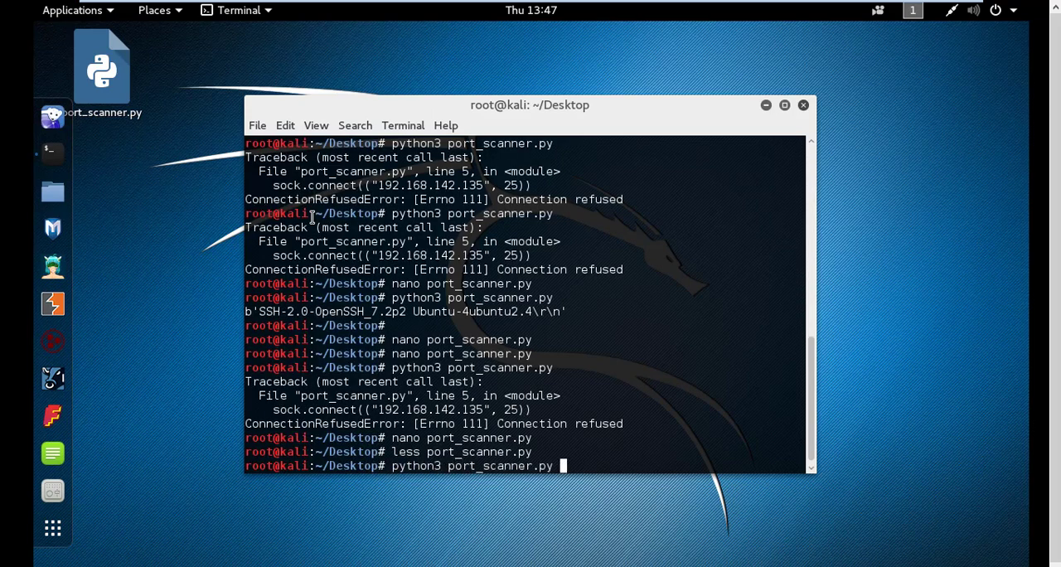
{"action": "key", "text": "Return"}
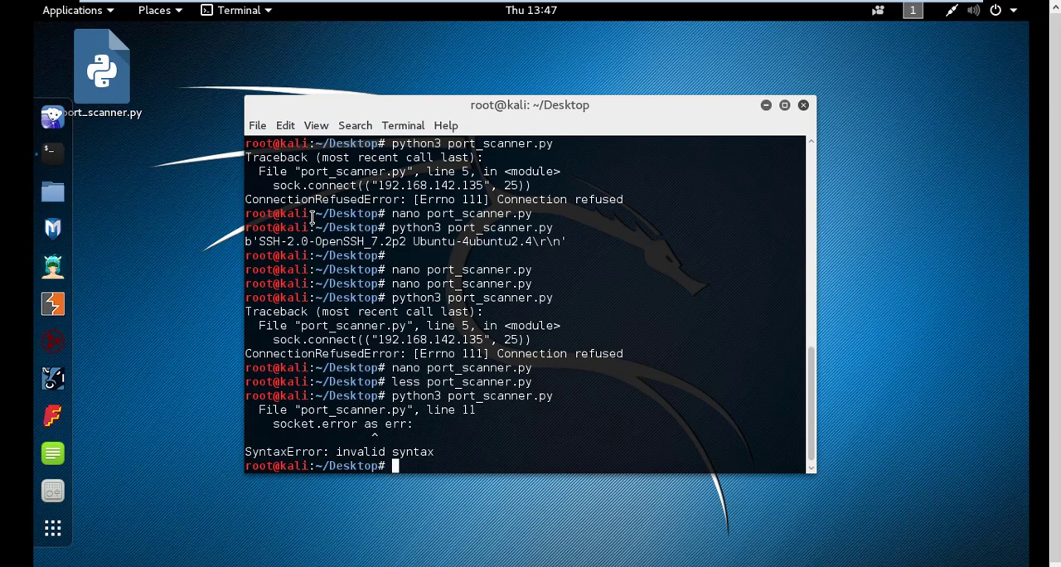
{"action": "mouse_move", "coordinate": [366, 339]}
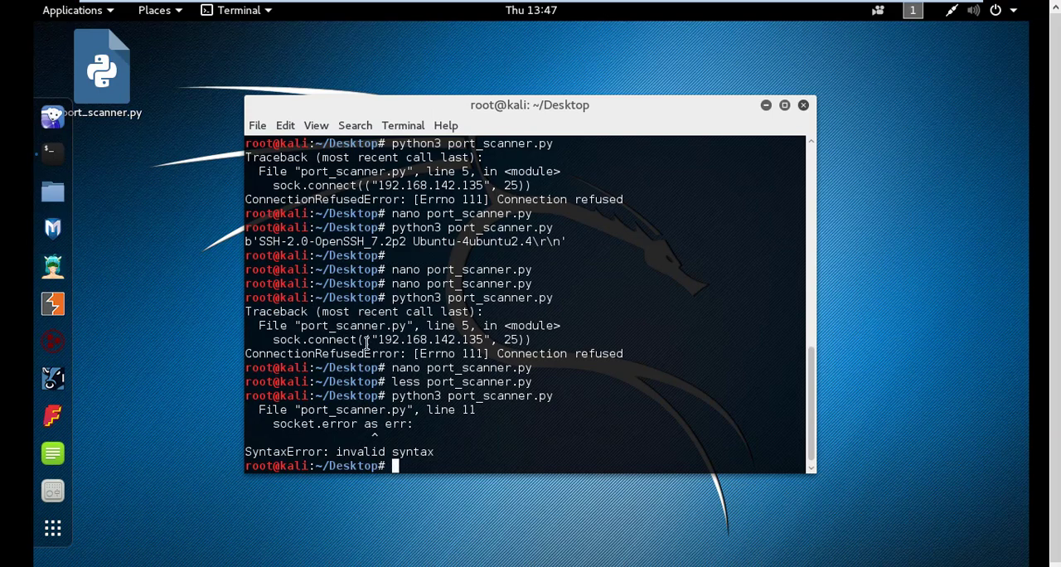
{"action": "type", "text": "nano"}
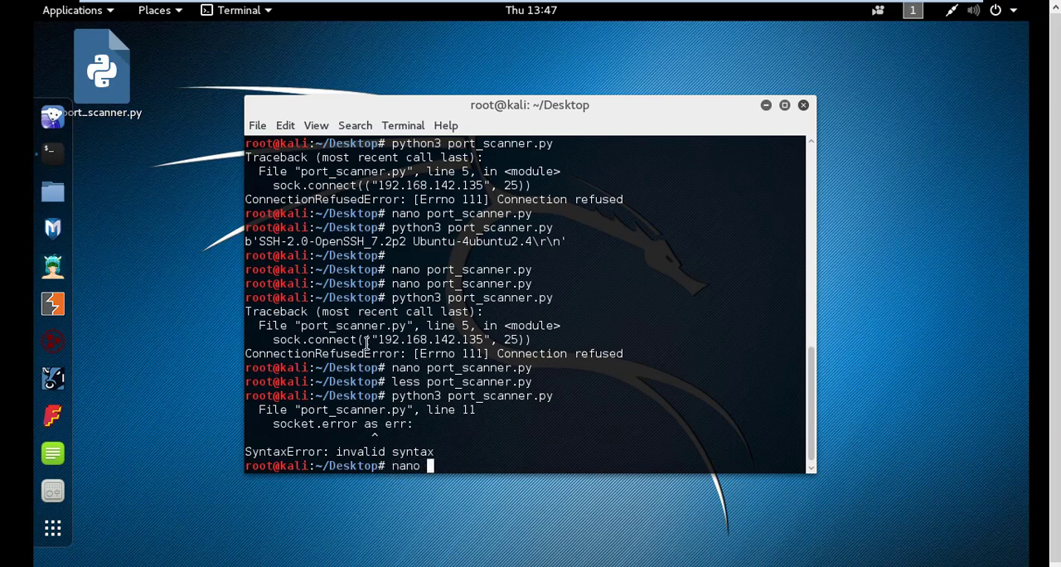
{"action": "type", "text": "port_scanner.py"}
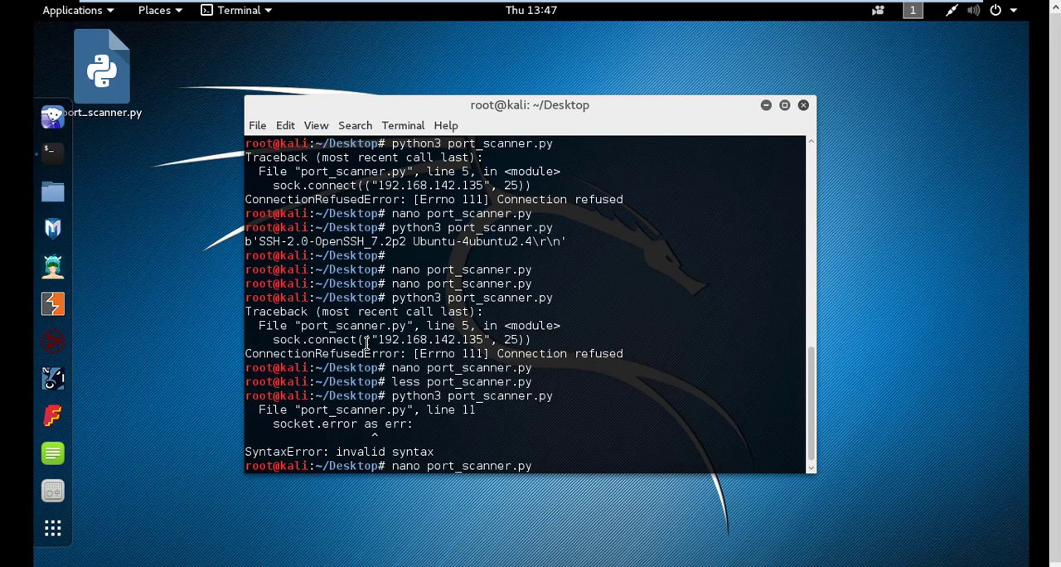
Open port_scanner.py, join 'socket.error as err' onto the except line, and save.
{"action": "key", "text": "Return"}
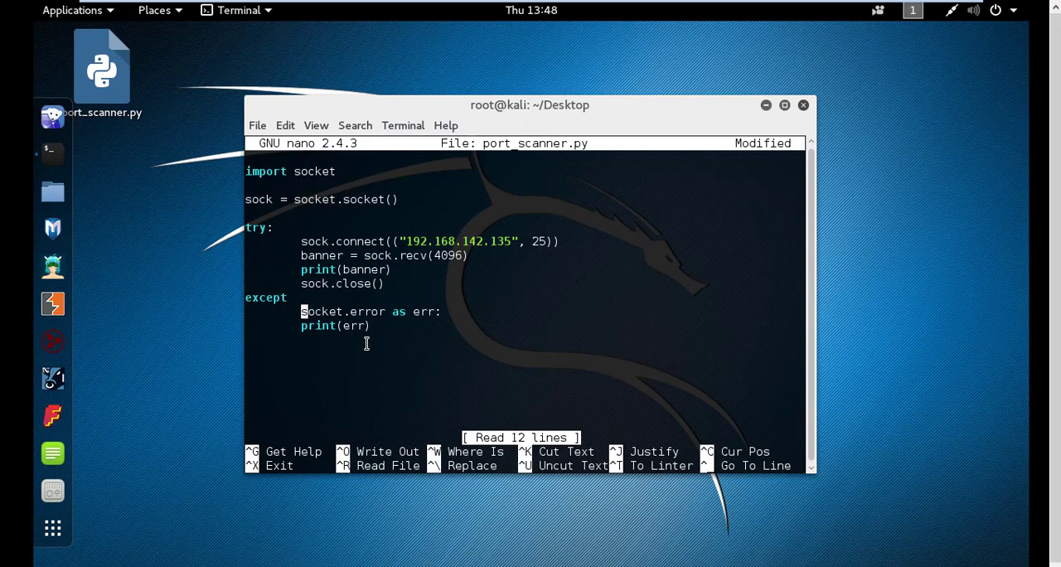
{"action": "key", "text": "BackSpace"}
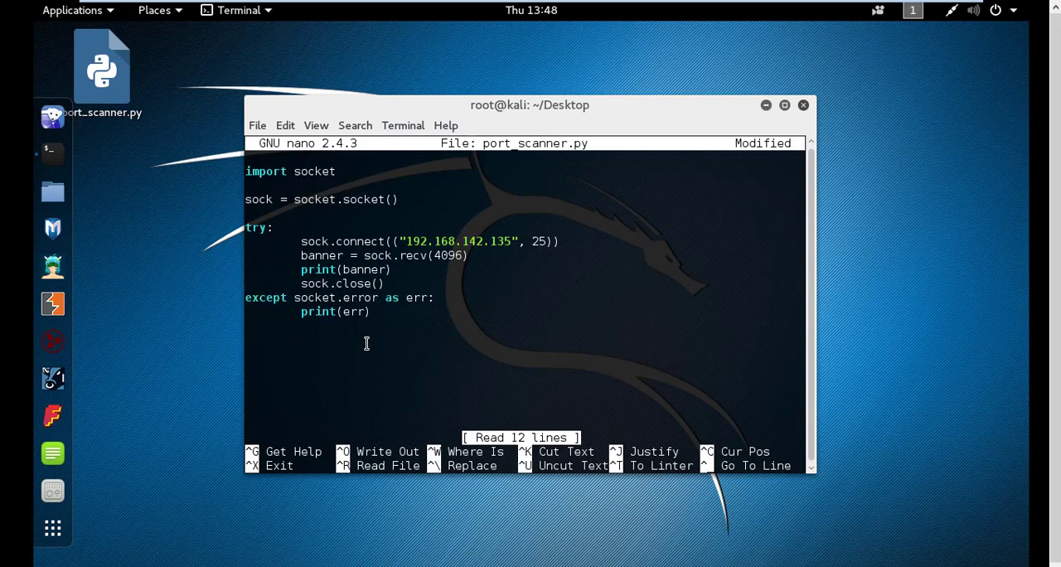
{"action": "key", "text": "ctrl+o"}
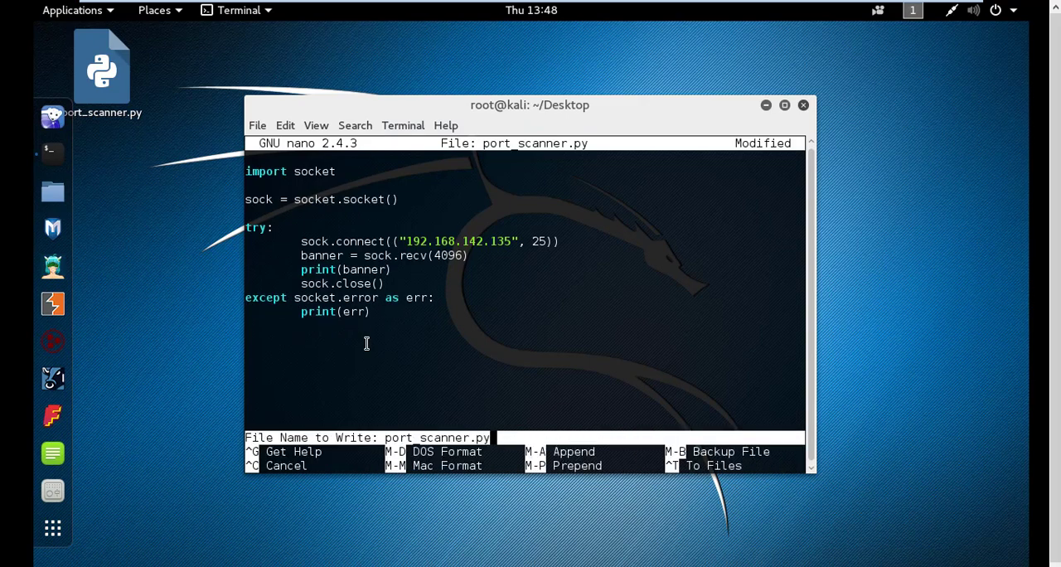
{"action": "key", "text": "Return"}
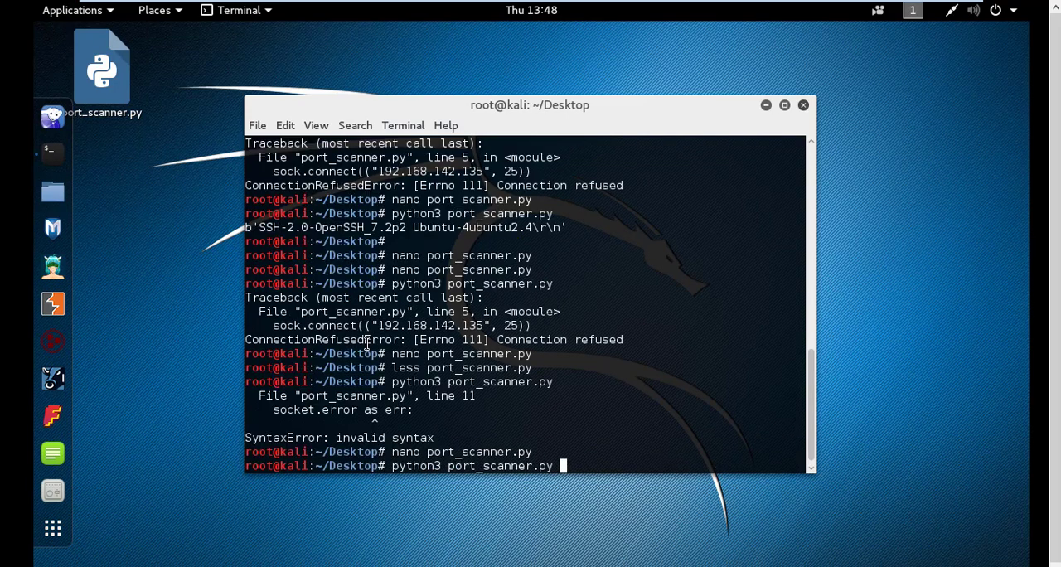
Run the corrected scanner, which prints [Errno 111] Connection refused, and highlight words in the output.
{"action": "key", "text": "Return"}
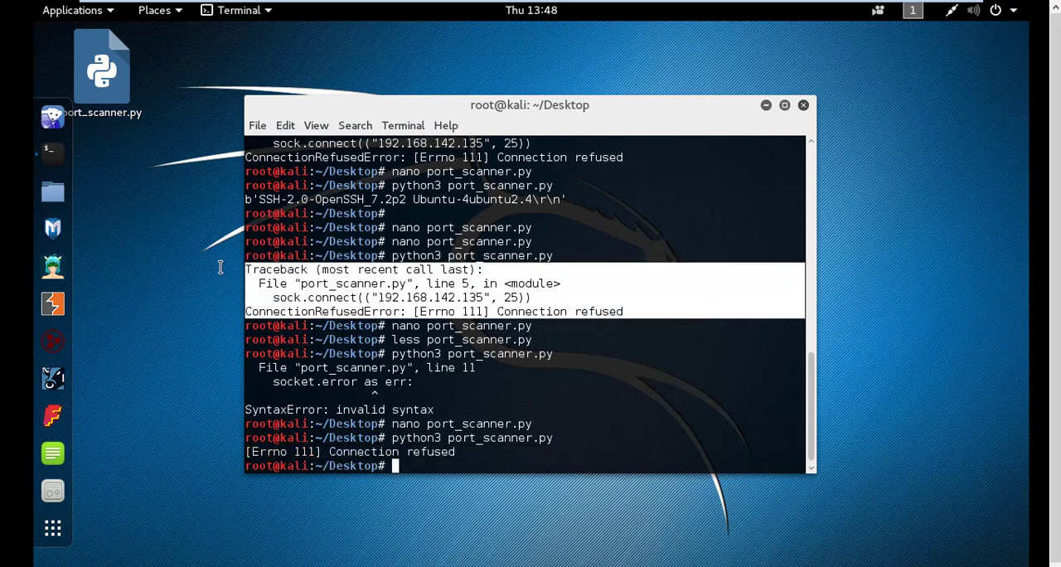
{"action": "mouse_move", "coordinate": [253, 274]}
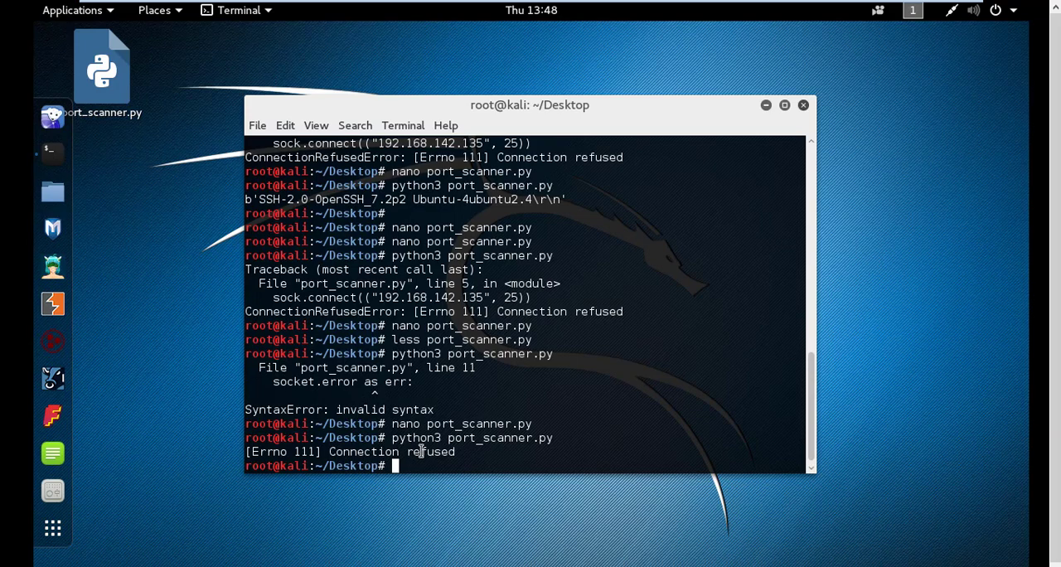
{"action": "double_click", "coordinate": [430, 452]}
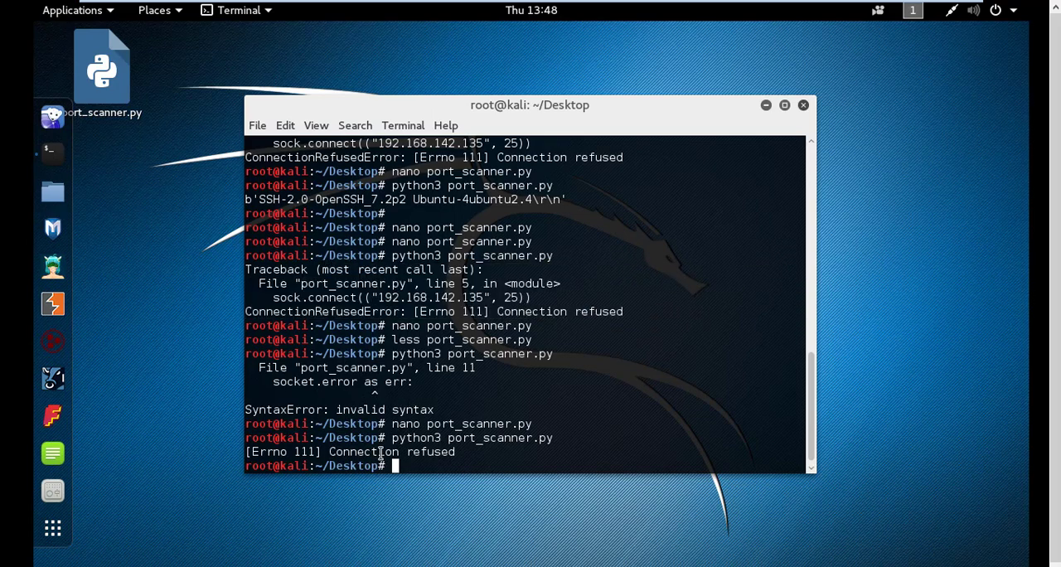
{"action": "double_click", "coordinate": [363, 451]}
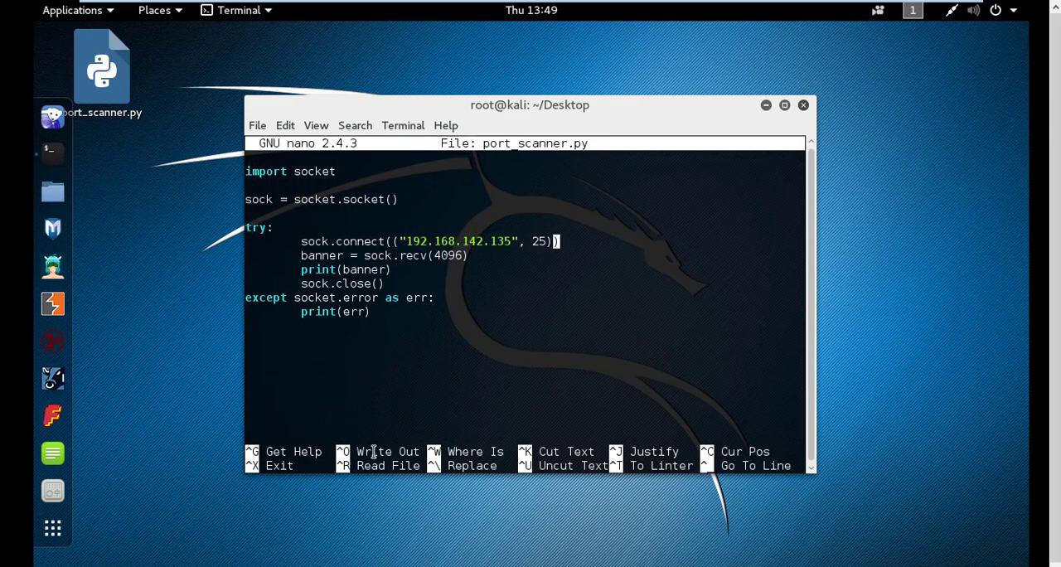
Replace port 25 with 80 in the sock.connect call.
{"action": "type", "text": "80"}
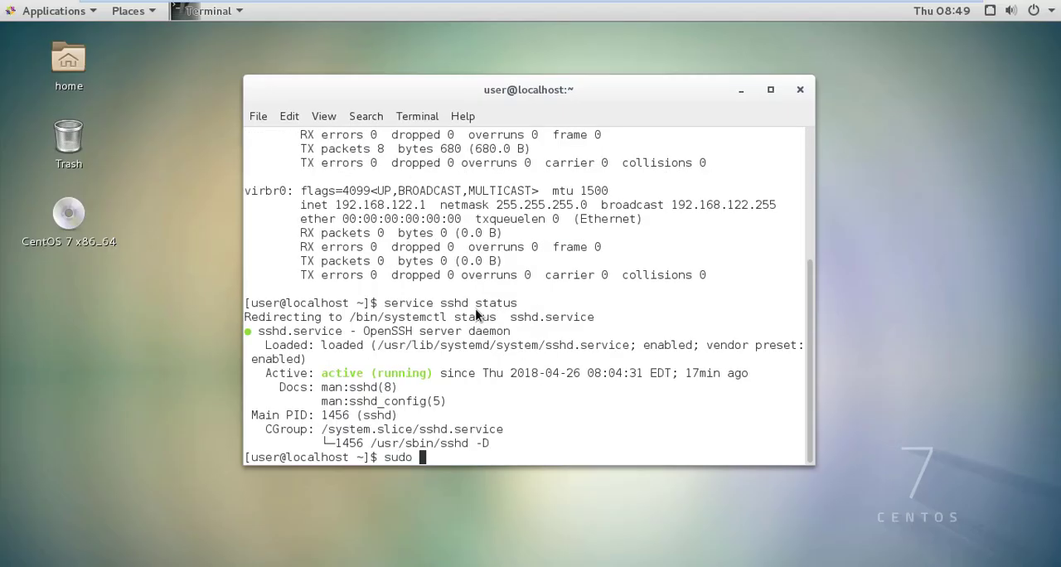
Check the apache service status and try starting apache with sudo.
{"action": "type", "text": "service"}
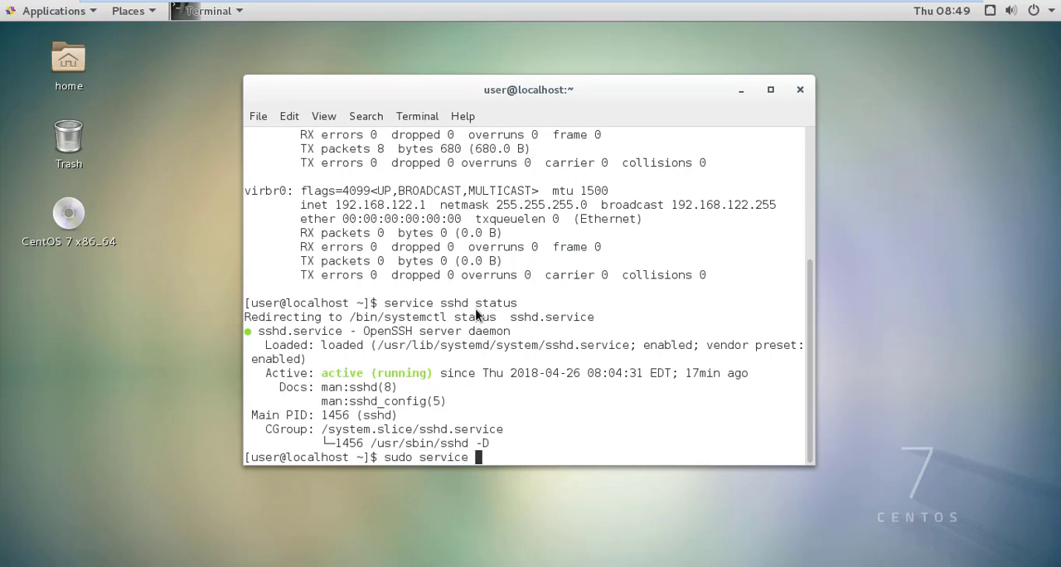
{"action": "type", "text": "appache sta"}
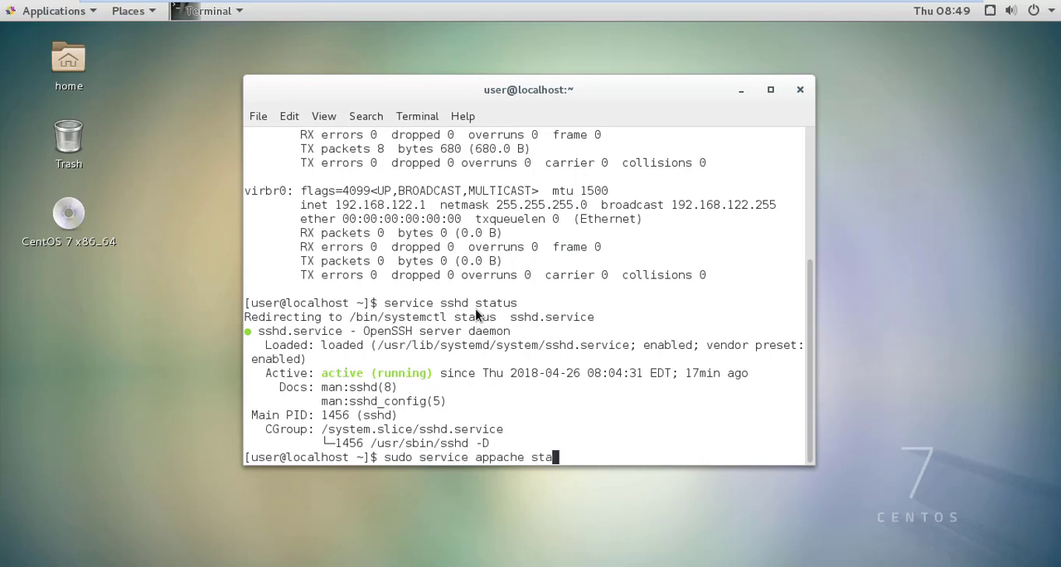
{"action": "key", "text": "Return"}
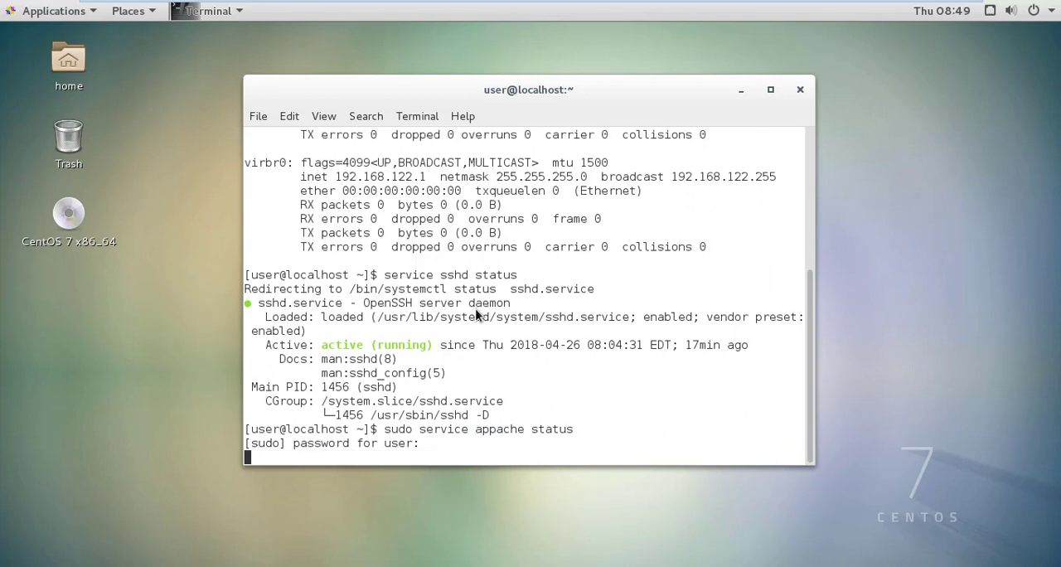
{"action": "key", "text": "Return"}
{"action": "type", "text": "service"}
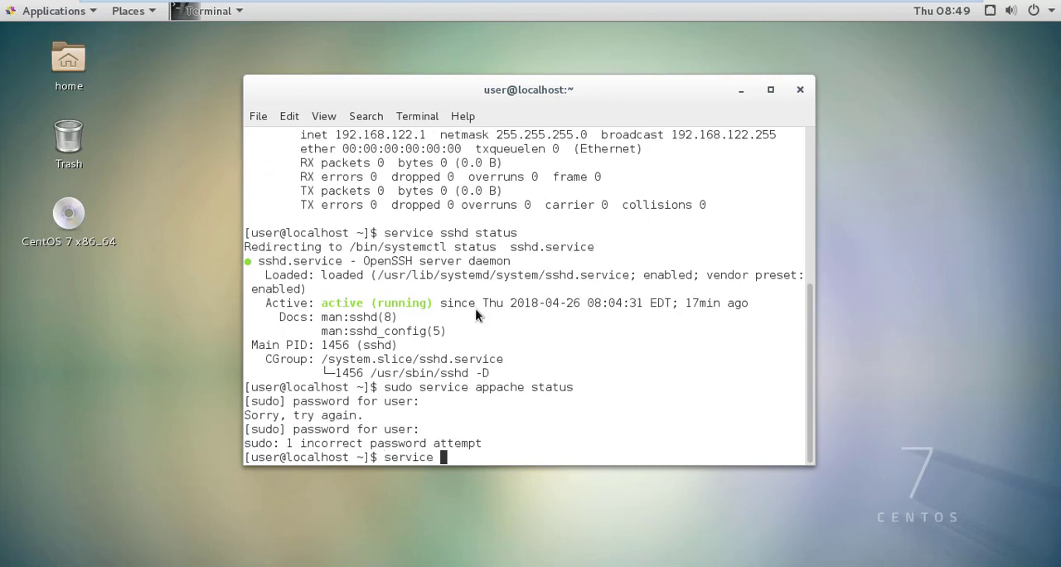
{"action": "type", "text": "apach"}
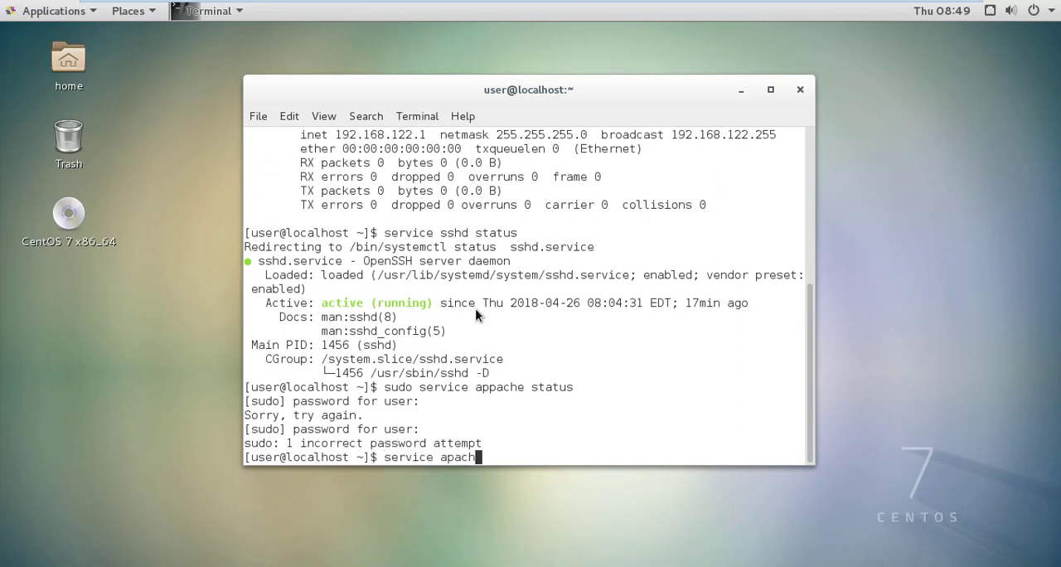
{"action": "type", "text": "e status"}
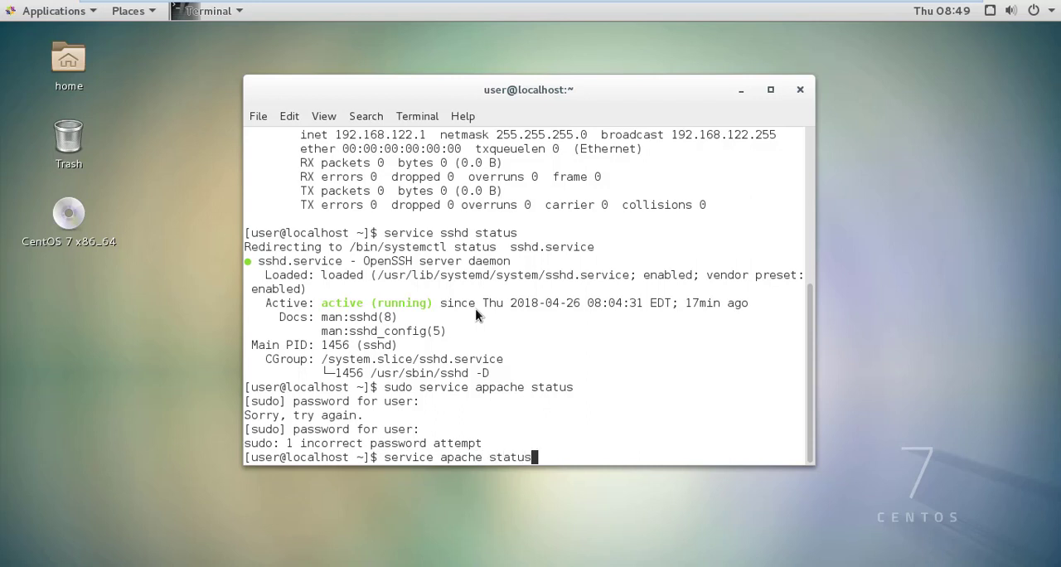
{"action": "key", "text": "Return"}
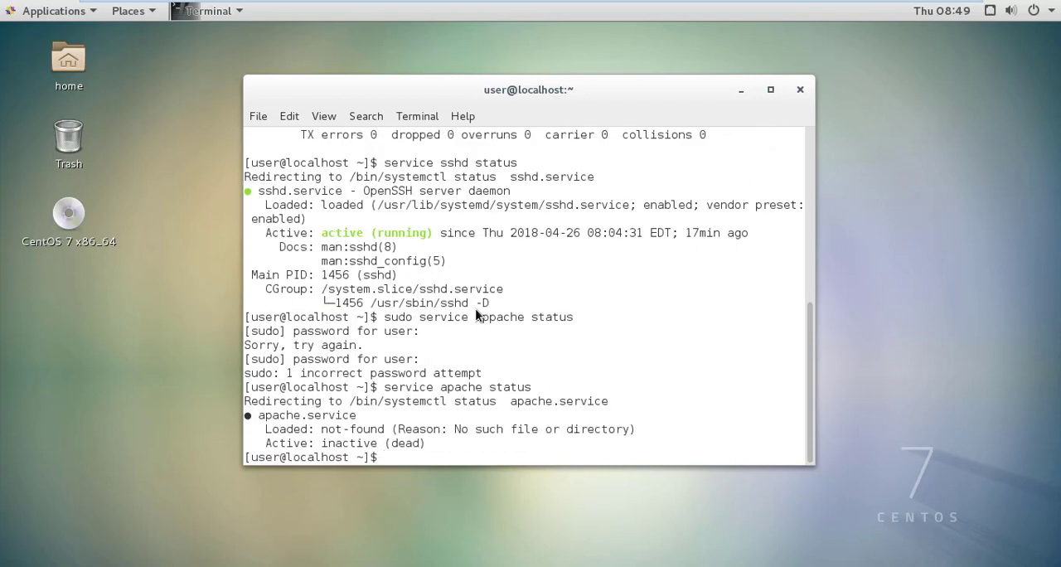
{"action": "type", "text": "sudo service ap"}
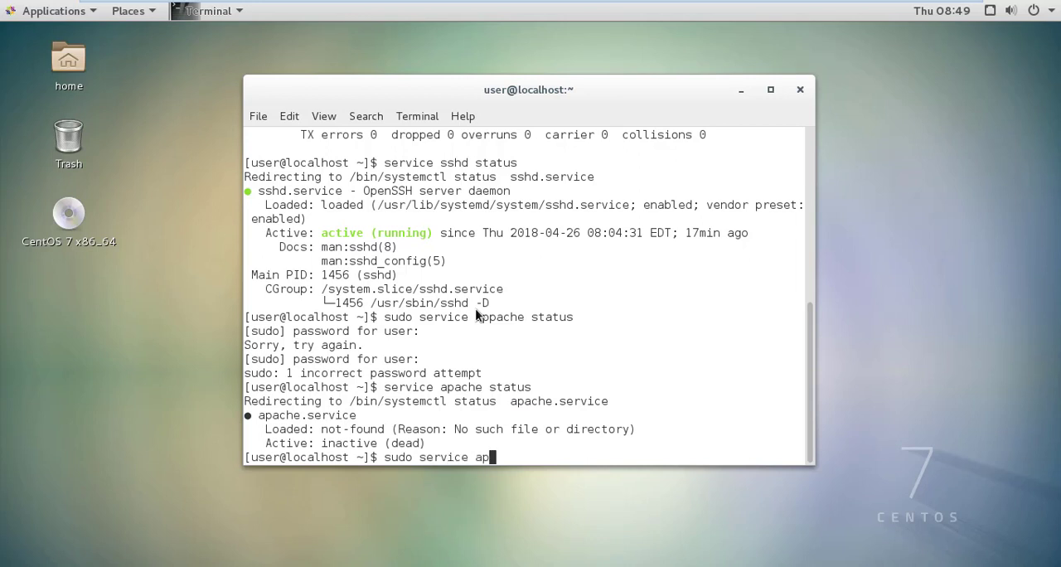
{"action": "type", "text": "ache"}
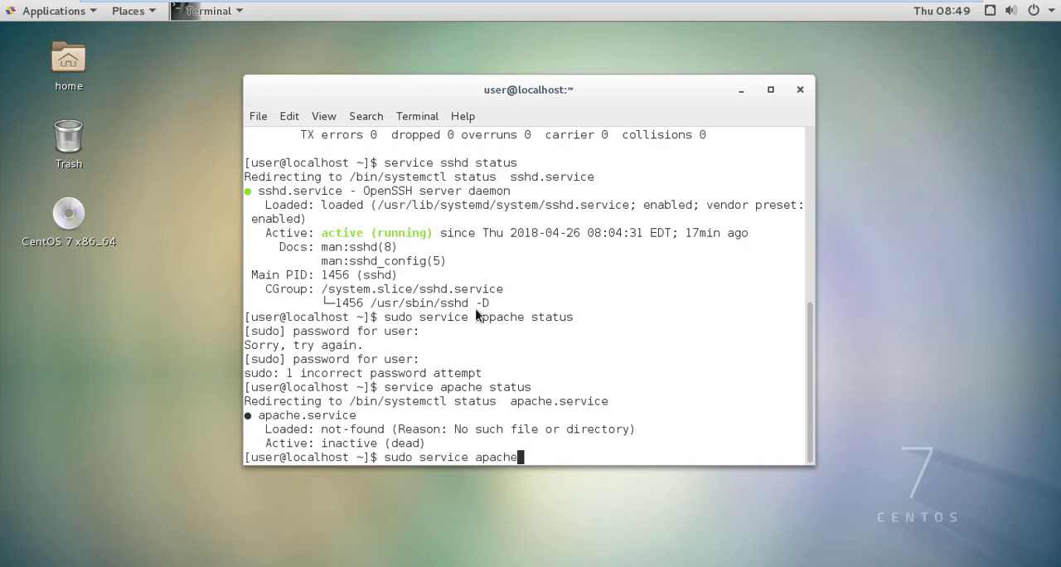
{"action": "key", "text": "Return"}
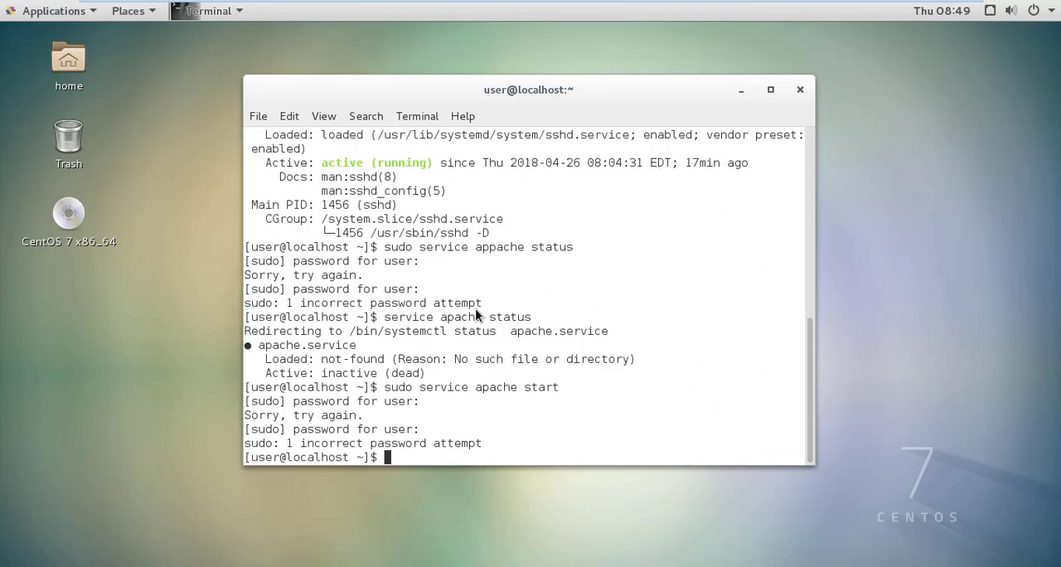
Become root with su and retry starting apache, which fails for lack of a unit.
{"action": "type", "text": "su"}
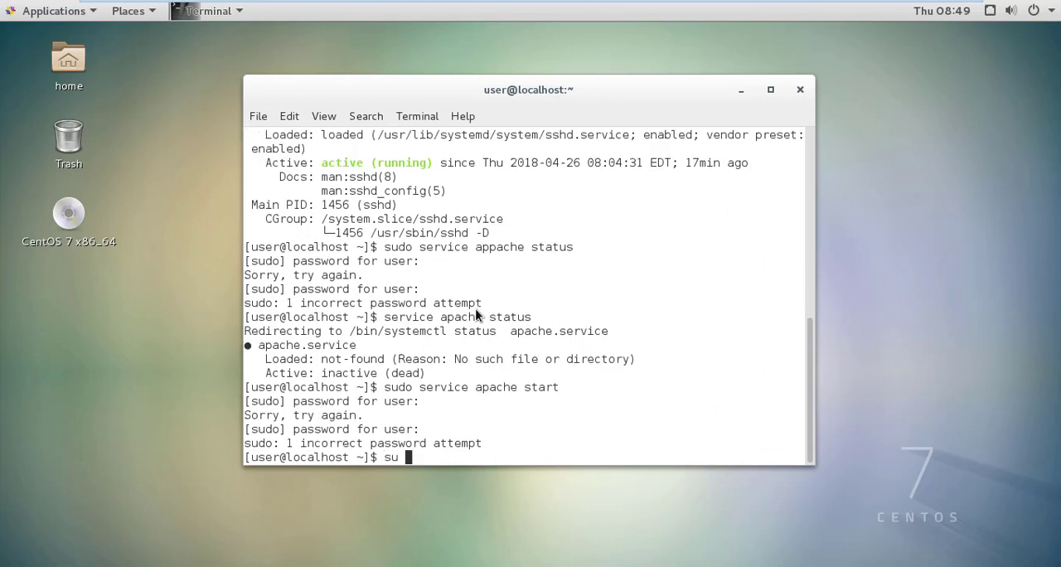
{"action": "key", "text": "Return"}
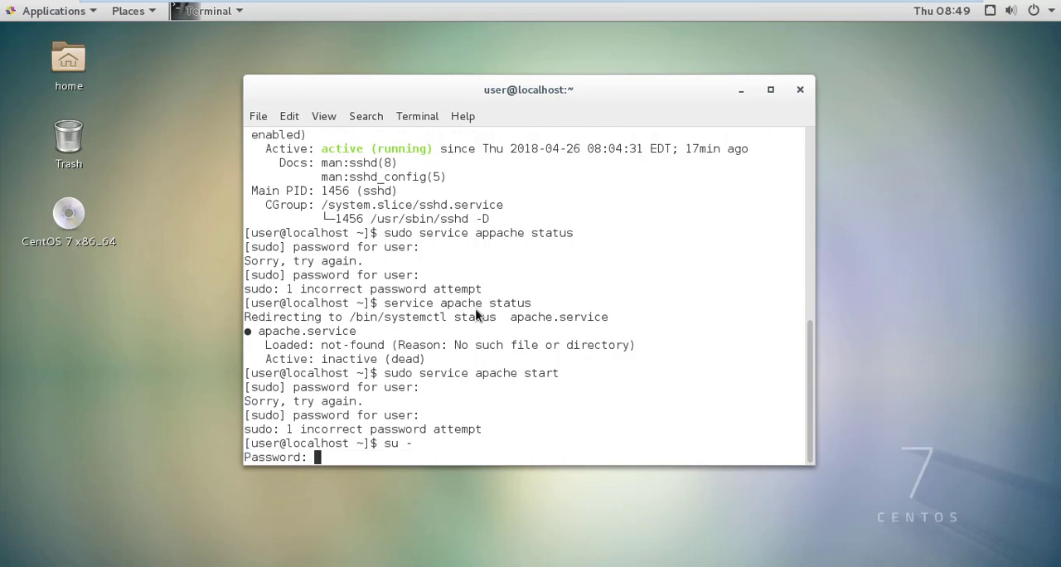
{"action": "key", "text": "Return"}
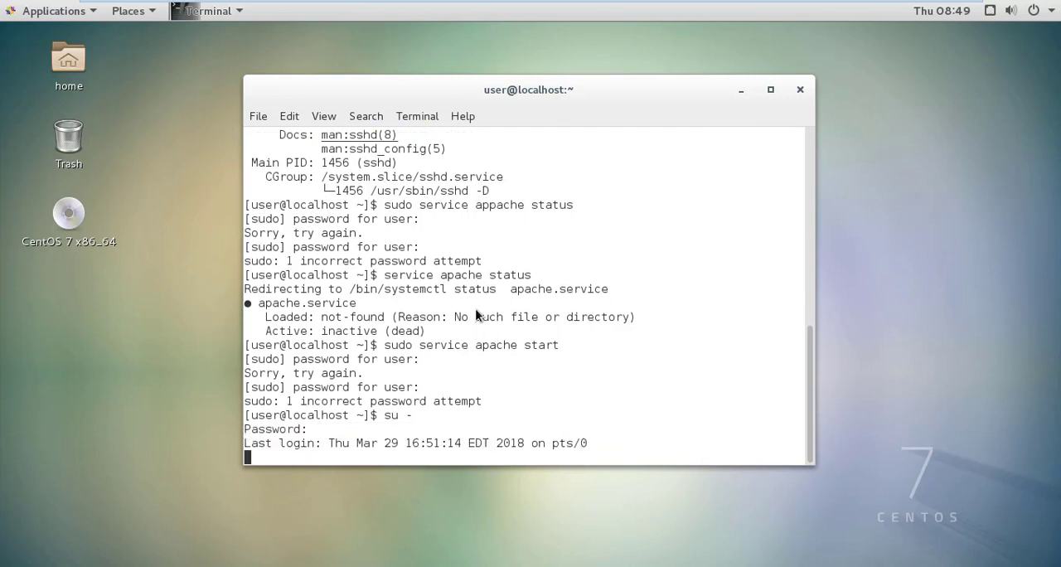
{"action": "type", "text": "service"}
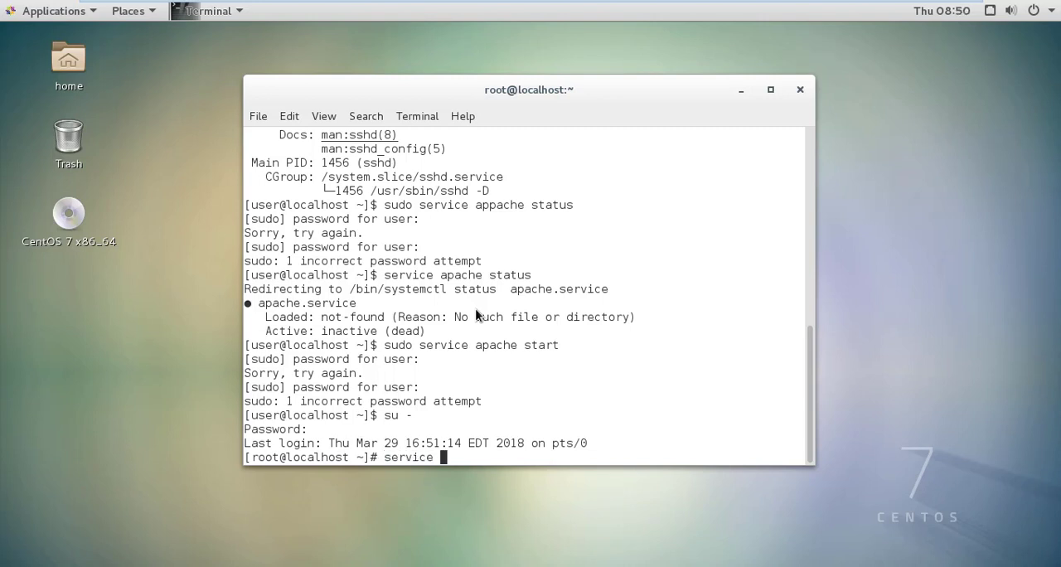
{"action": "type", "text": "apache sta"}
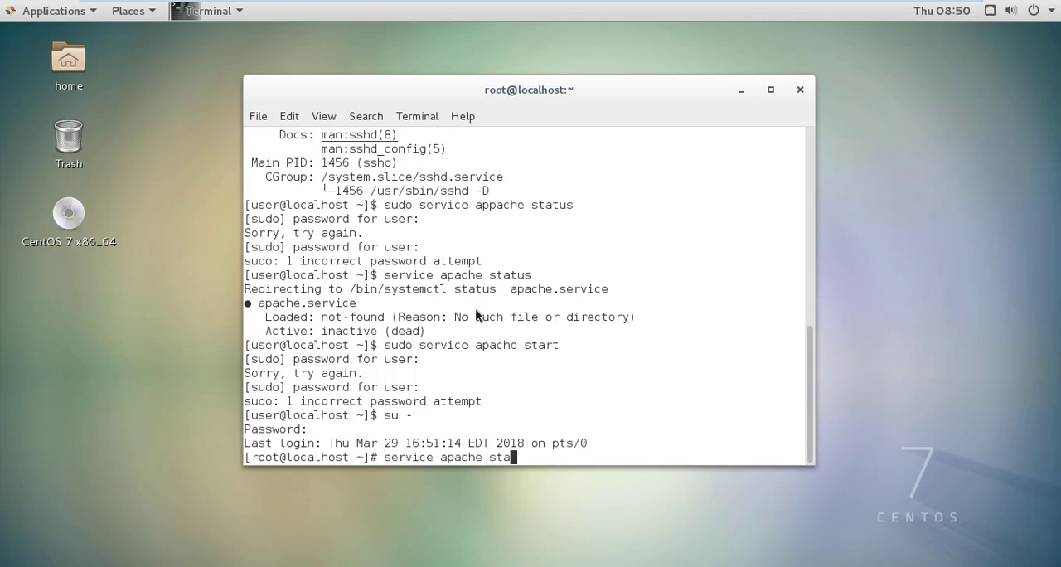
{"action": "key", "text": "Return"}
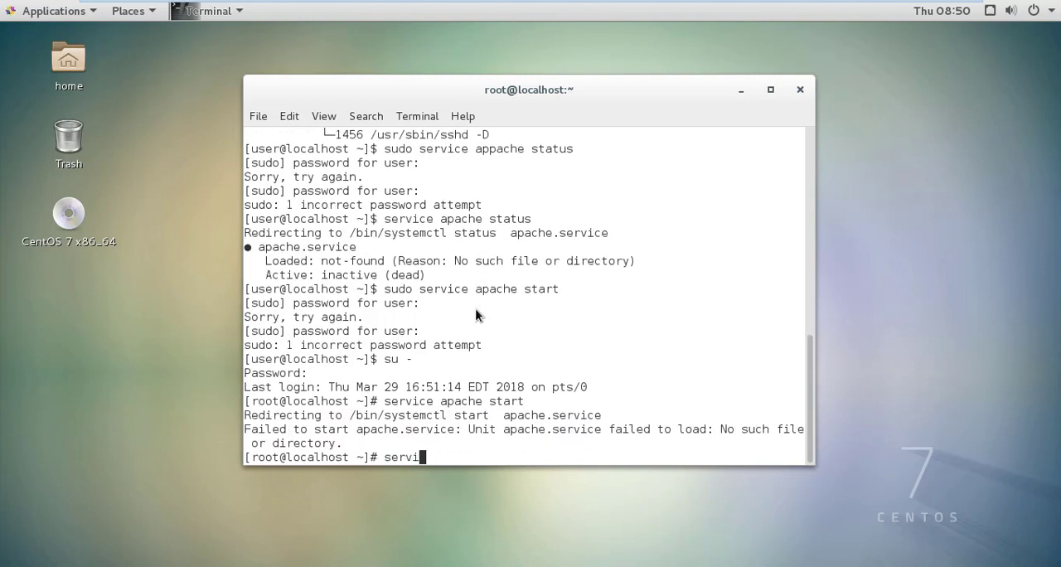
{"action": "type", "text": "ce"}
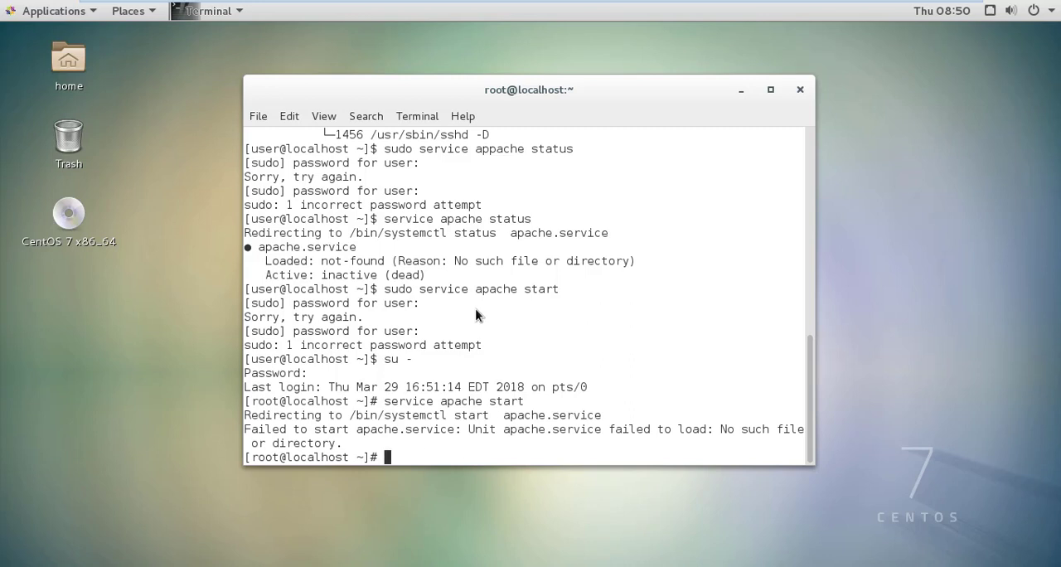
Check httpd status, start httpd, and confirm it reports active (running).
{"action": "type", "text": "servie"}
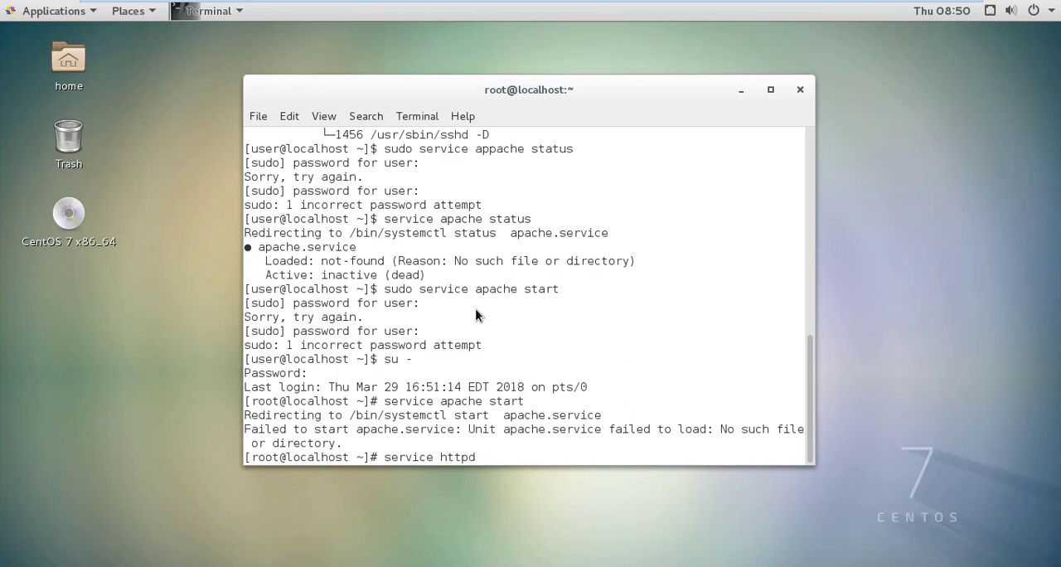
{"action": "type", "text": "status"}
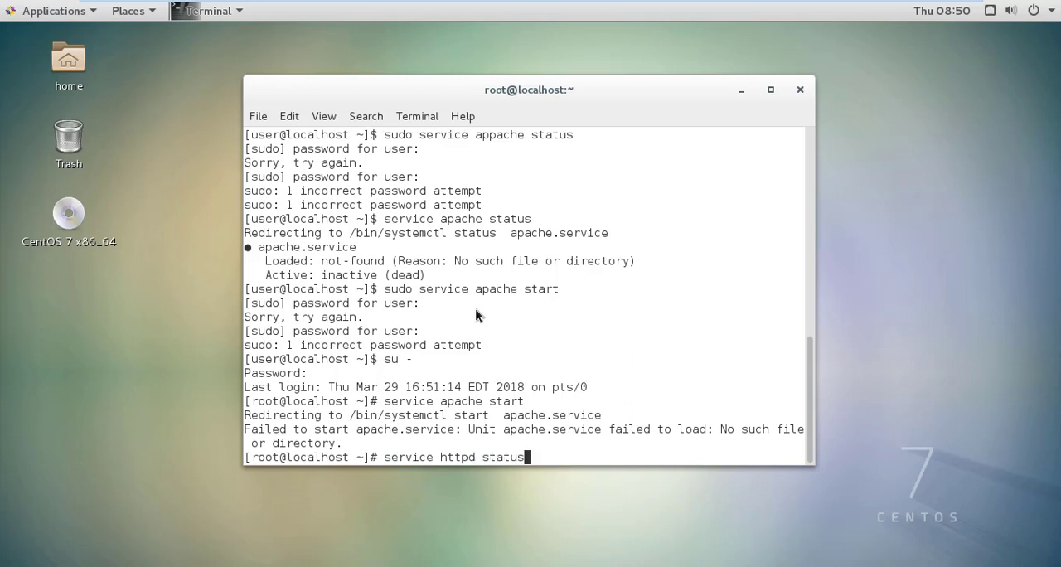
{"action": "key", "text": "Return"}
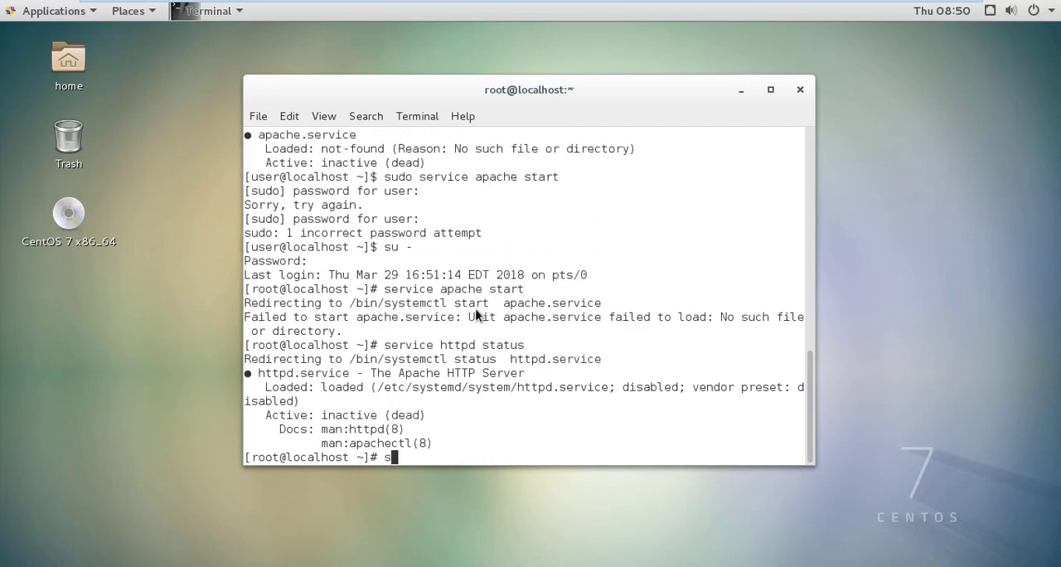
{"action": "type", "text": "ervice s"}
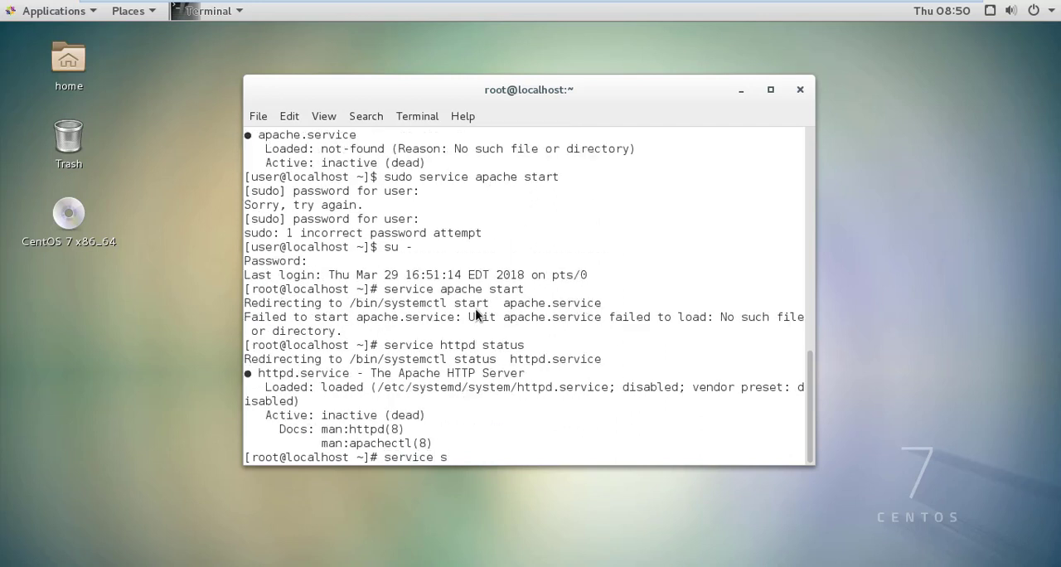
{"action": "type", "text": "httpd stat"}
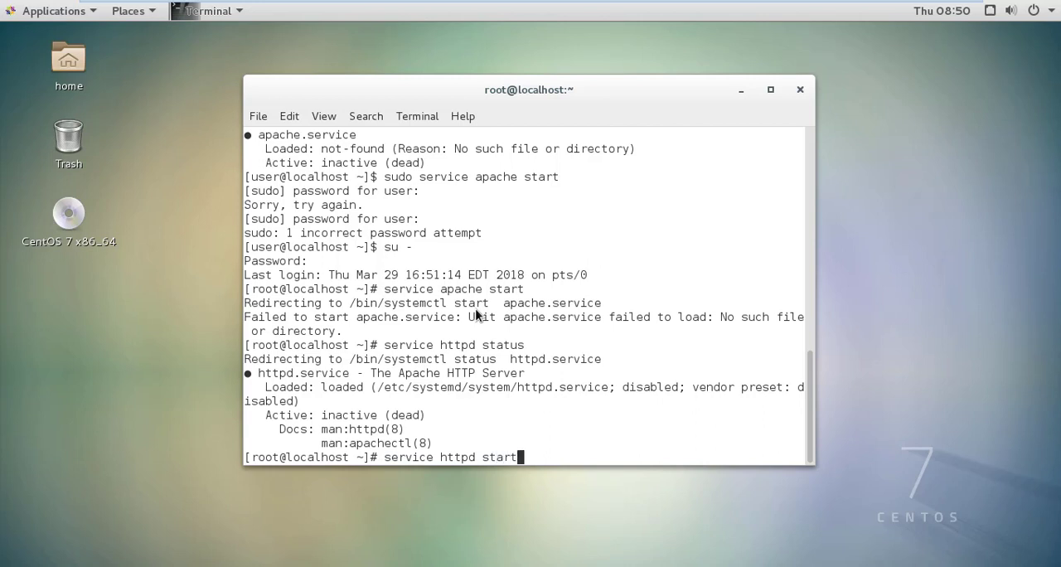
{"action": "key", "text": "Return"}
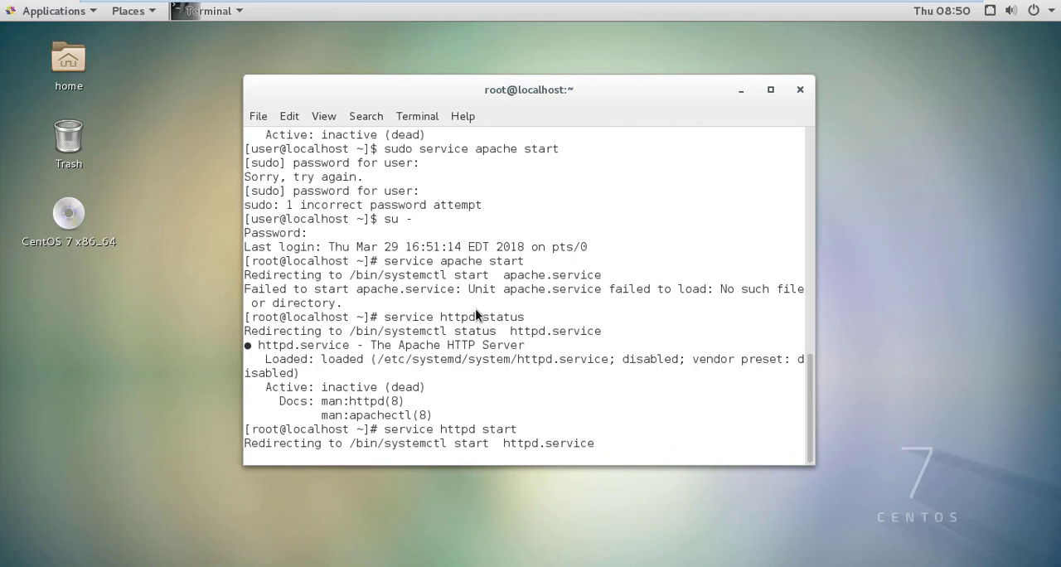
{"action": "key", "text": "Return"}
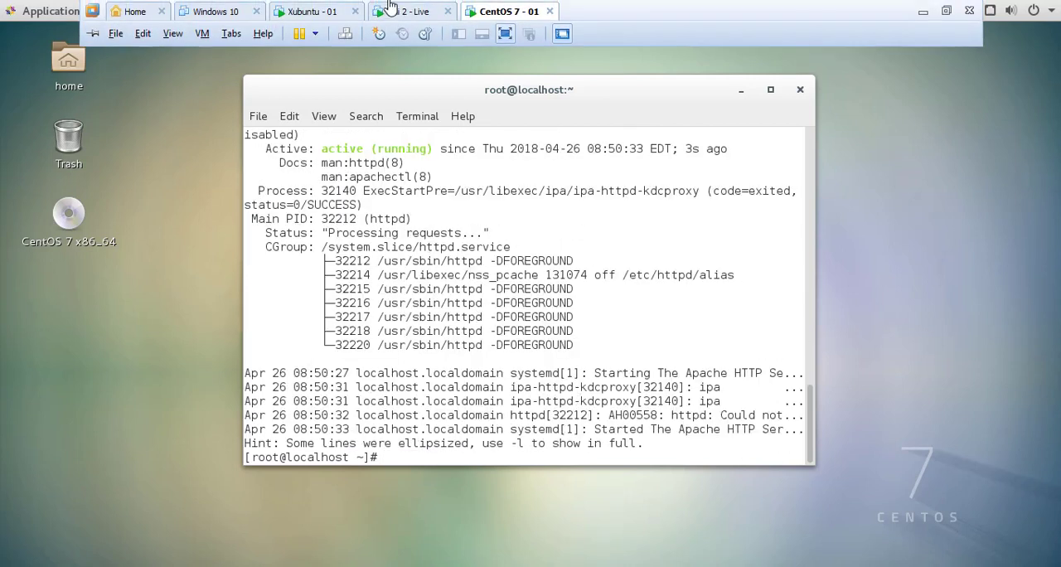
Change port_scanner.py's target to 192.168.142.133, save it, and run the port 80 scan.
{"action": "left_click", "coordinate": [412, 10]}
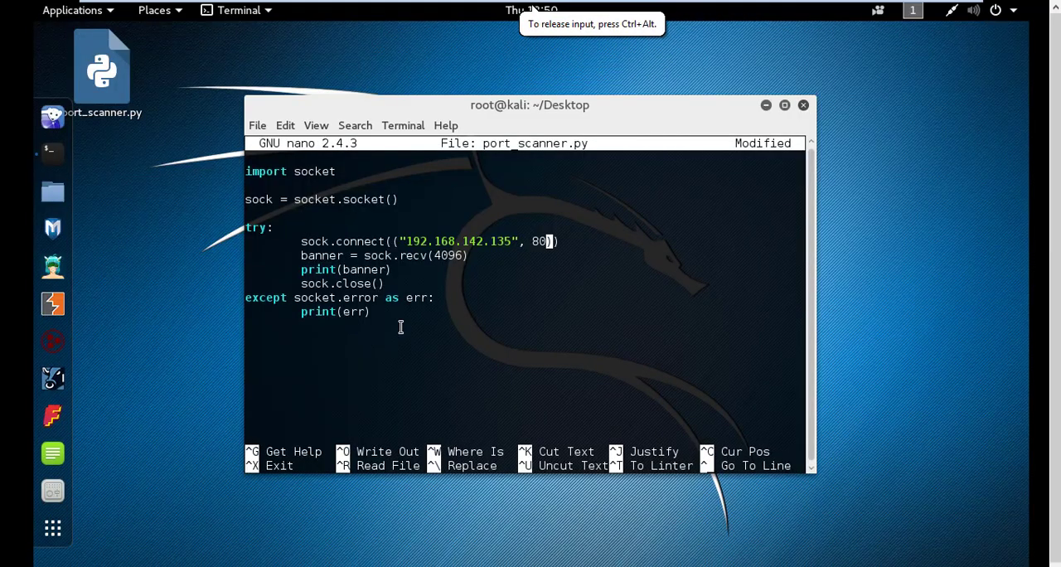
{"action": "key", "text": "BackSpace"}
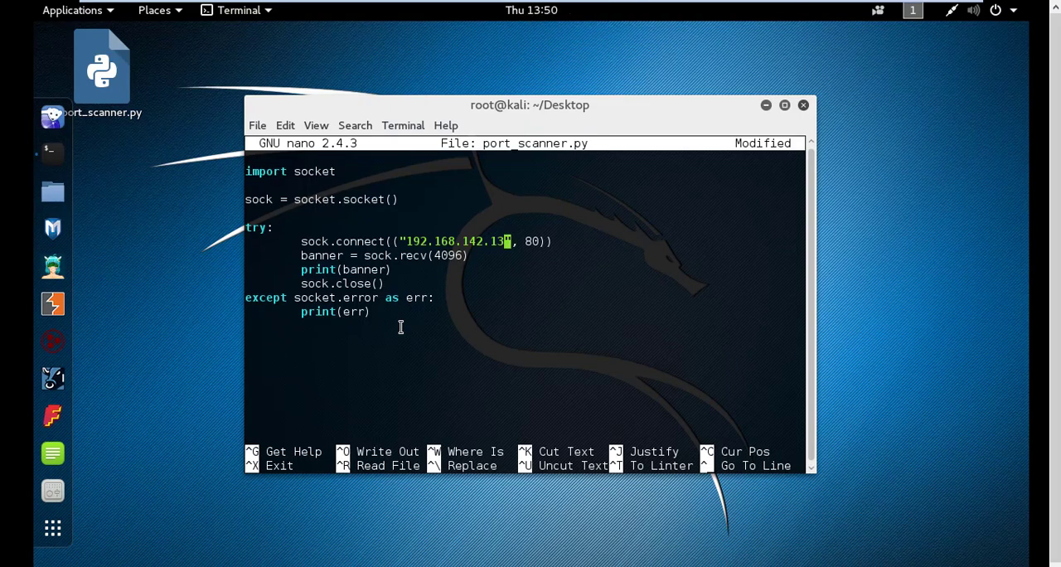
{"action": "key", "text": "ctrl+o"}
{"action": "type", "text": "python3 port_scanner.py"}
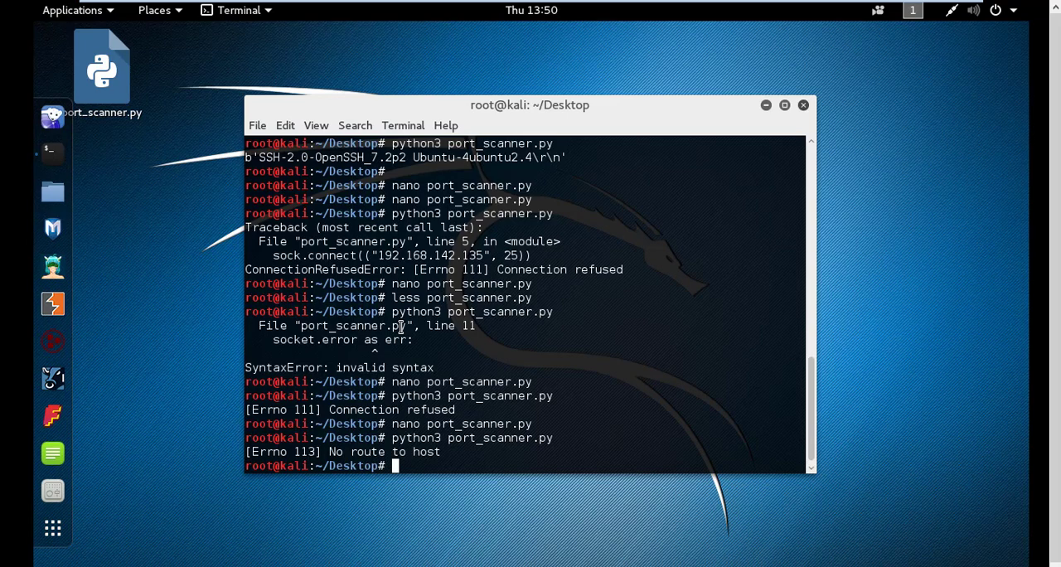
{"action": "type", "text": "less port_scanner.py"}
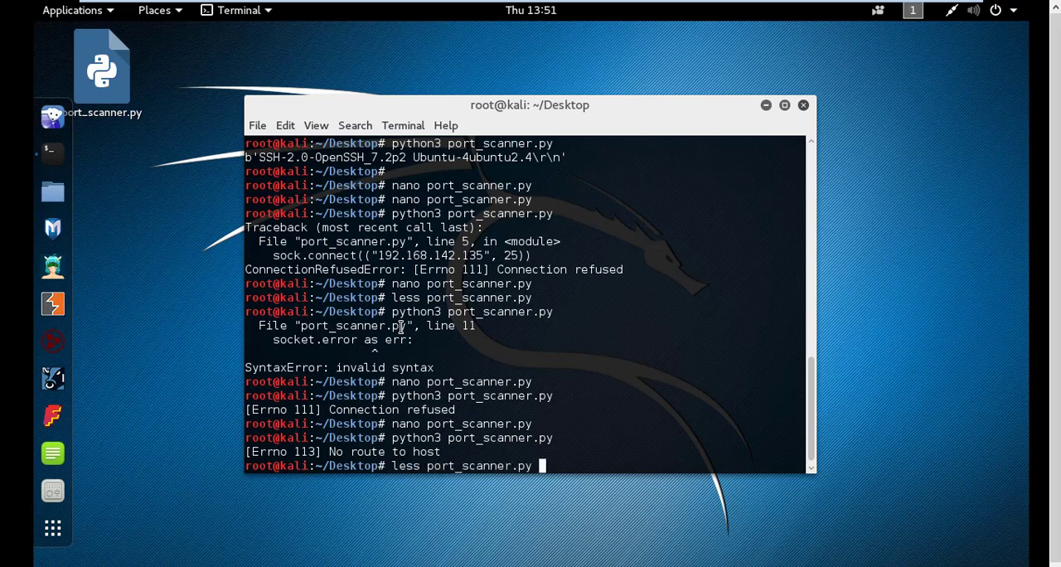
View the script to verify address 192.168.142.133, then ping that host until it replies.
{"action": "key", "text": "Return"}
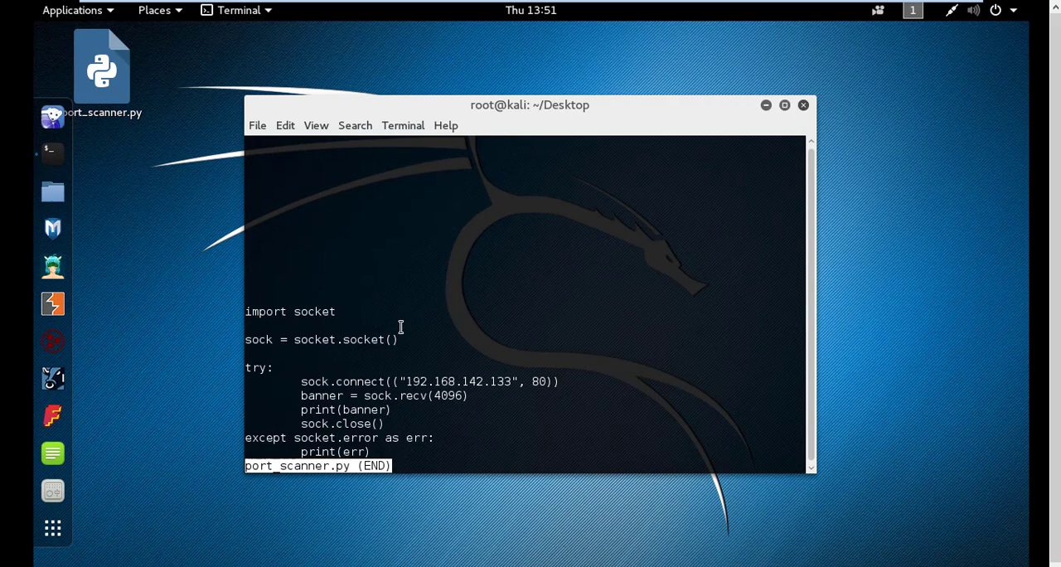
{"action": "key", "text": "q"}
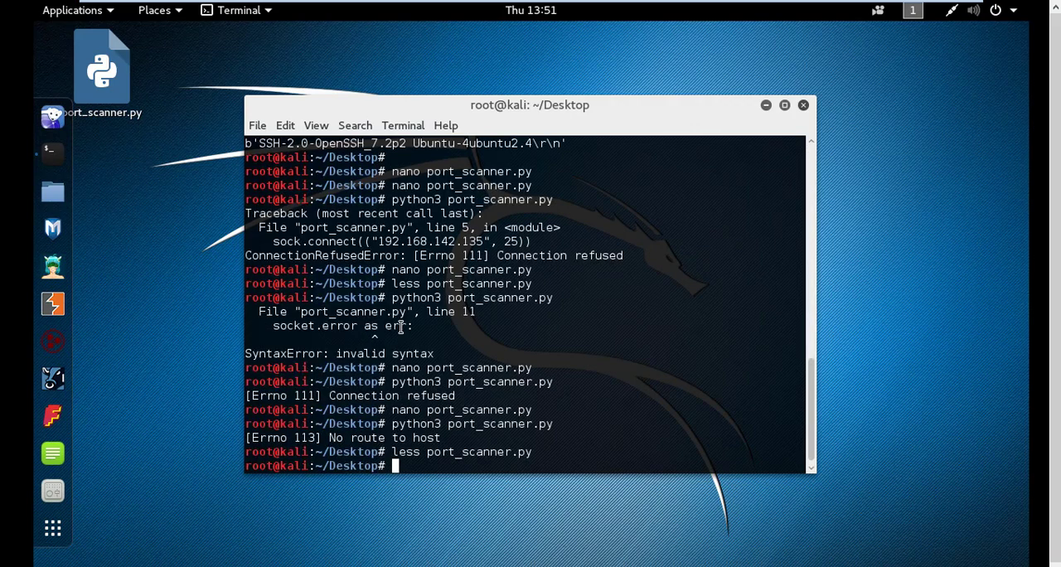
{"action": "type", "text": "ping 192.1"}
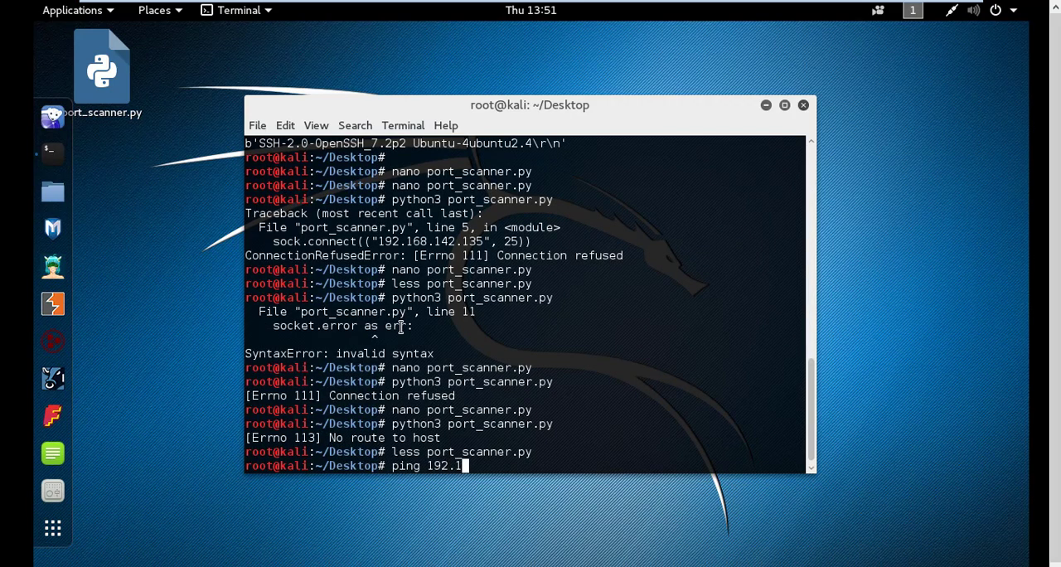
{"action": "type", "text": "68.142"}
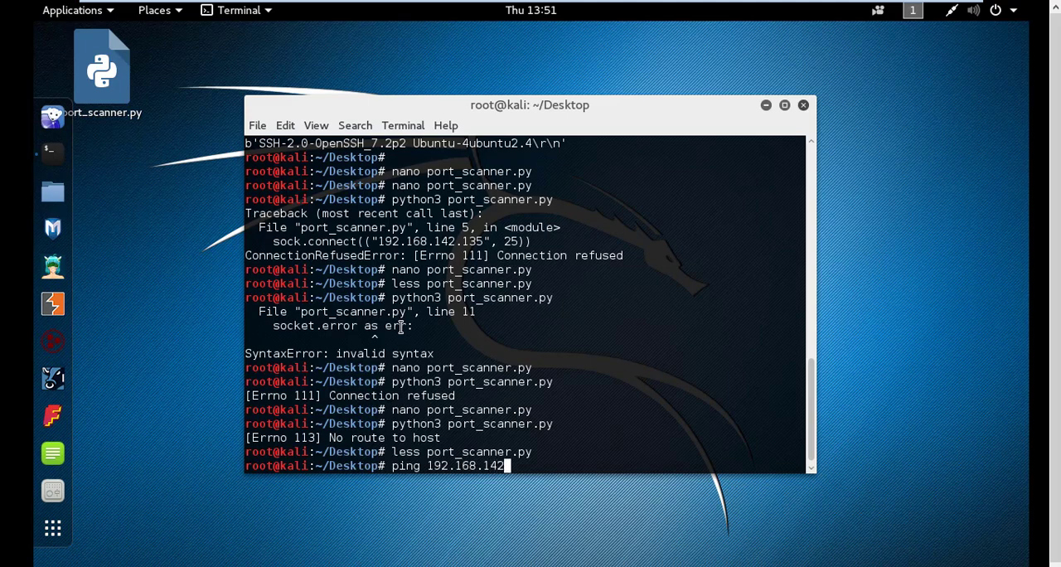
{"action": "type", "text": ".133"}
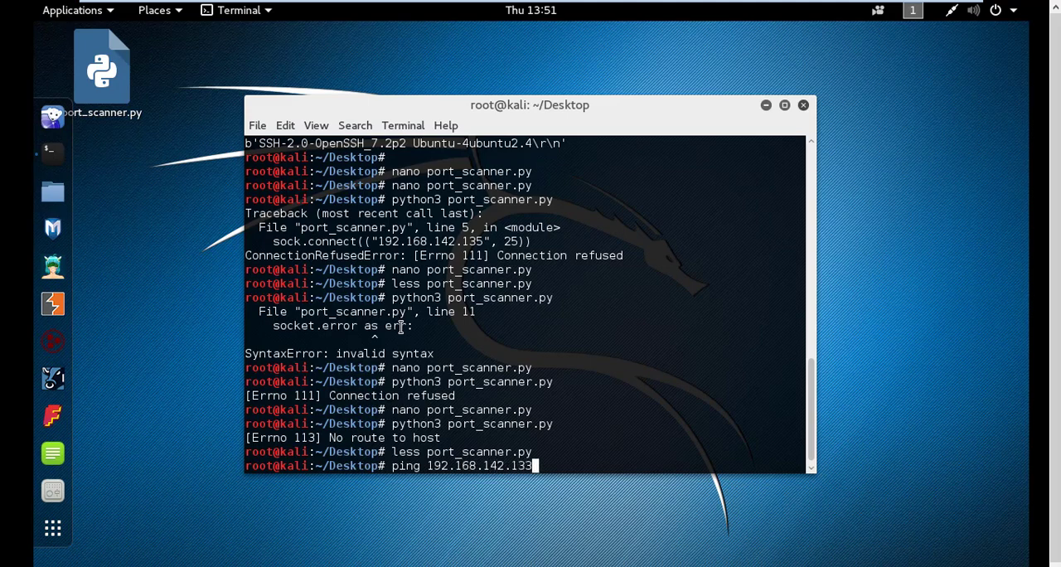
{"action": "key", "text": "Return"}
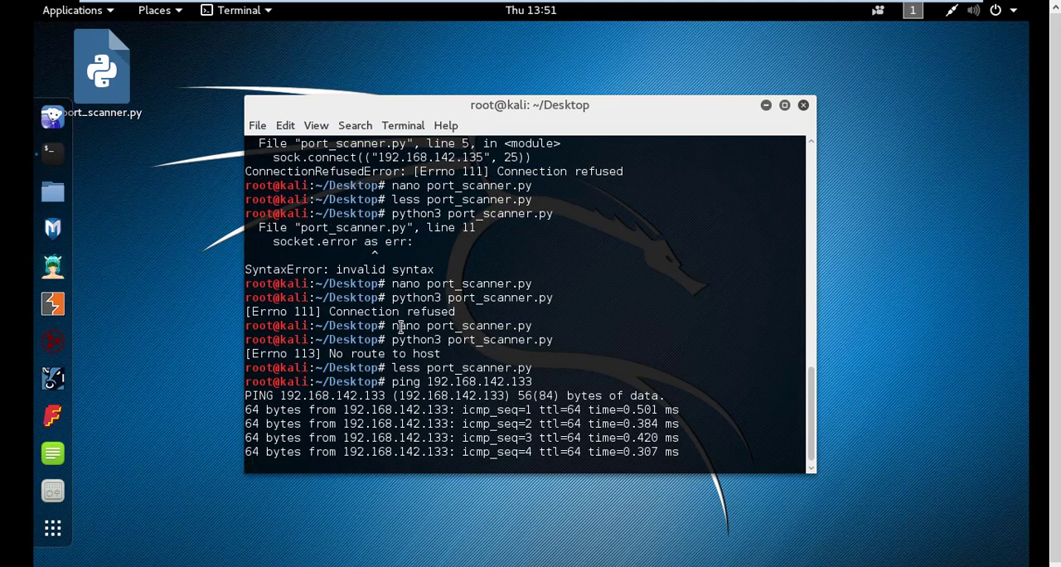
{"action": "key", "text": "ctrl+c"}
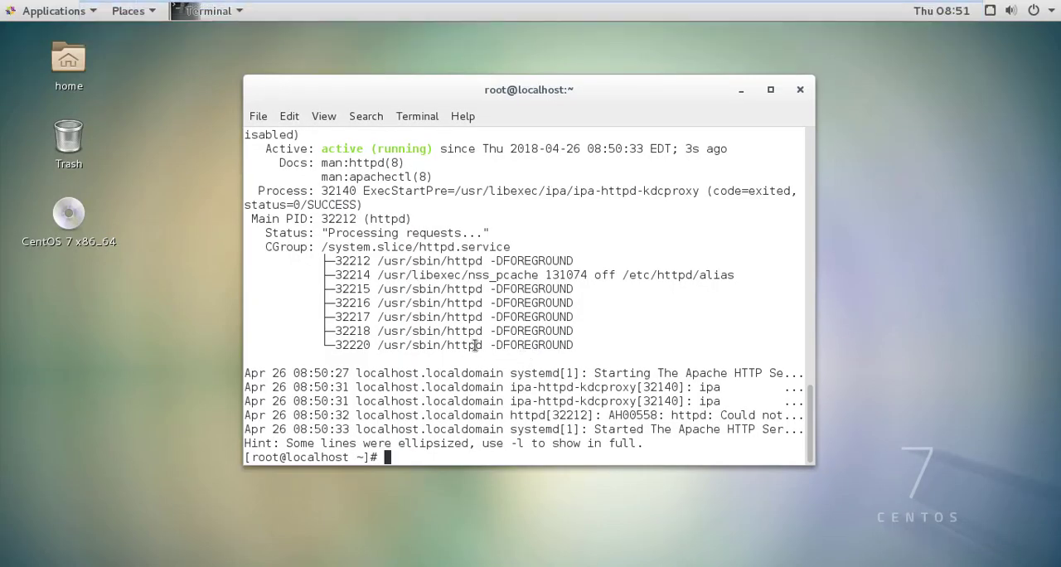
{"action": "mouse_move", "coordinate": [553, 401]}
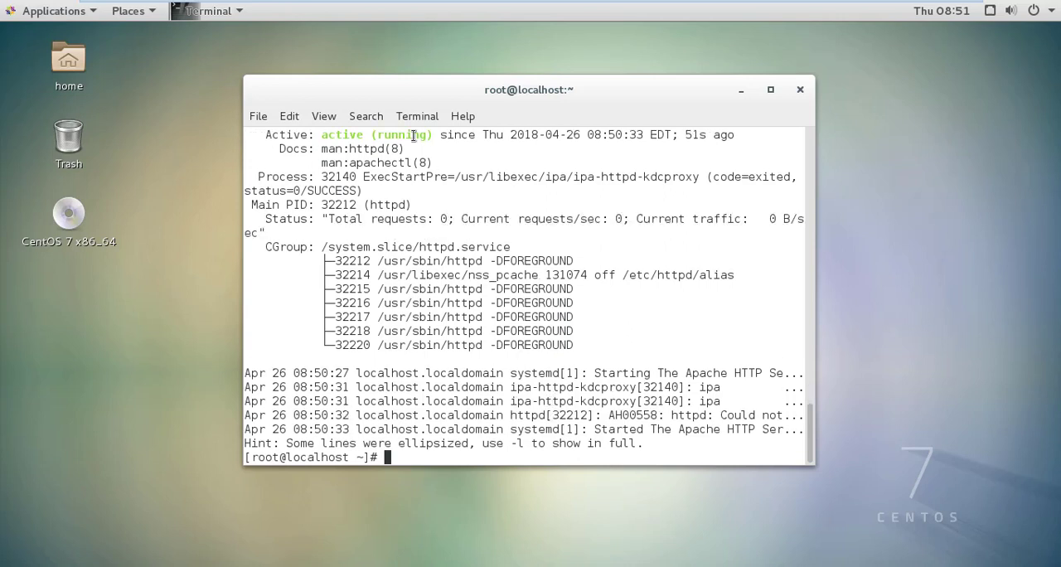
{"action": "double_click", "coordinate": [402, 134]}
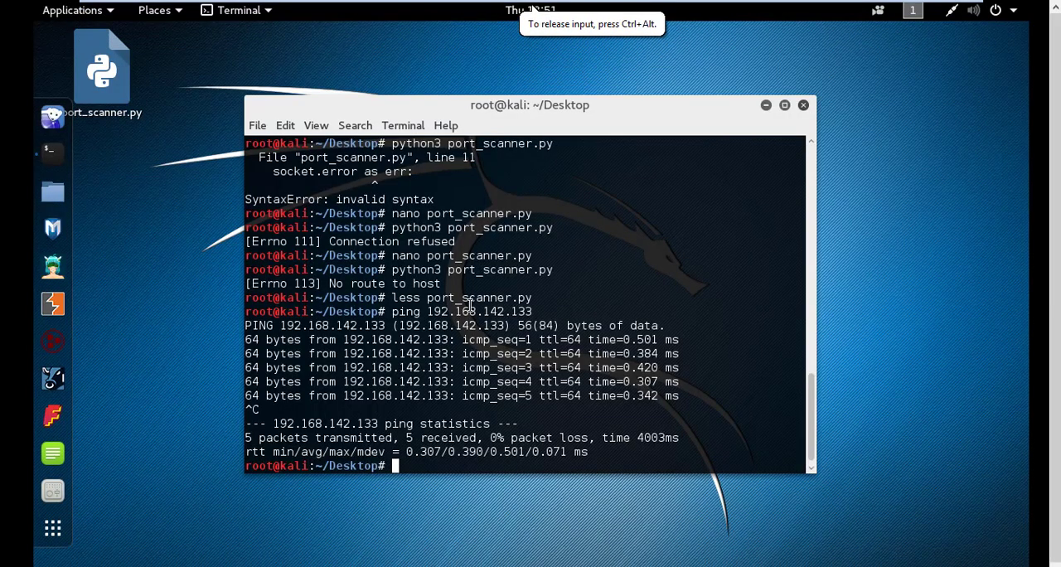
{"action": "type", "text": "n"}
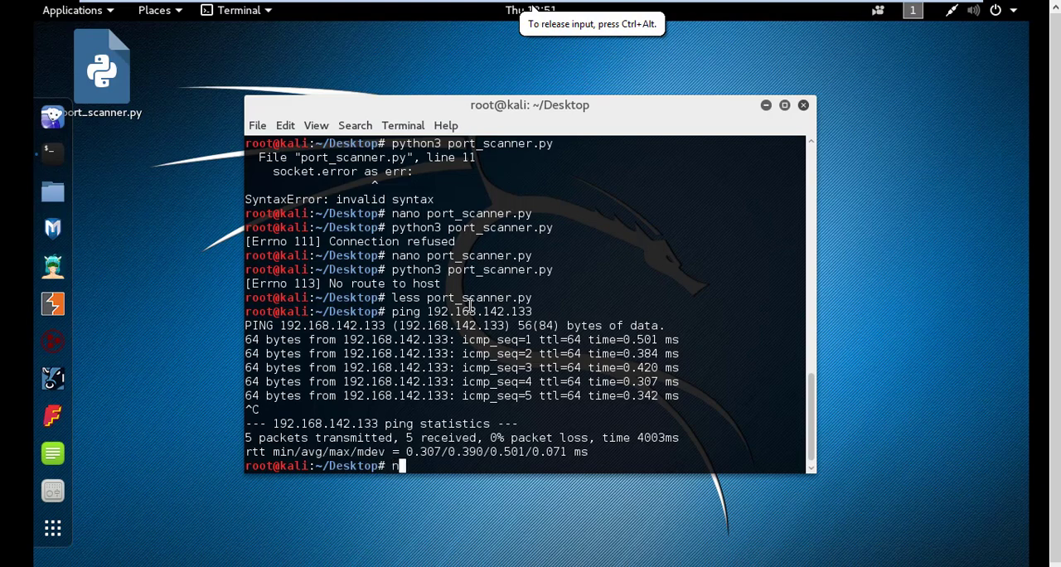
{"action": "type", "text": "ano port_scanner.py"}
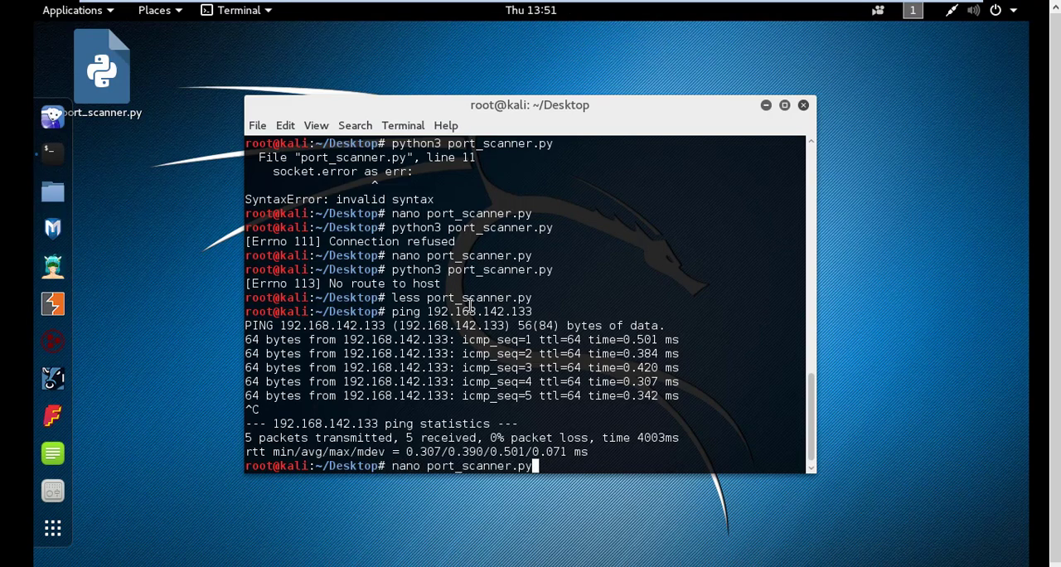
{"action": "key", "text": "Return"}
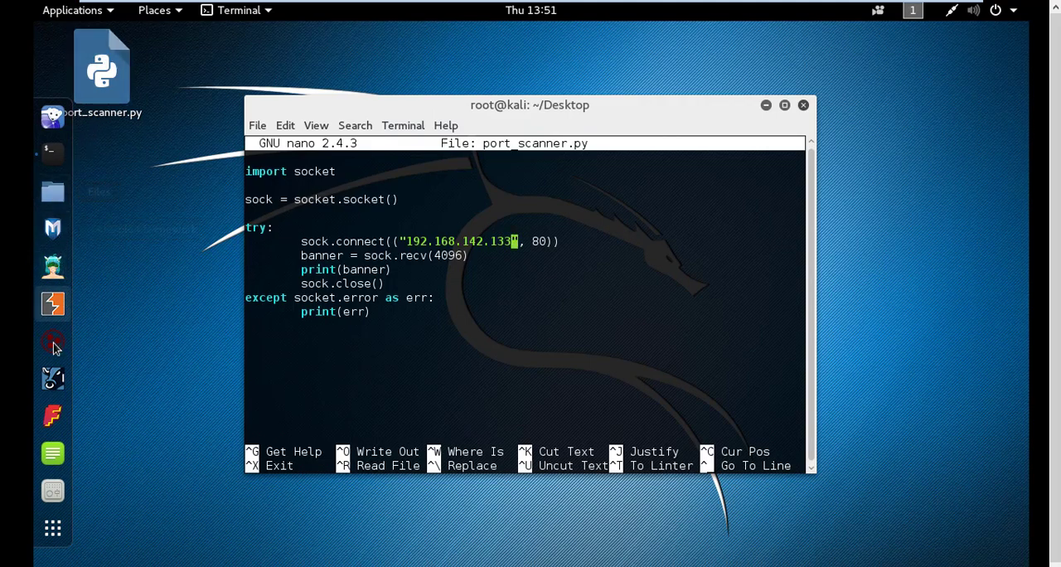
{"action": "mouse_move", "coordinate": [52, 453]}
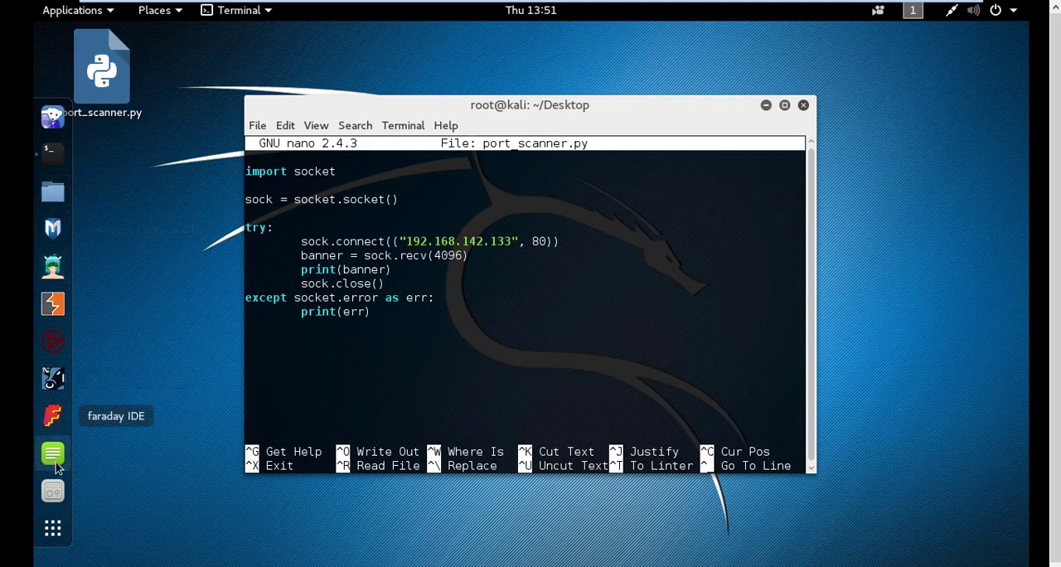
{"action": "mouse_move", "coordinate": [56, 390]}
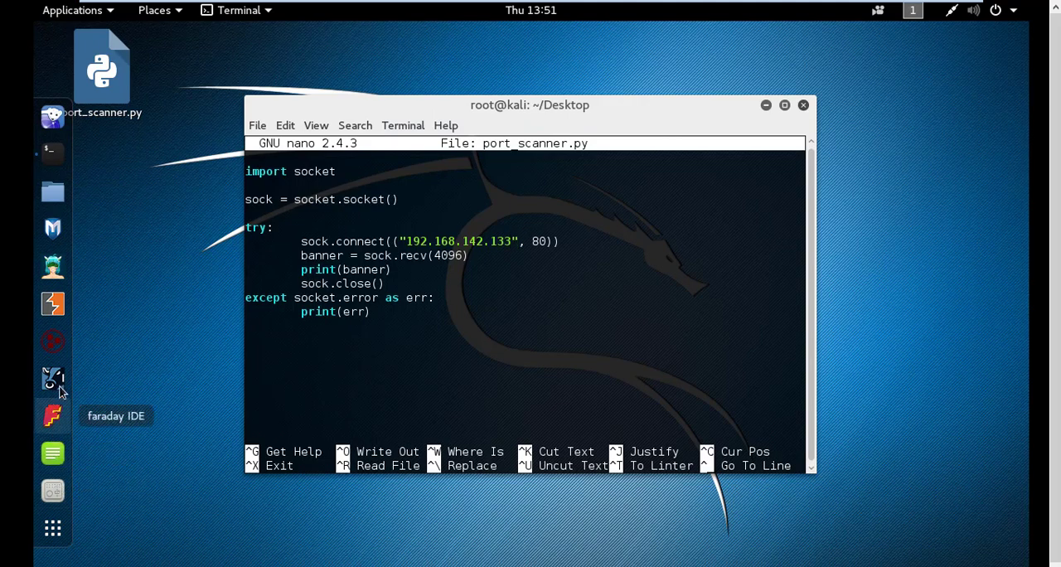
{"action": "mouse_move", "coordinate": [52, 266]}
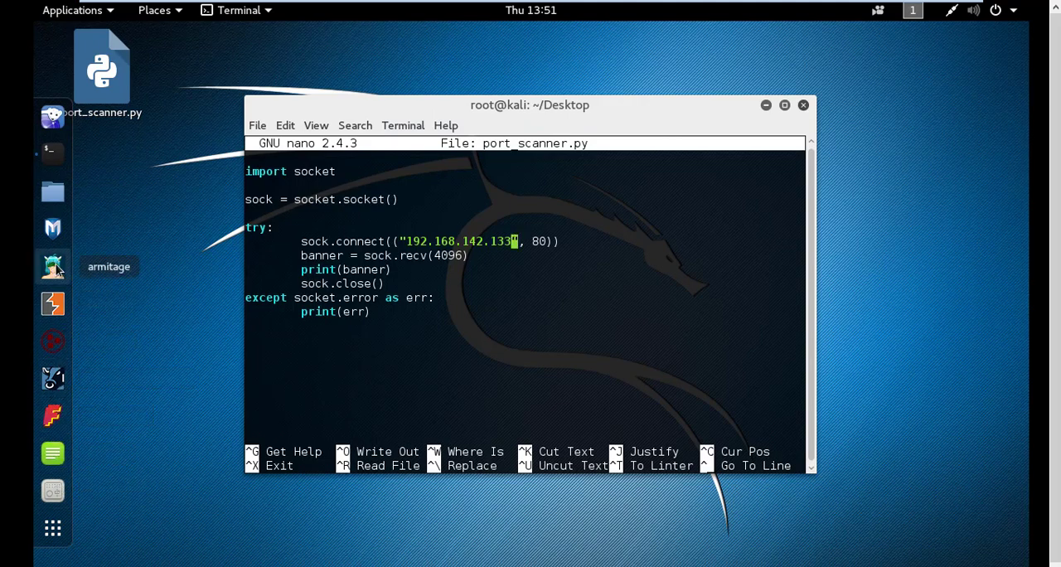
{"action": "mouse_move", "coordinate": [52, 116]}
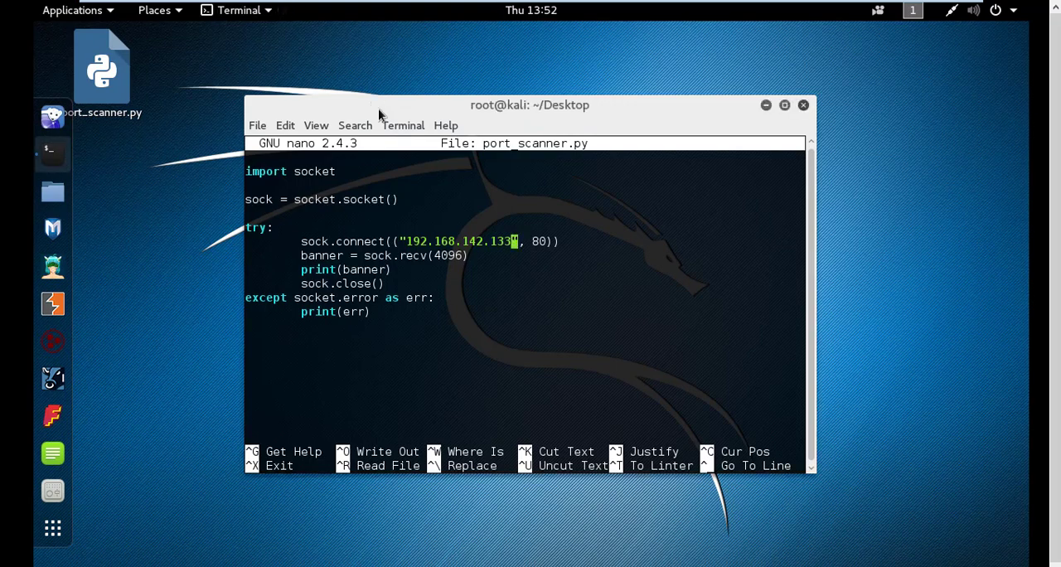
{"action": "key", "text": "ctrl+x"}
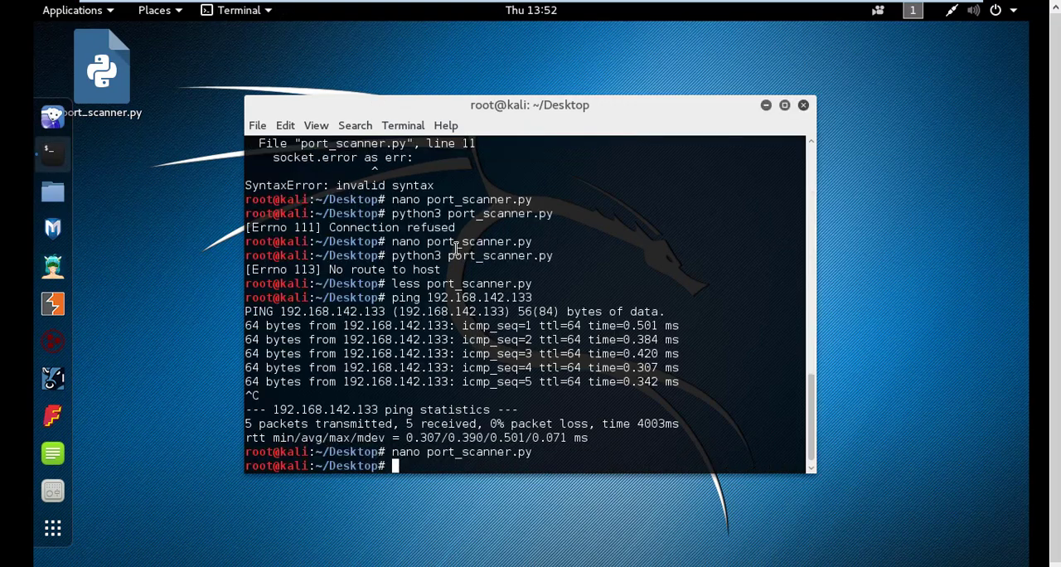